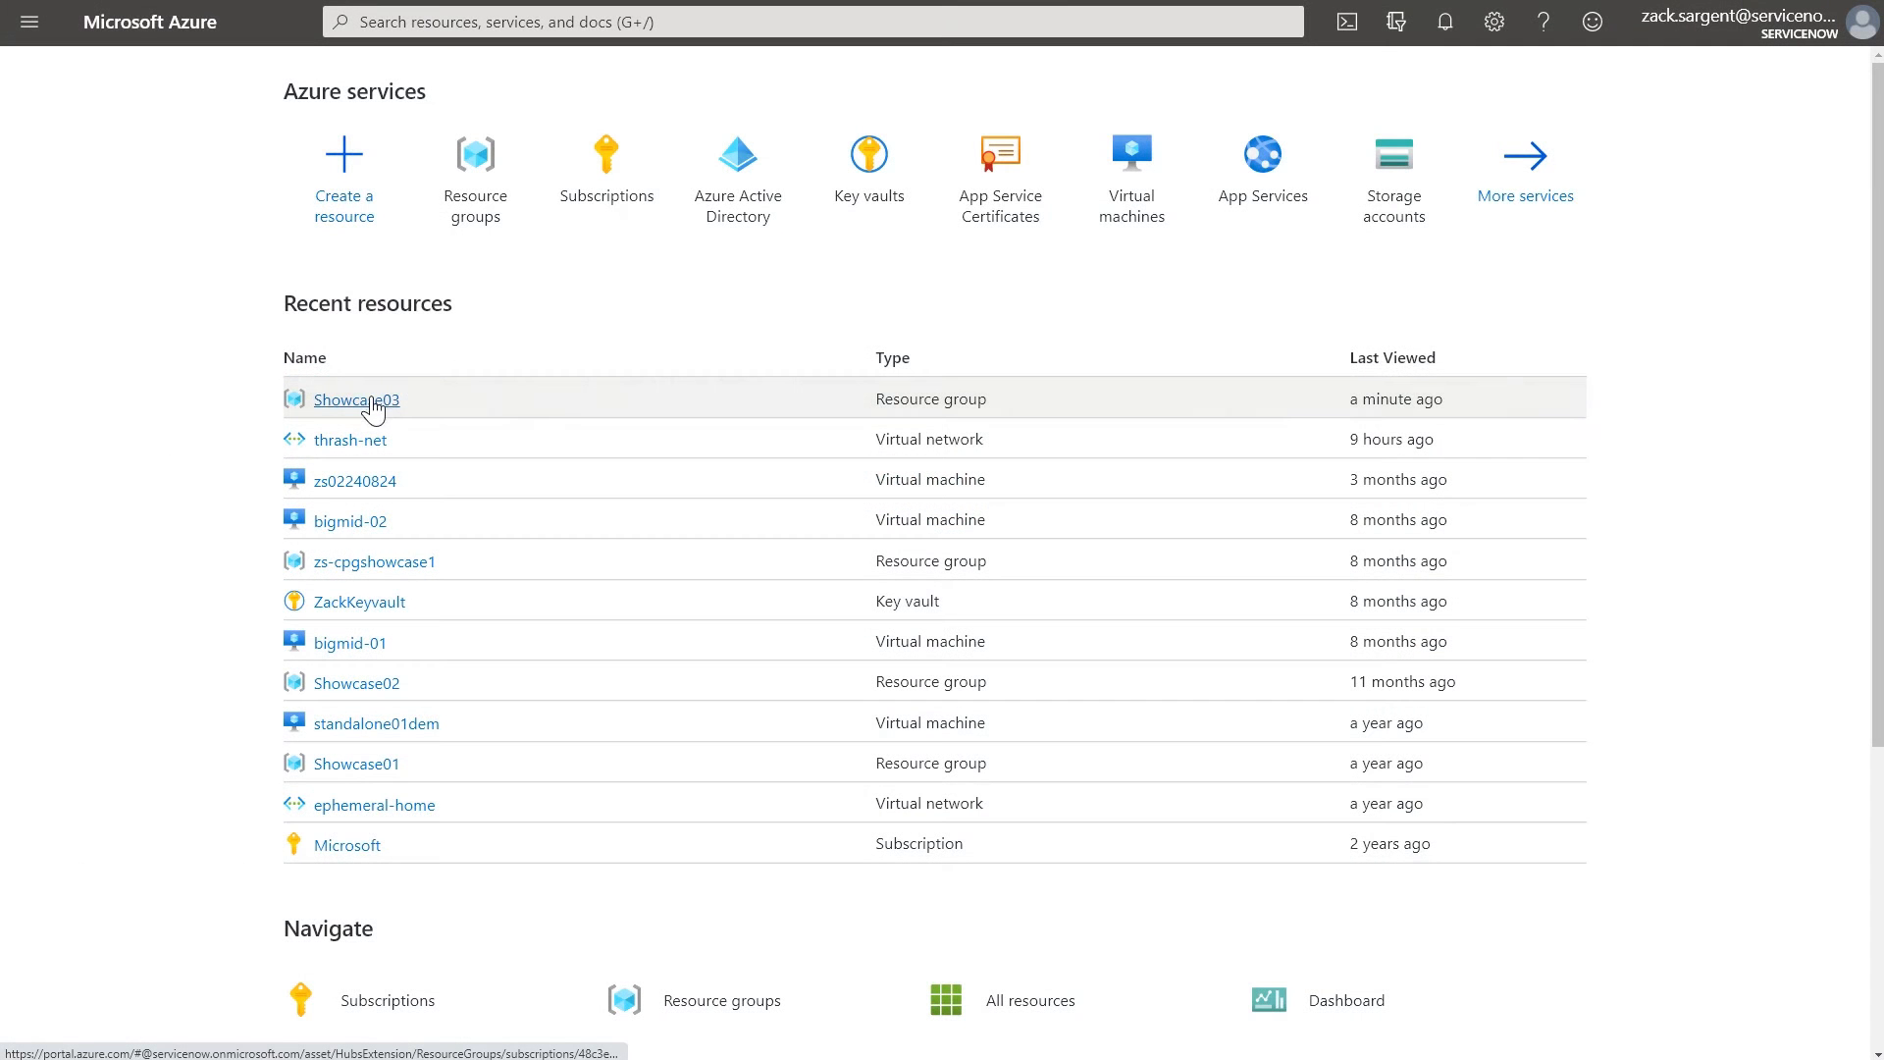
Step: Show the Showcase03 resource group's overview from the Azure home page
{"action": "left_click", "coordinate": [356, 398]}
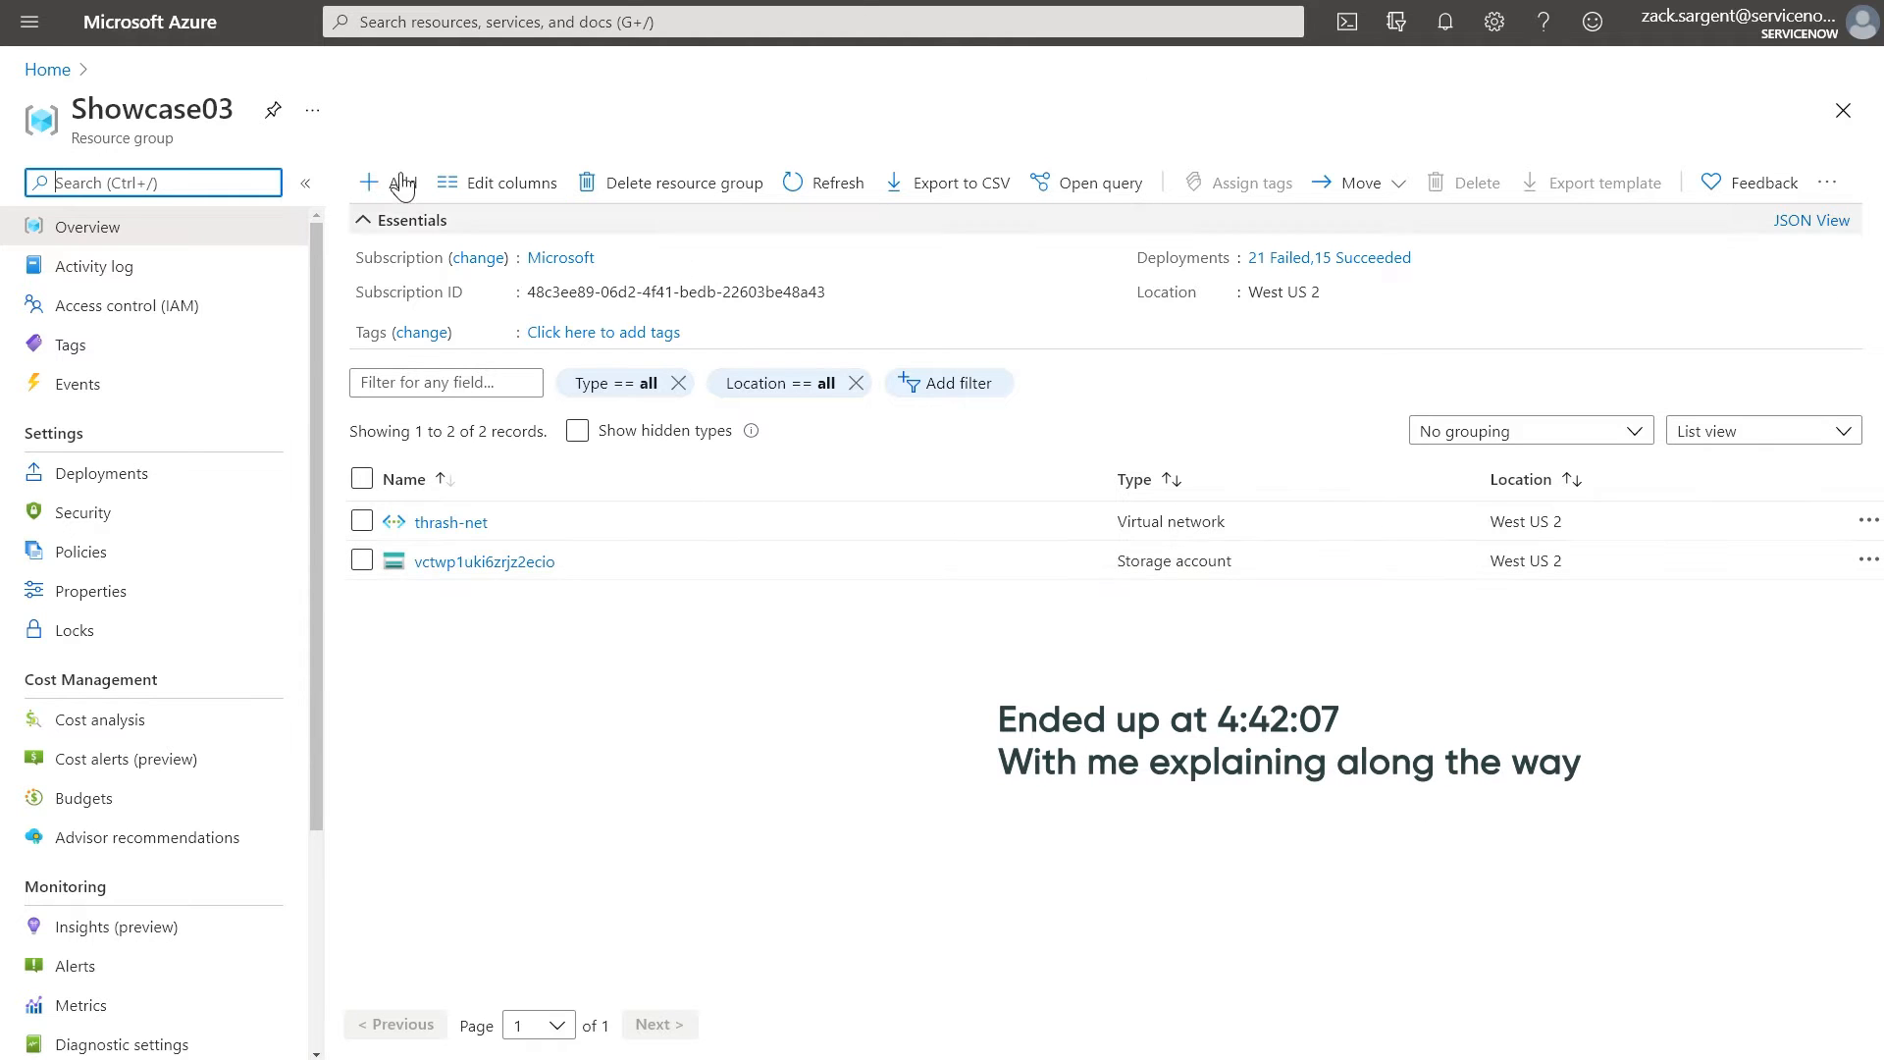
Step: Start a new virtual machine named QuckDemo in West US 2 with size Standard_DS1_v2
{"action": "left_click", "coordinate": [369, 183]}
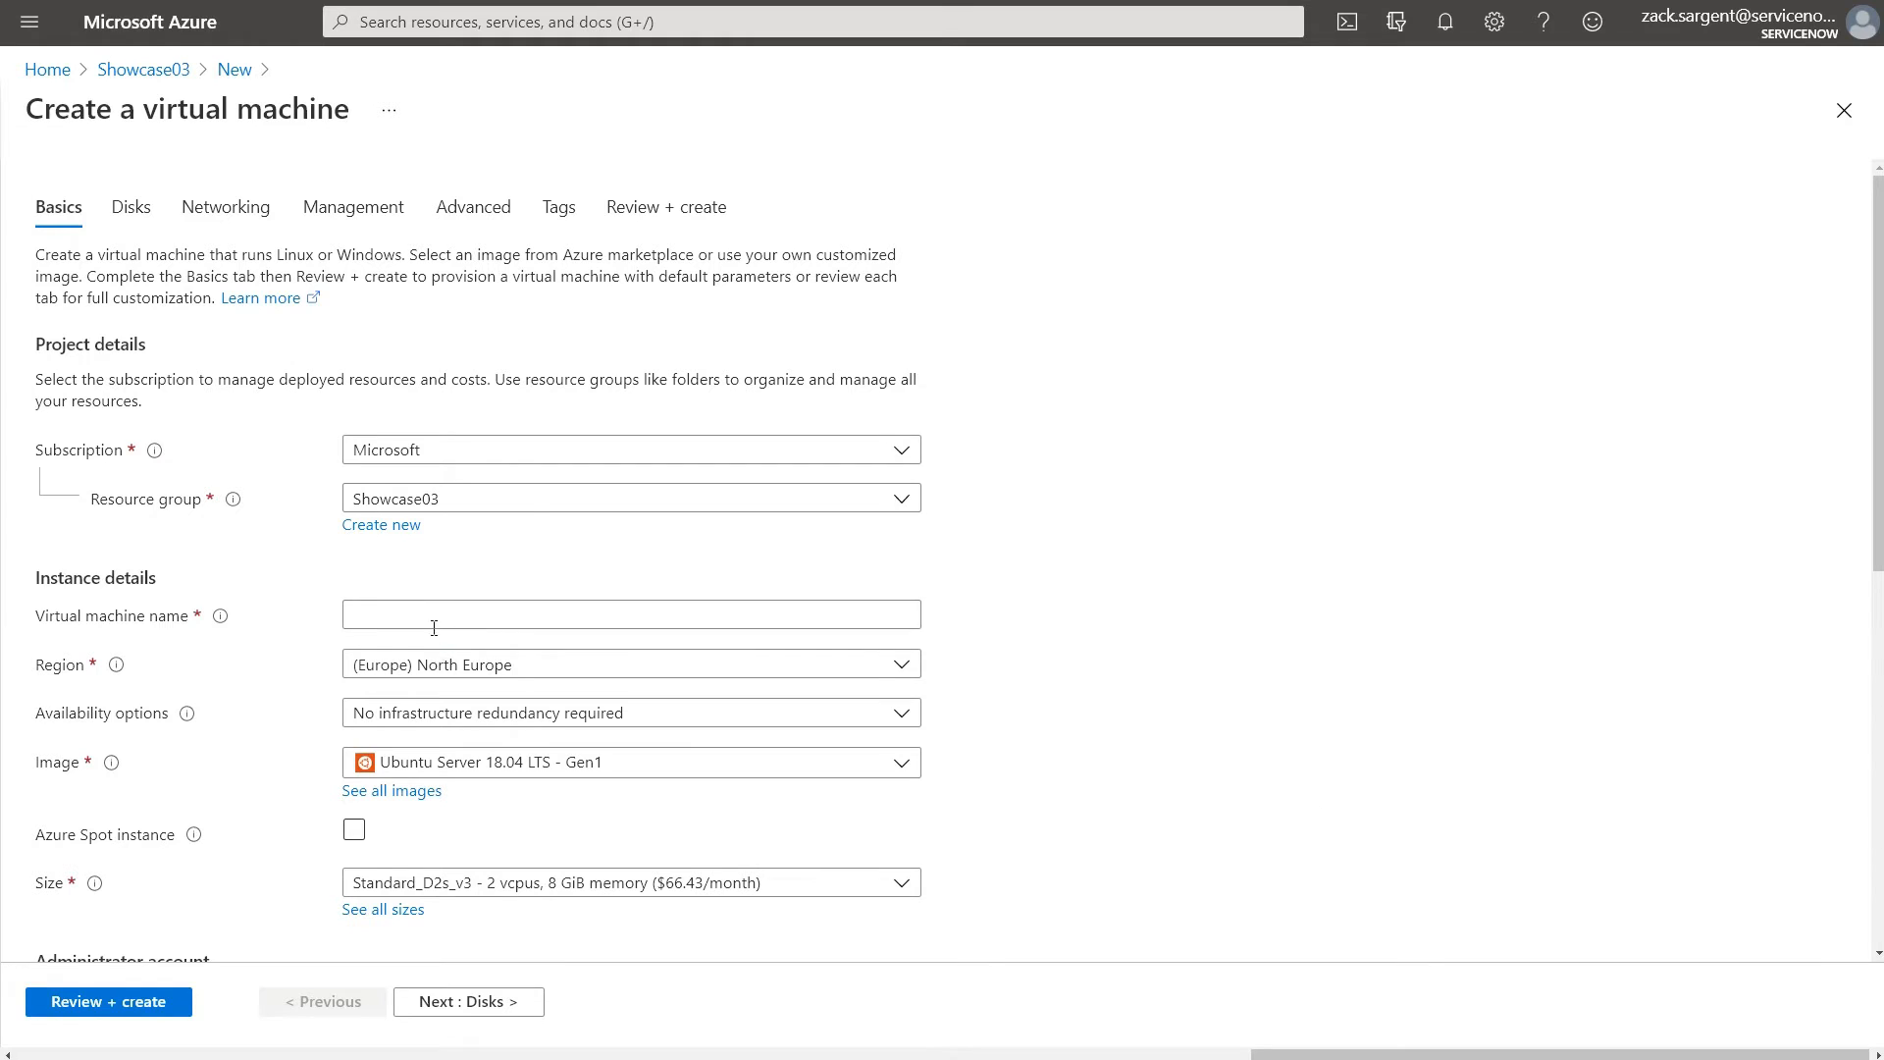
{"action": "type", "text": "QuckDemo"}
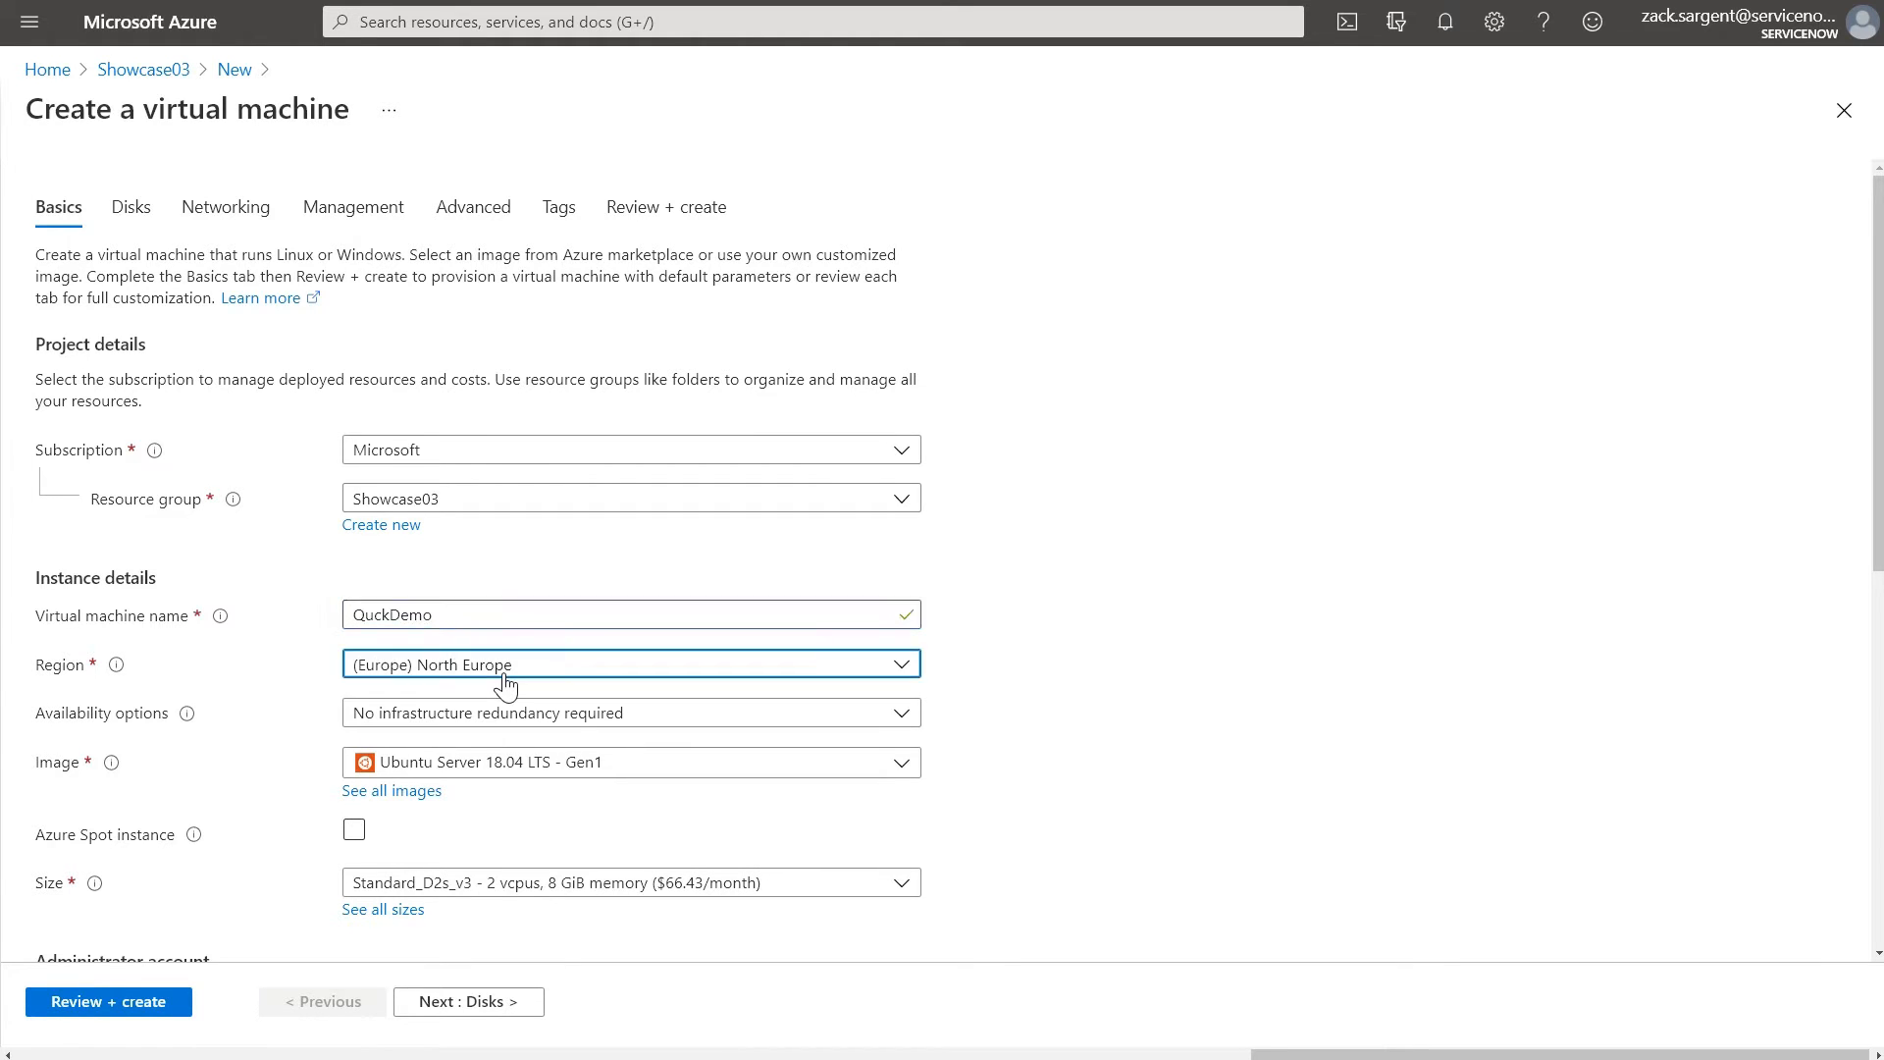
{"action": "left_click", "coordinate": [630, 663]}
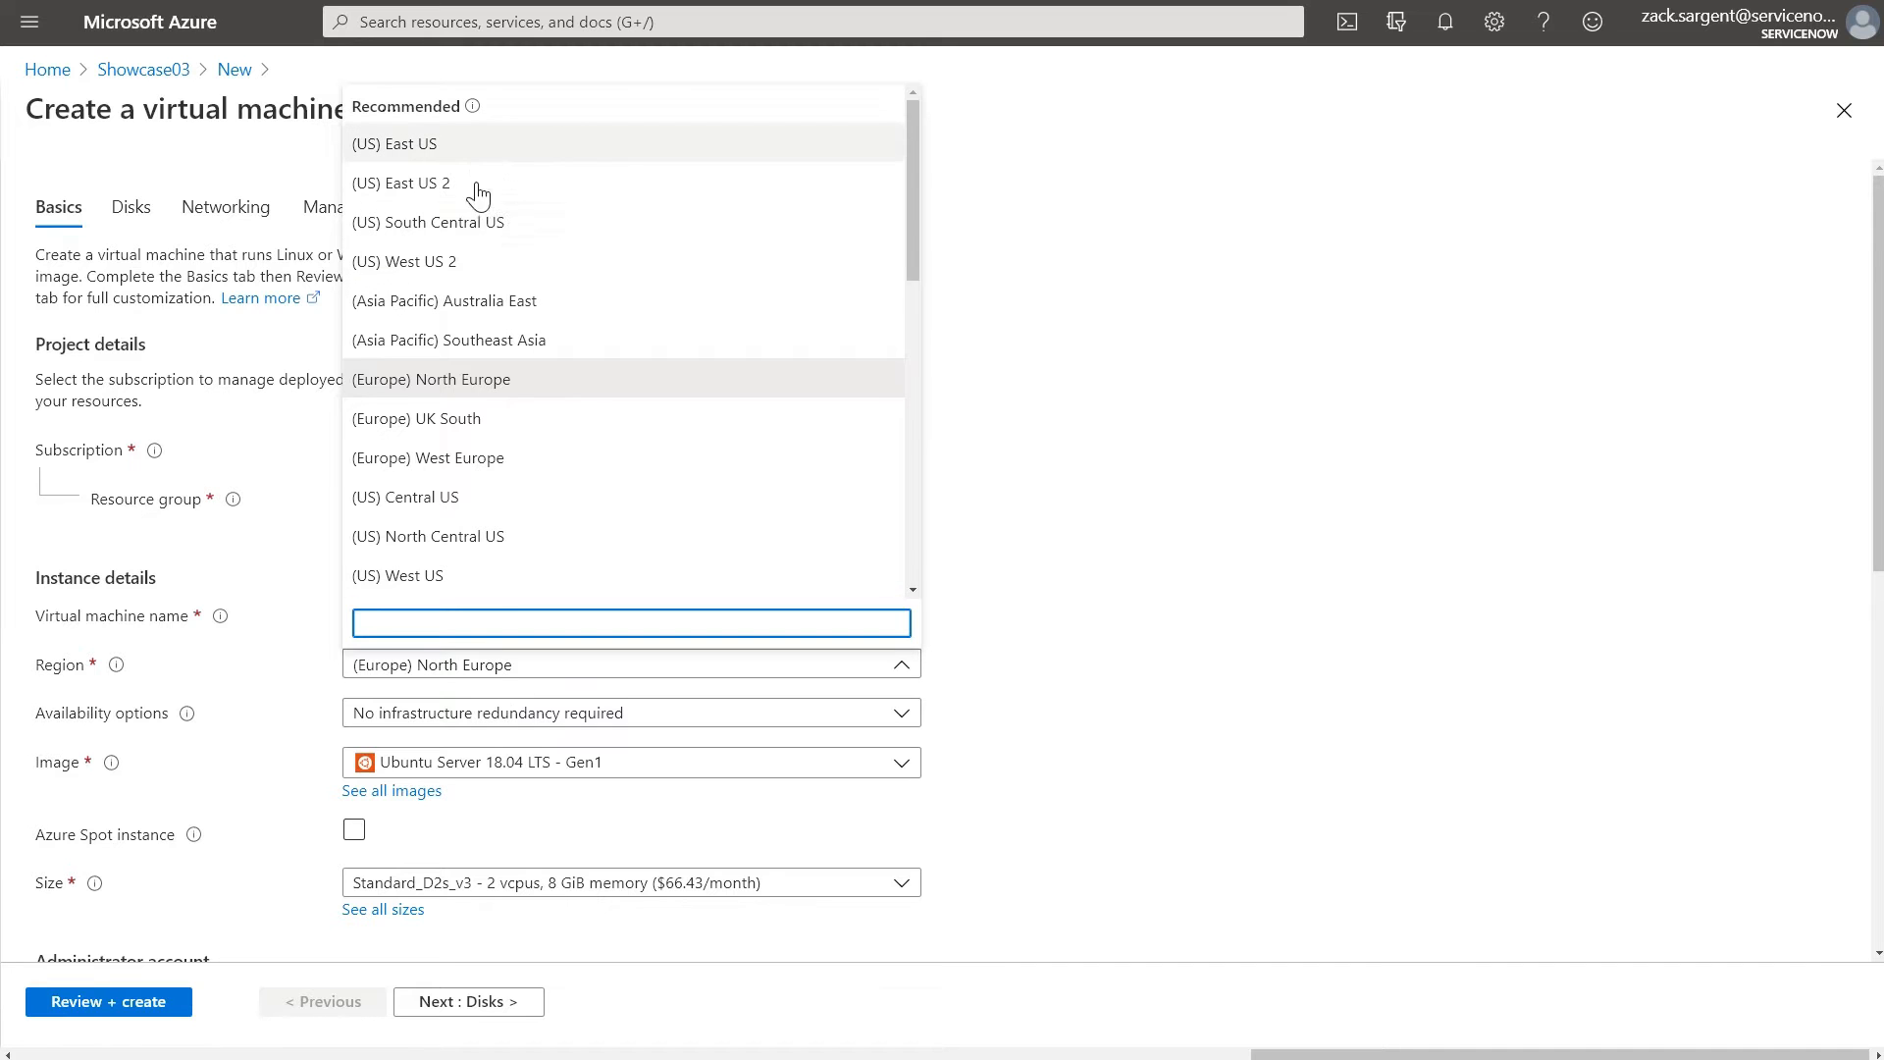
{"action": "left_click", "coordinate": [404, 261]}
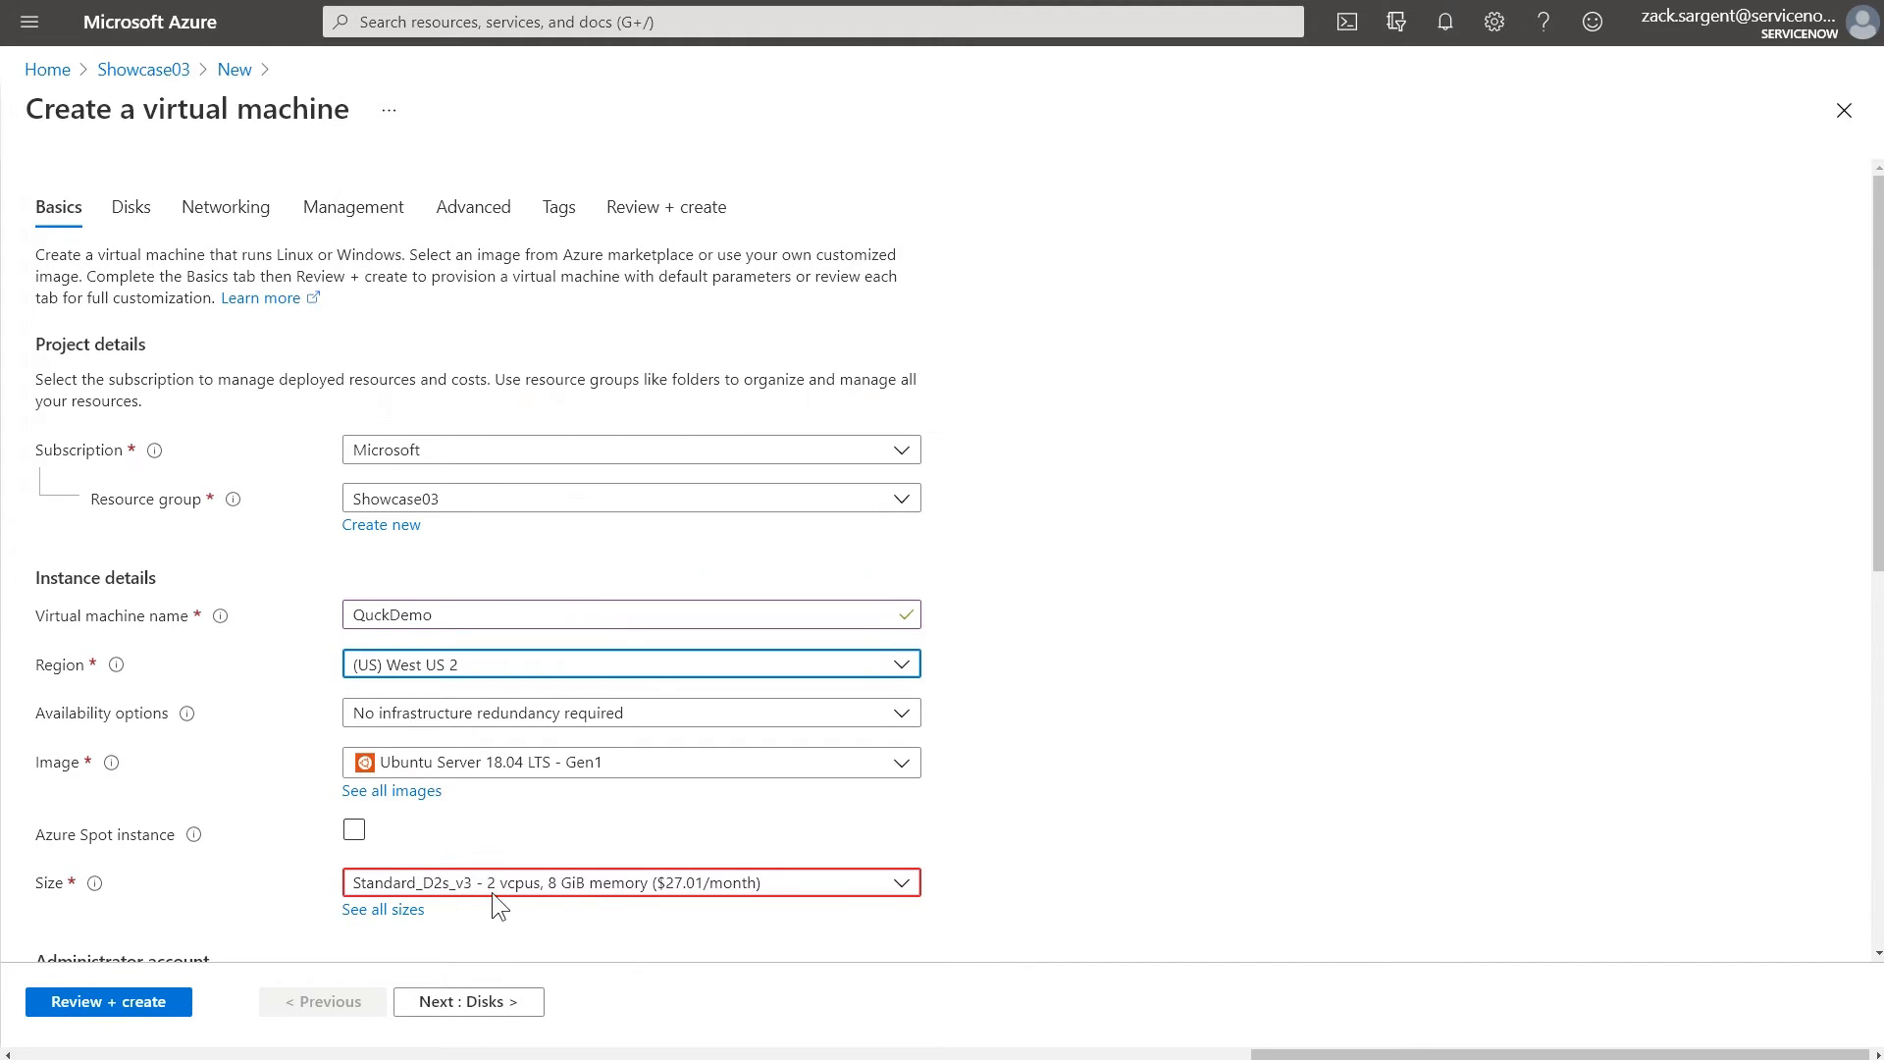
{"action": "left_click", "coordinate": [630, 881]}
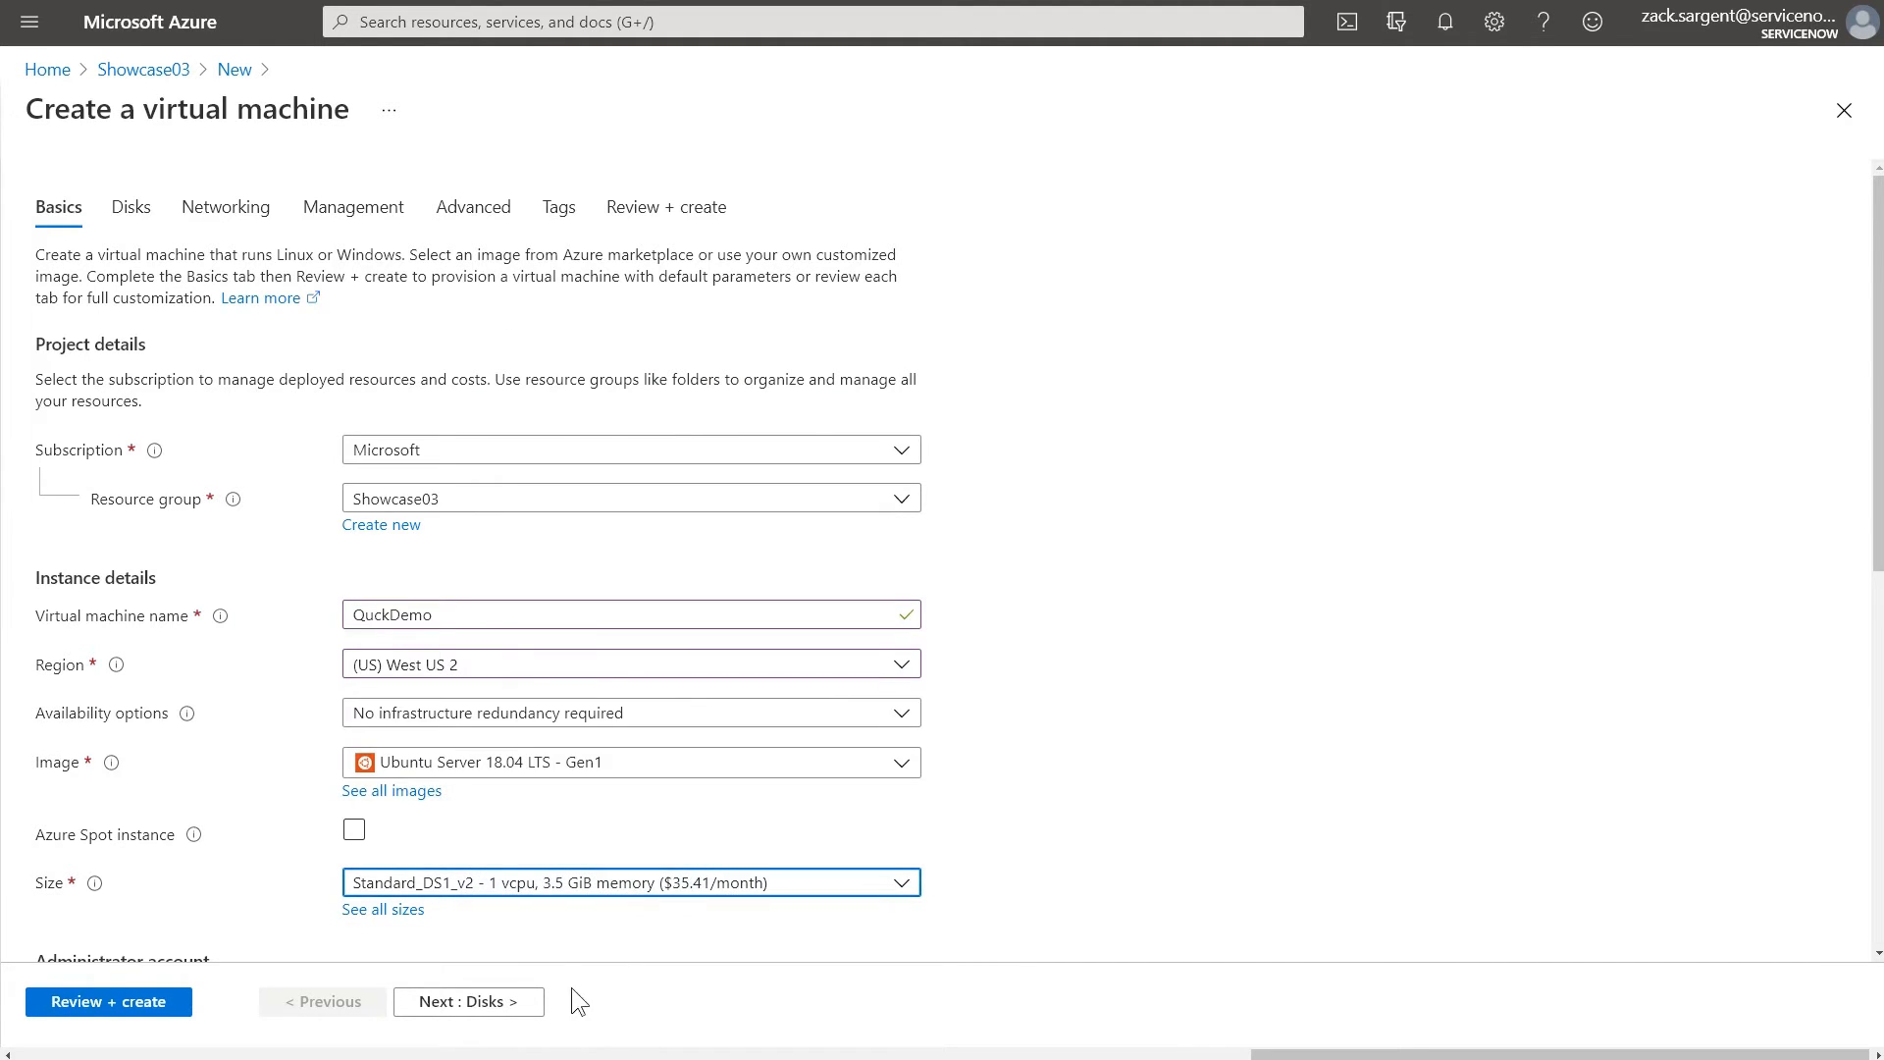
Step: Advance through disks, networking, management and tags to the Review + create validation
{"action": "left_click", "coordinate": [467, 1001]}
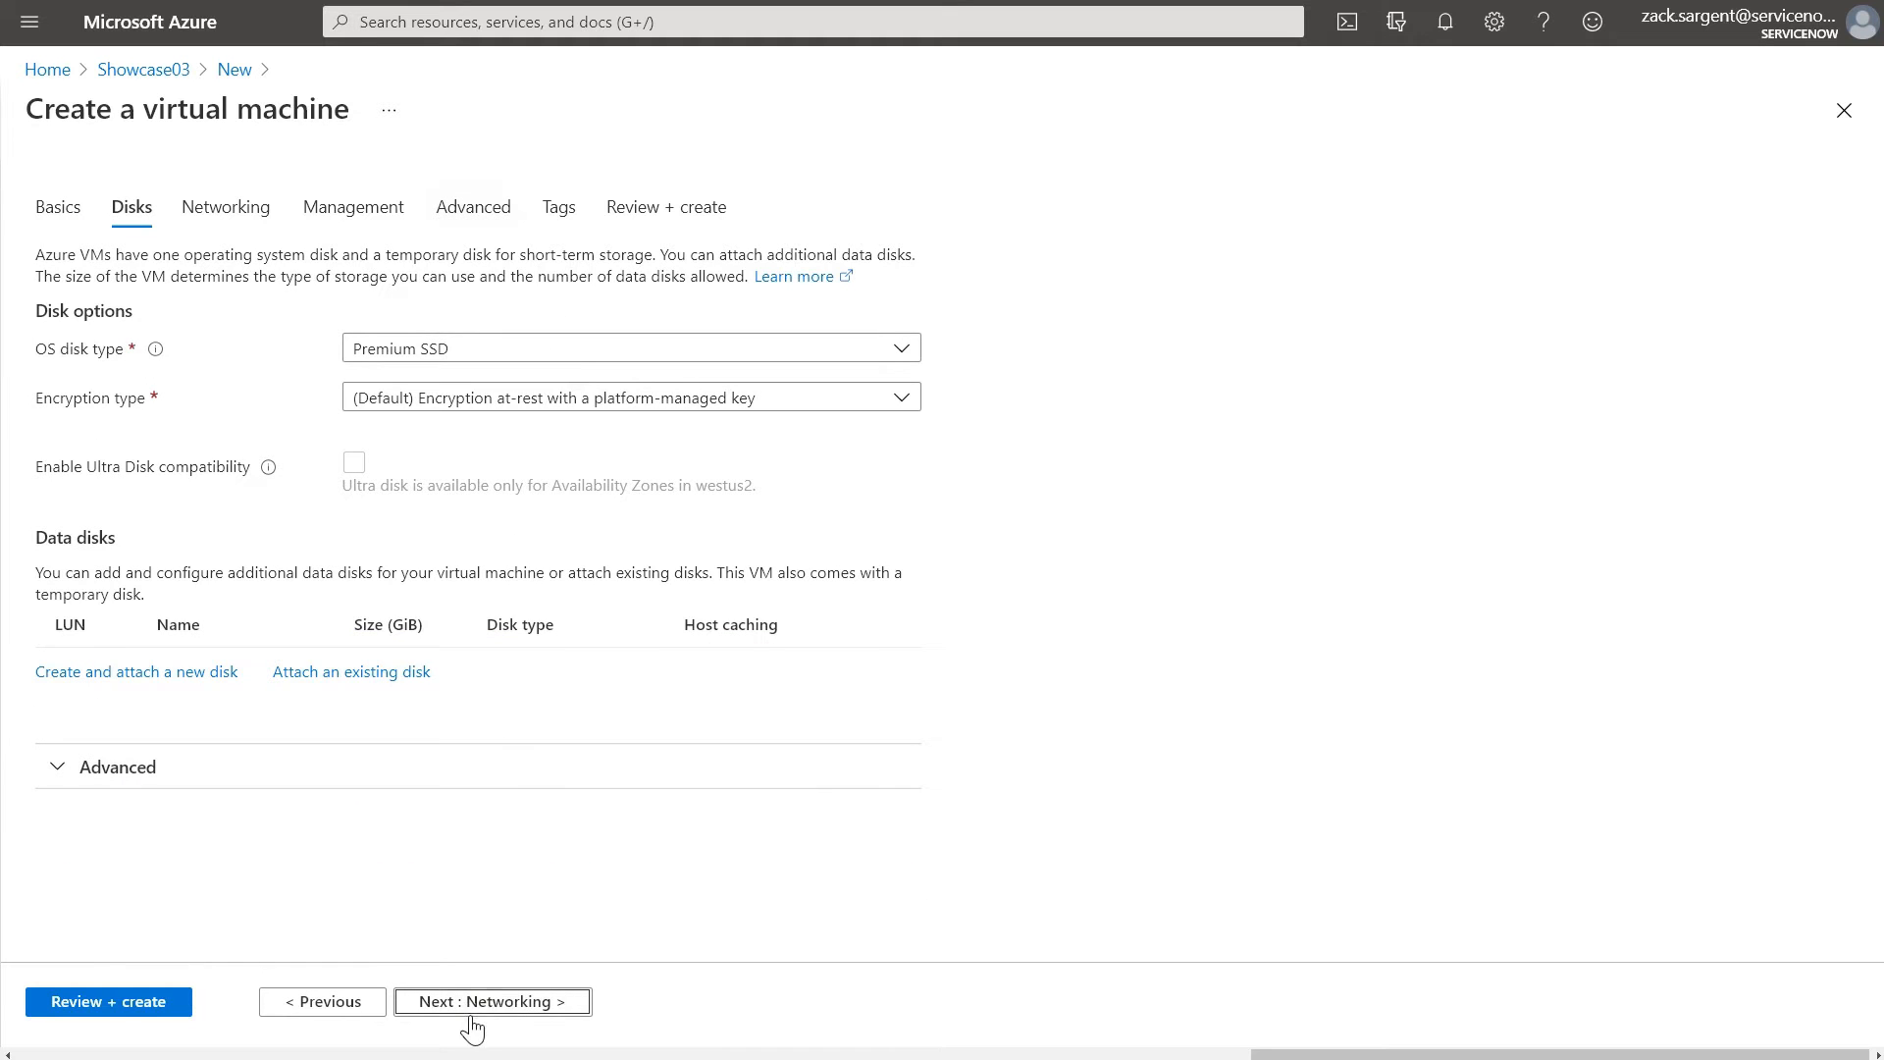
{"action": "left_click", "coordinate": [490, 1001]}
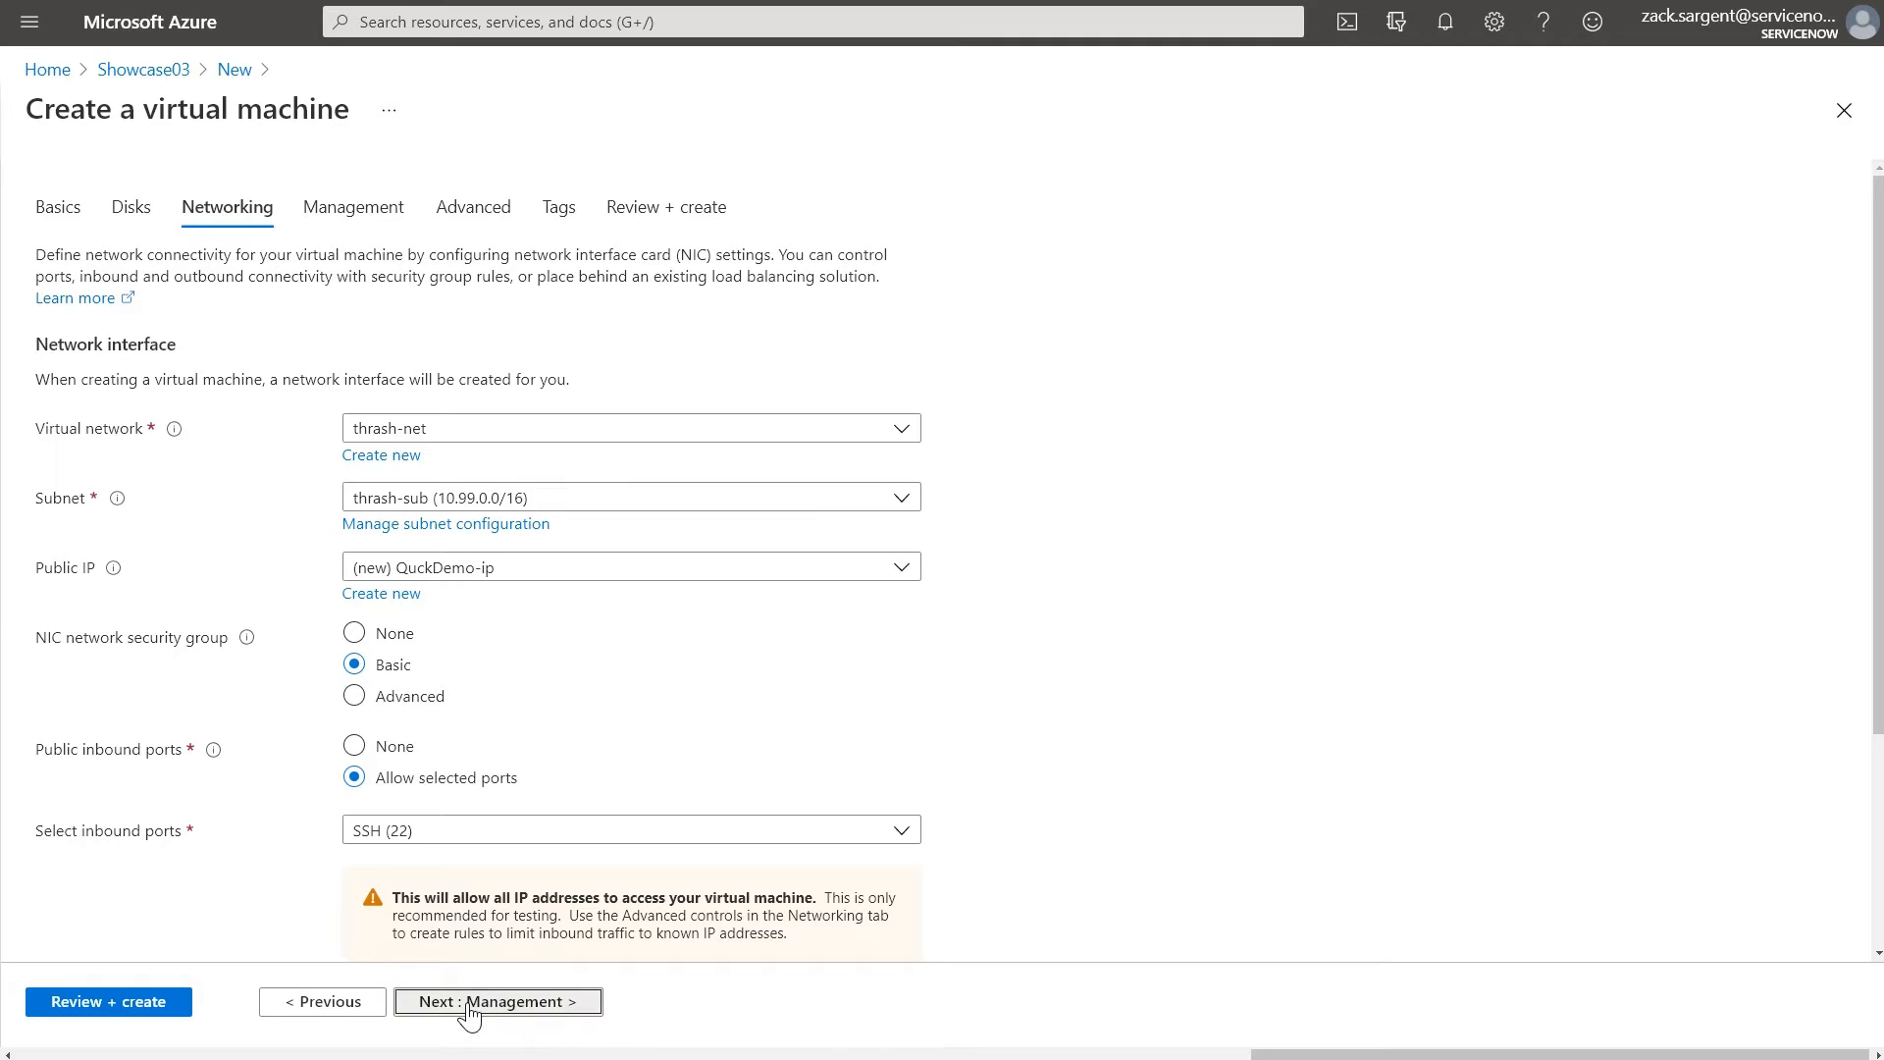
{"action": "left_click", "coordinate": [496, 1001]}
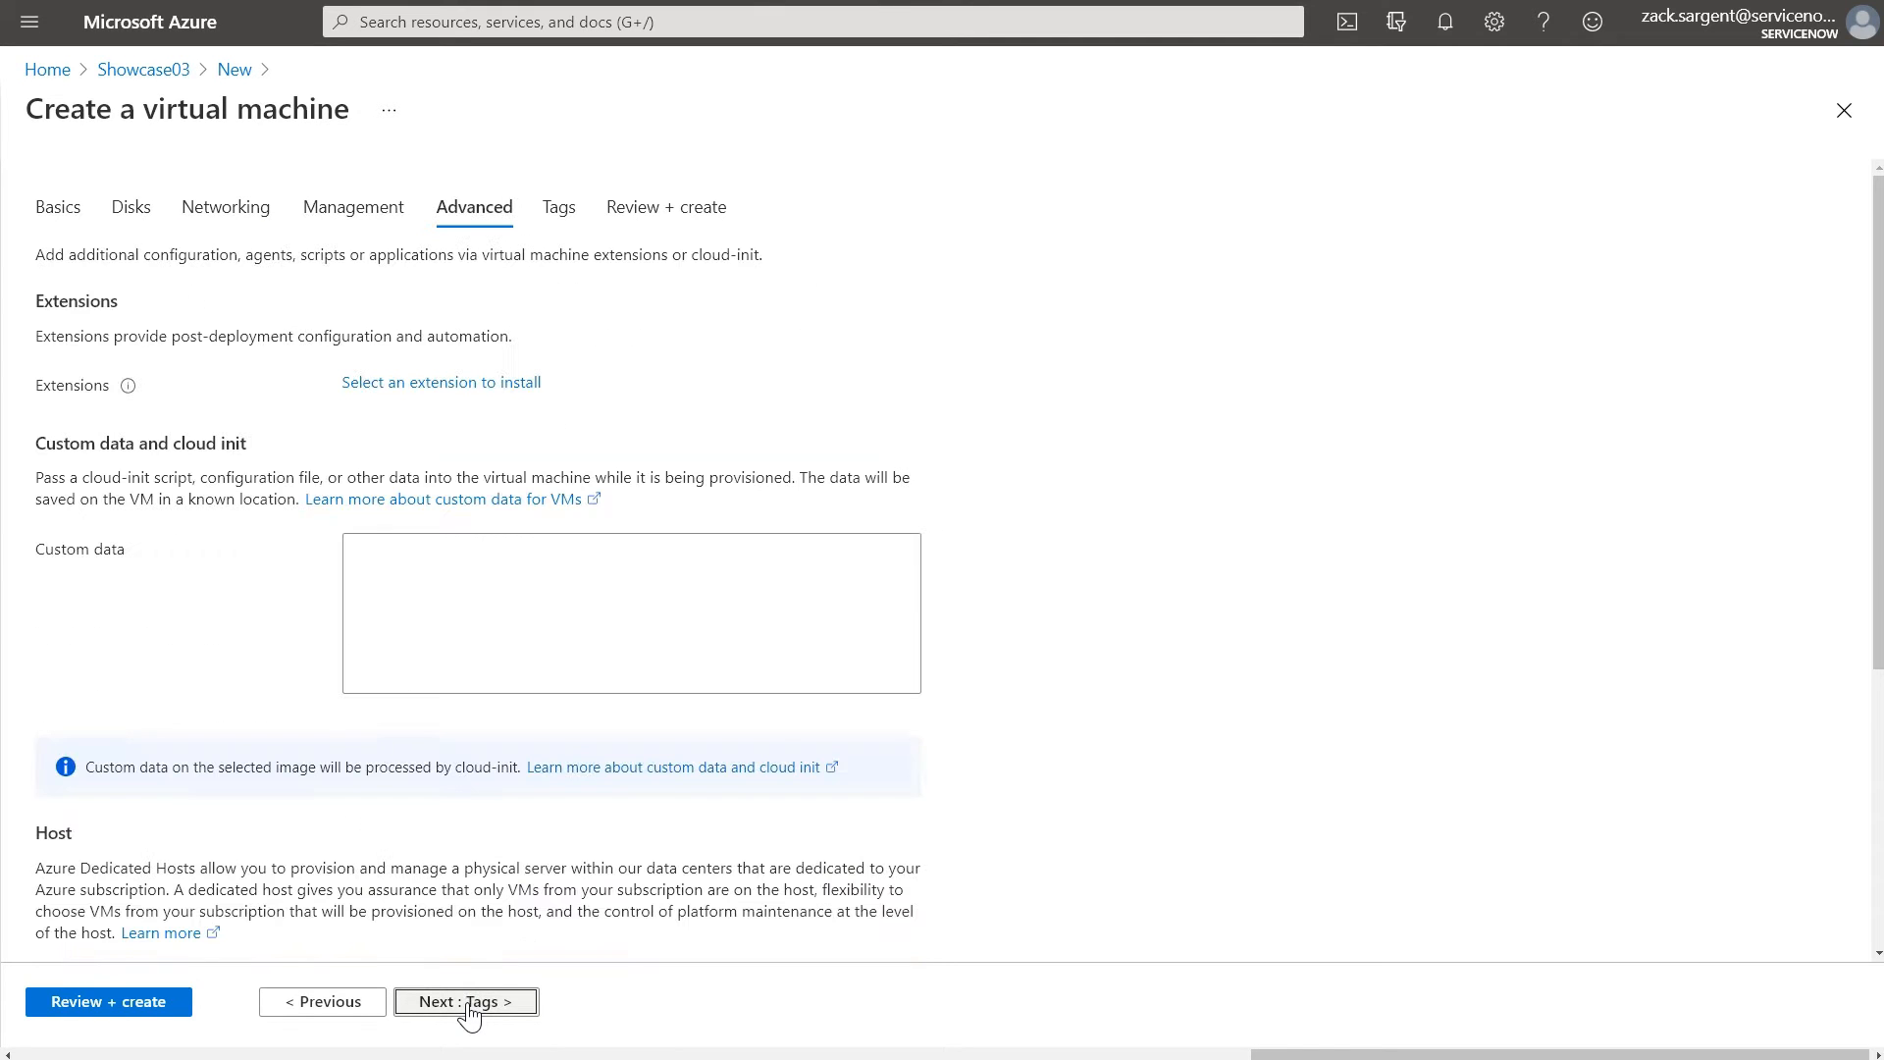
{"action": "left_click", "coordinate": [465, 1001]}
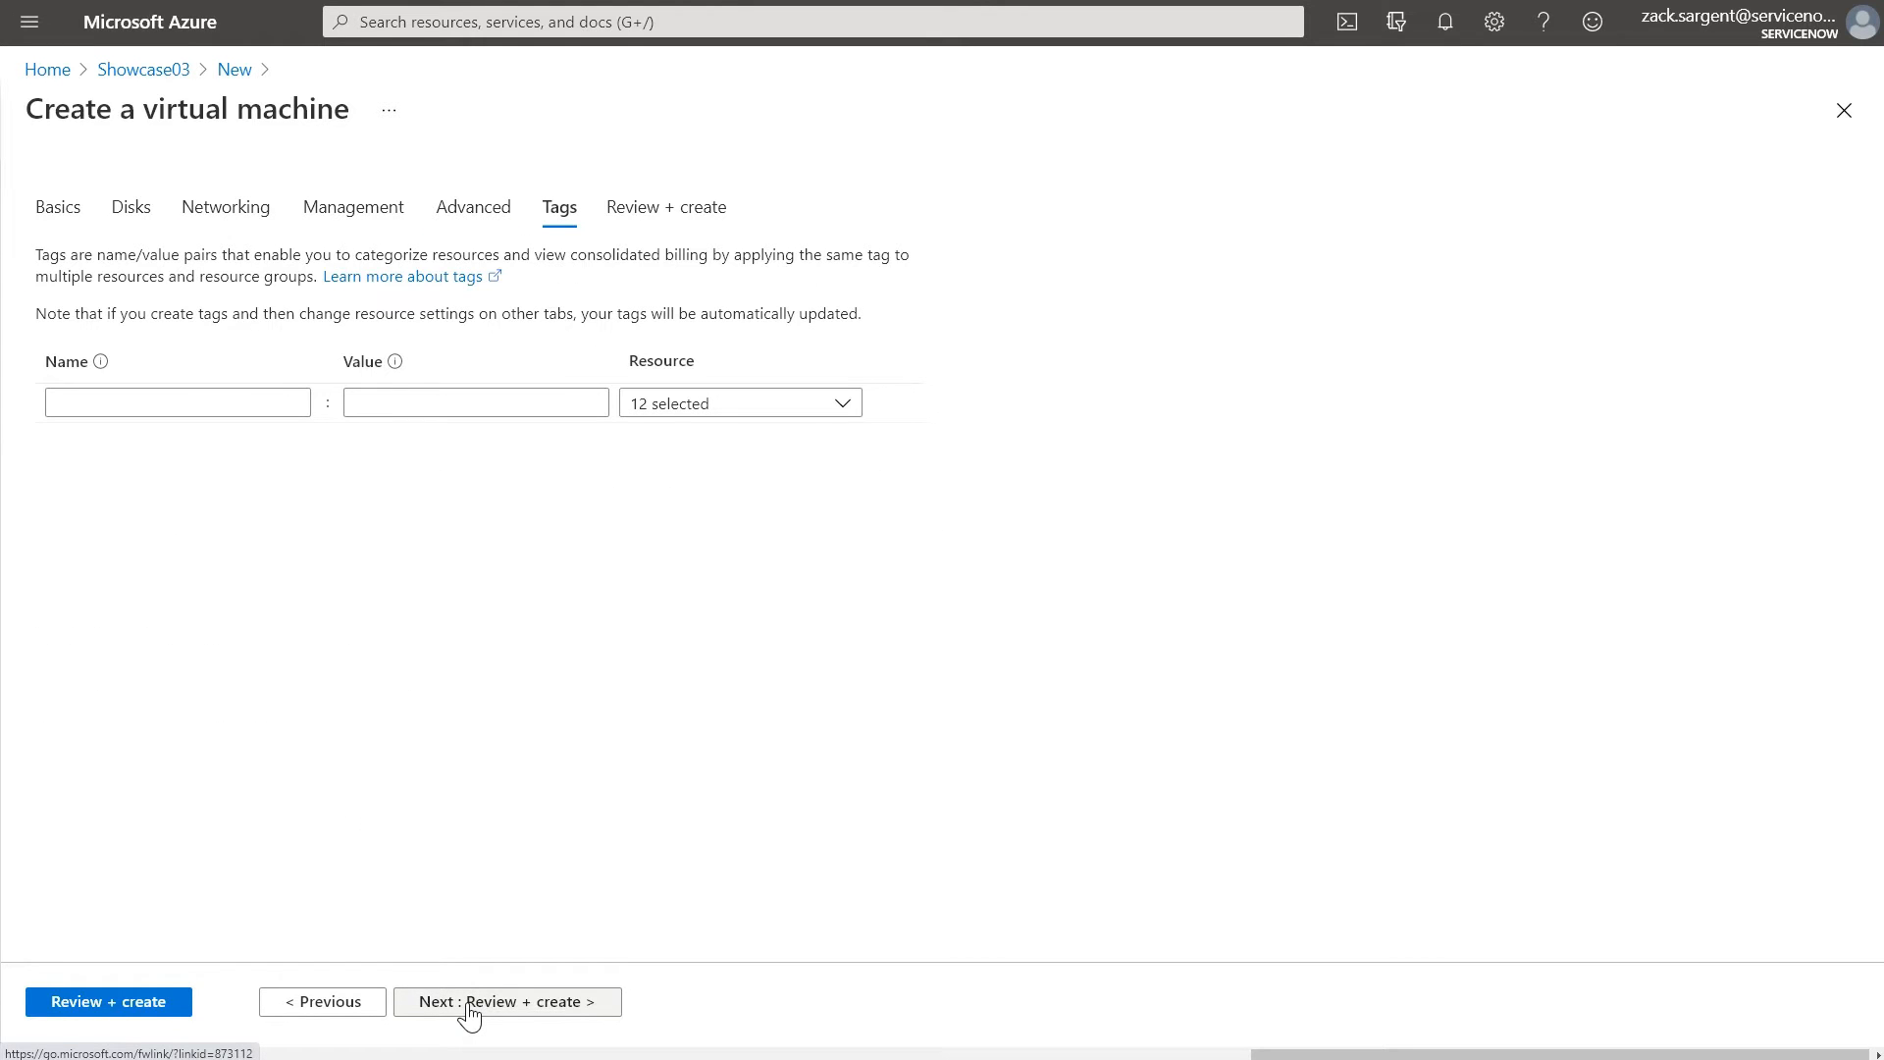
{"action": "left_click", "coordinate": [507, 1001]}
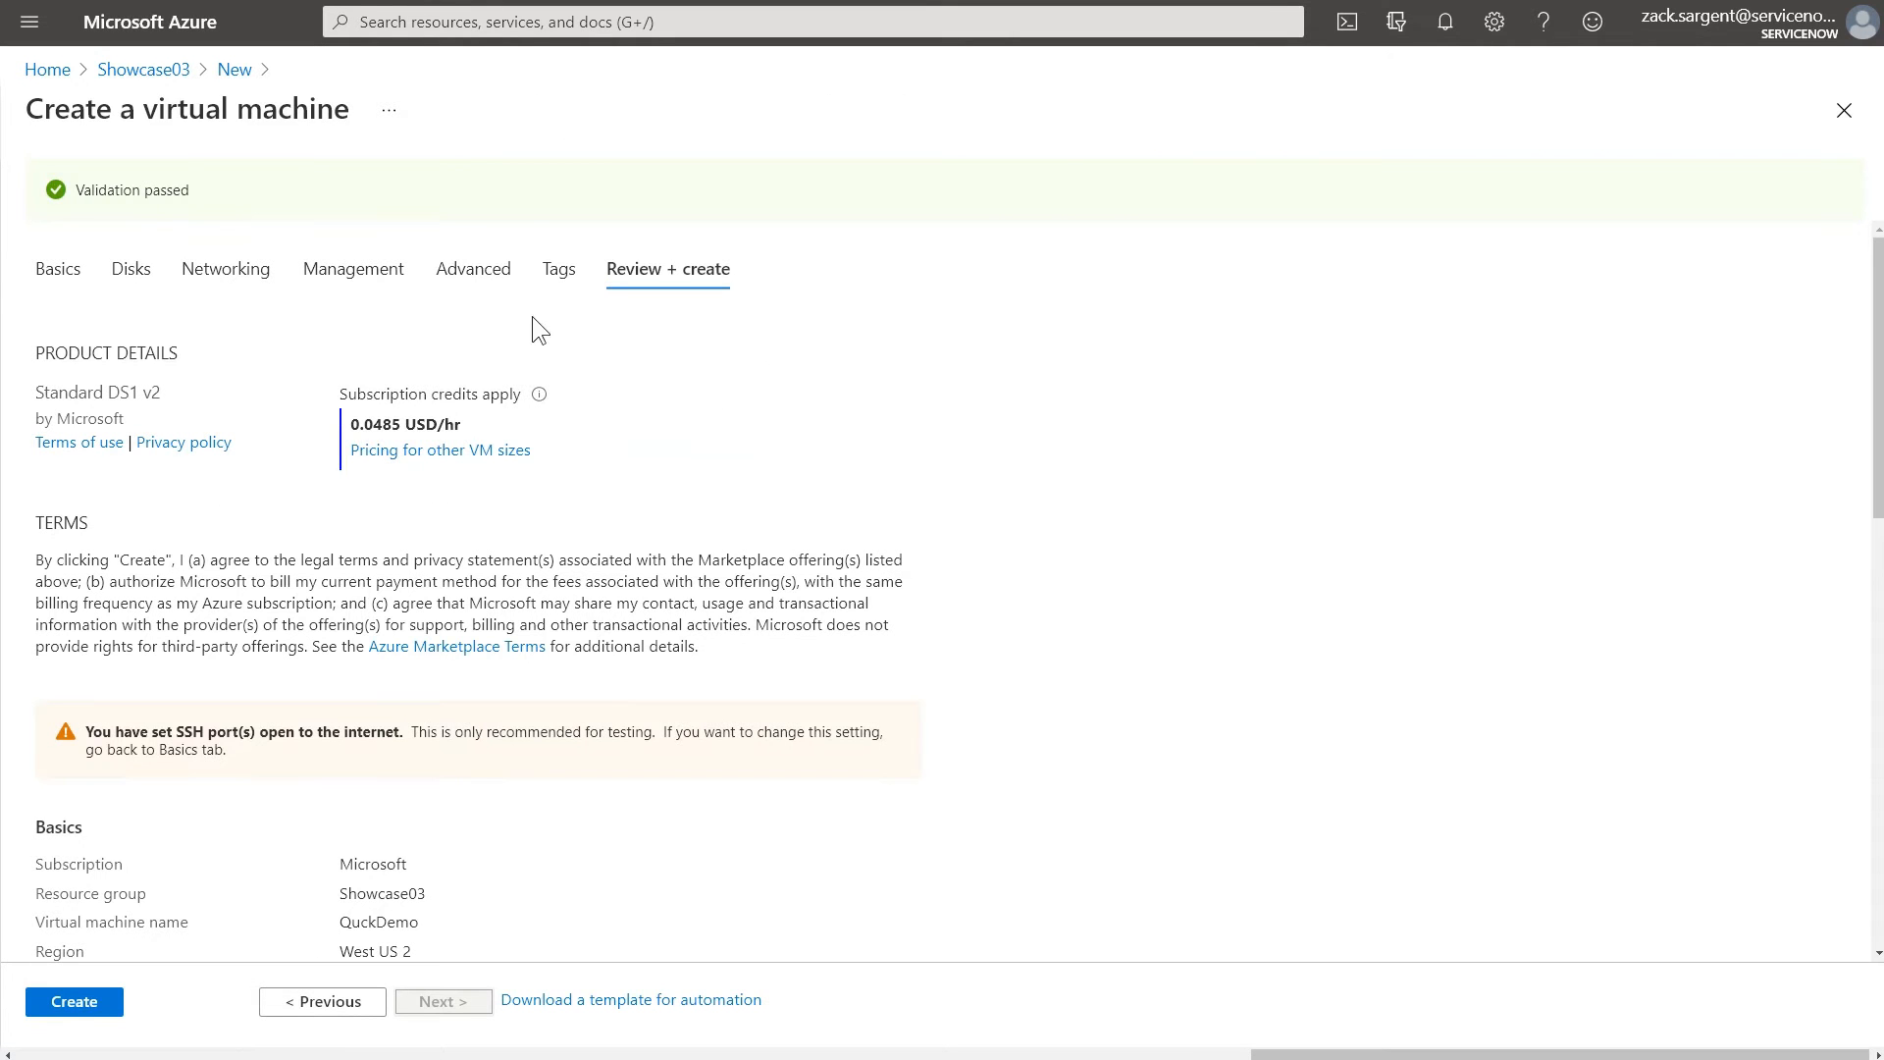
{"action": "mouse_move", "coordinate": [559, 1030]}
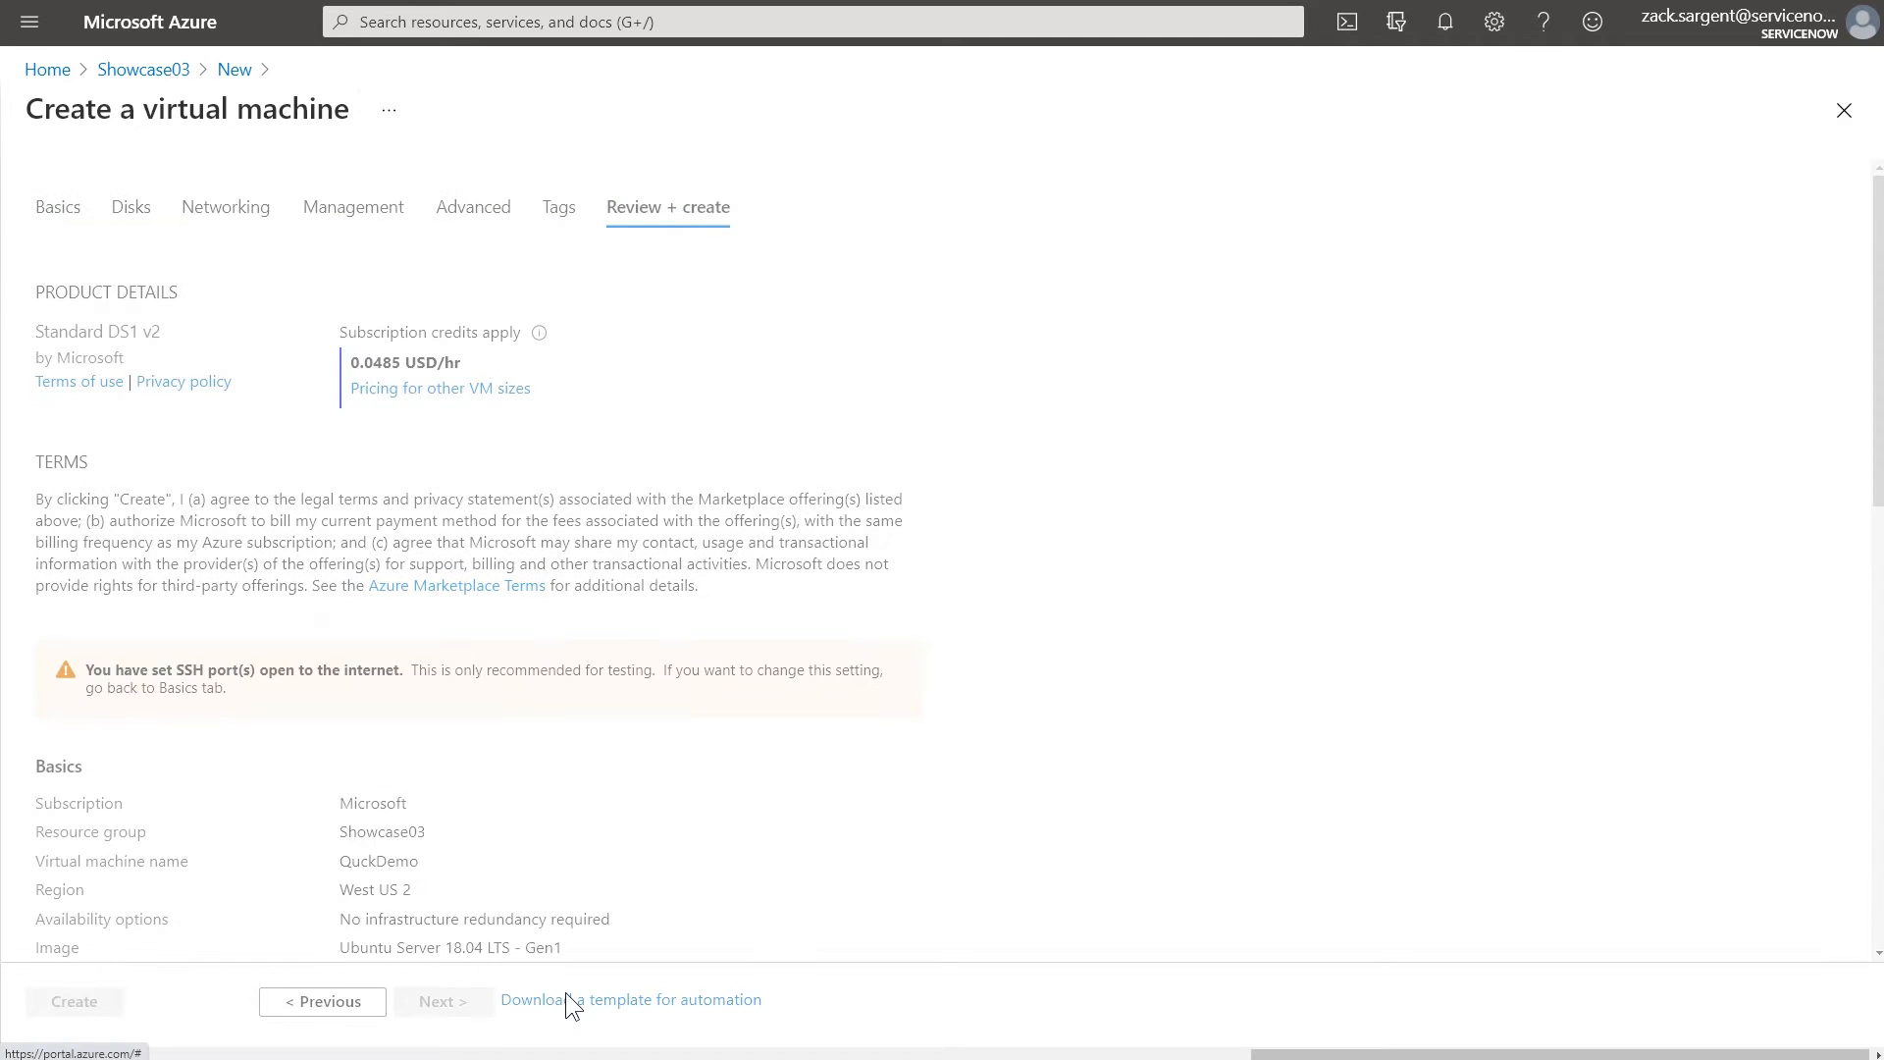
Step: Display the QuckDemo deployment's ARM template for automation and look through its JSON
{"action": "left_click", "coordinate": [630, 999]}
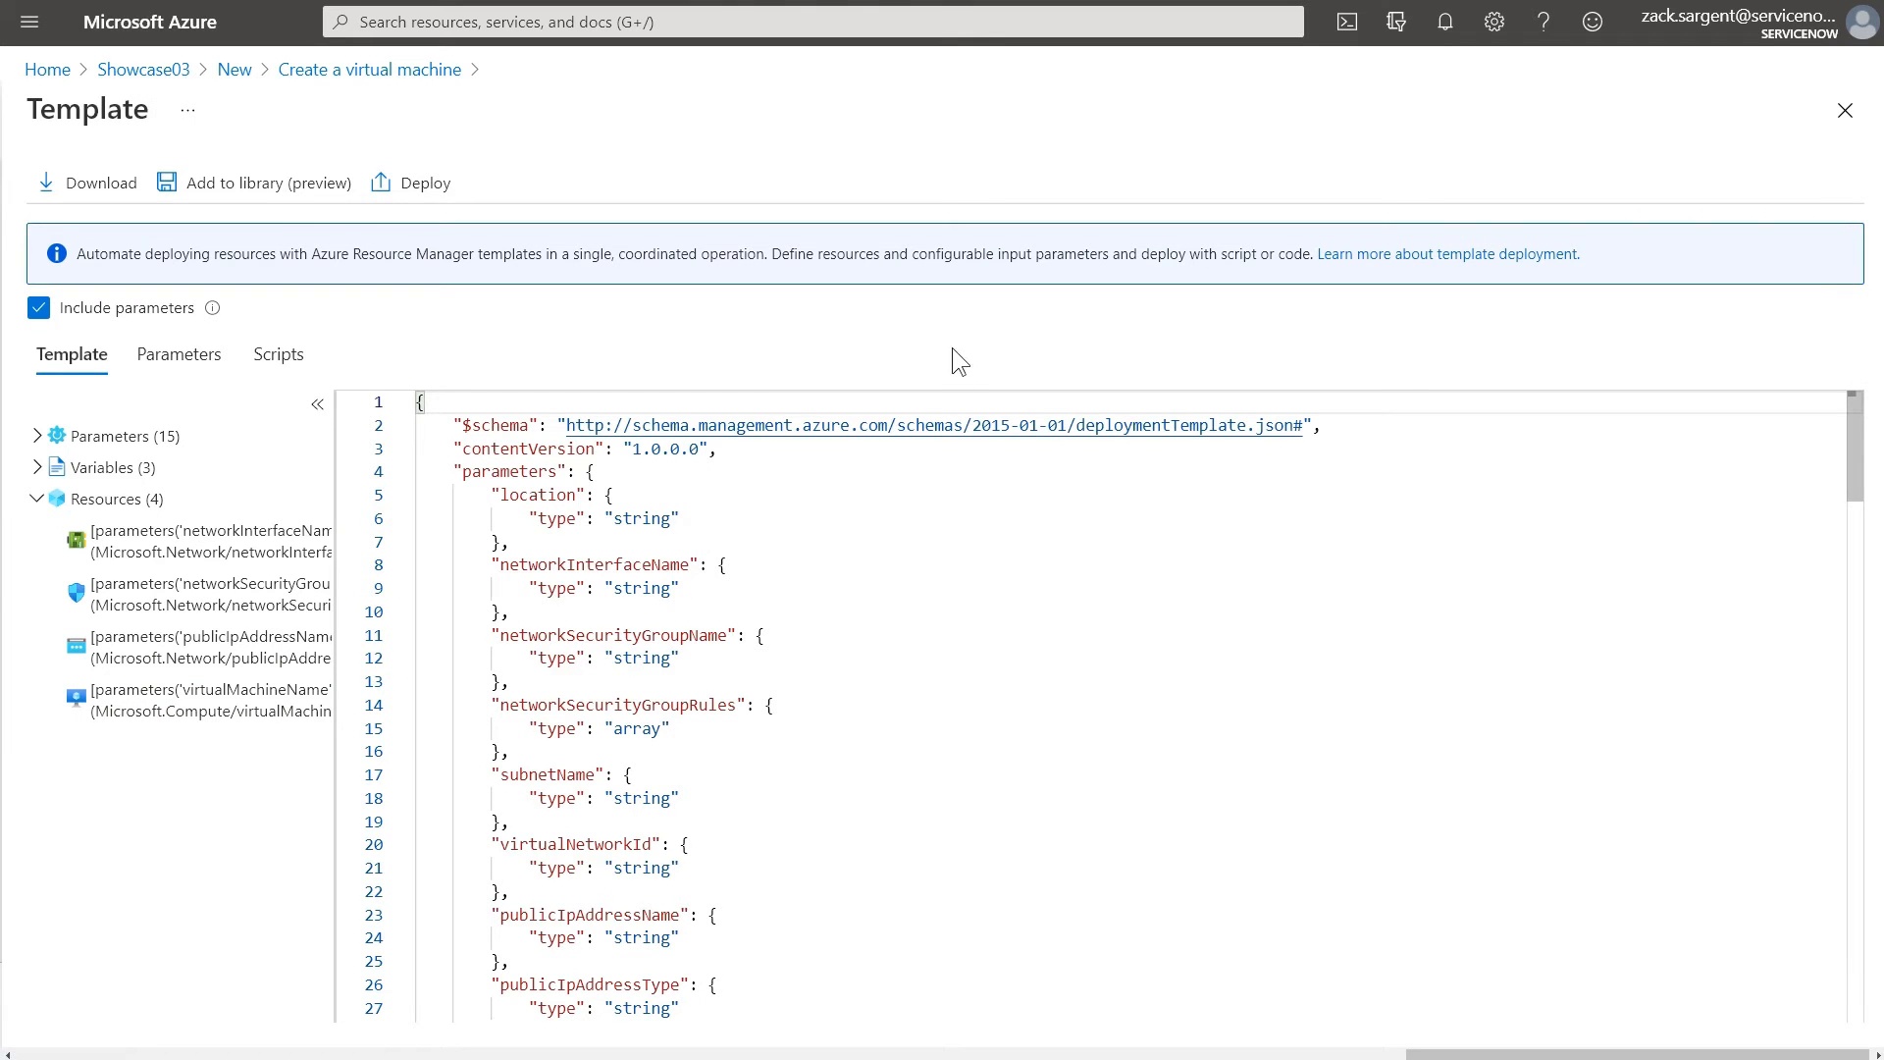
{"action": "scroll", "scroll_direction": "down", "scroll_amount": 3}
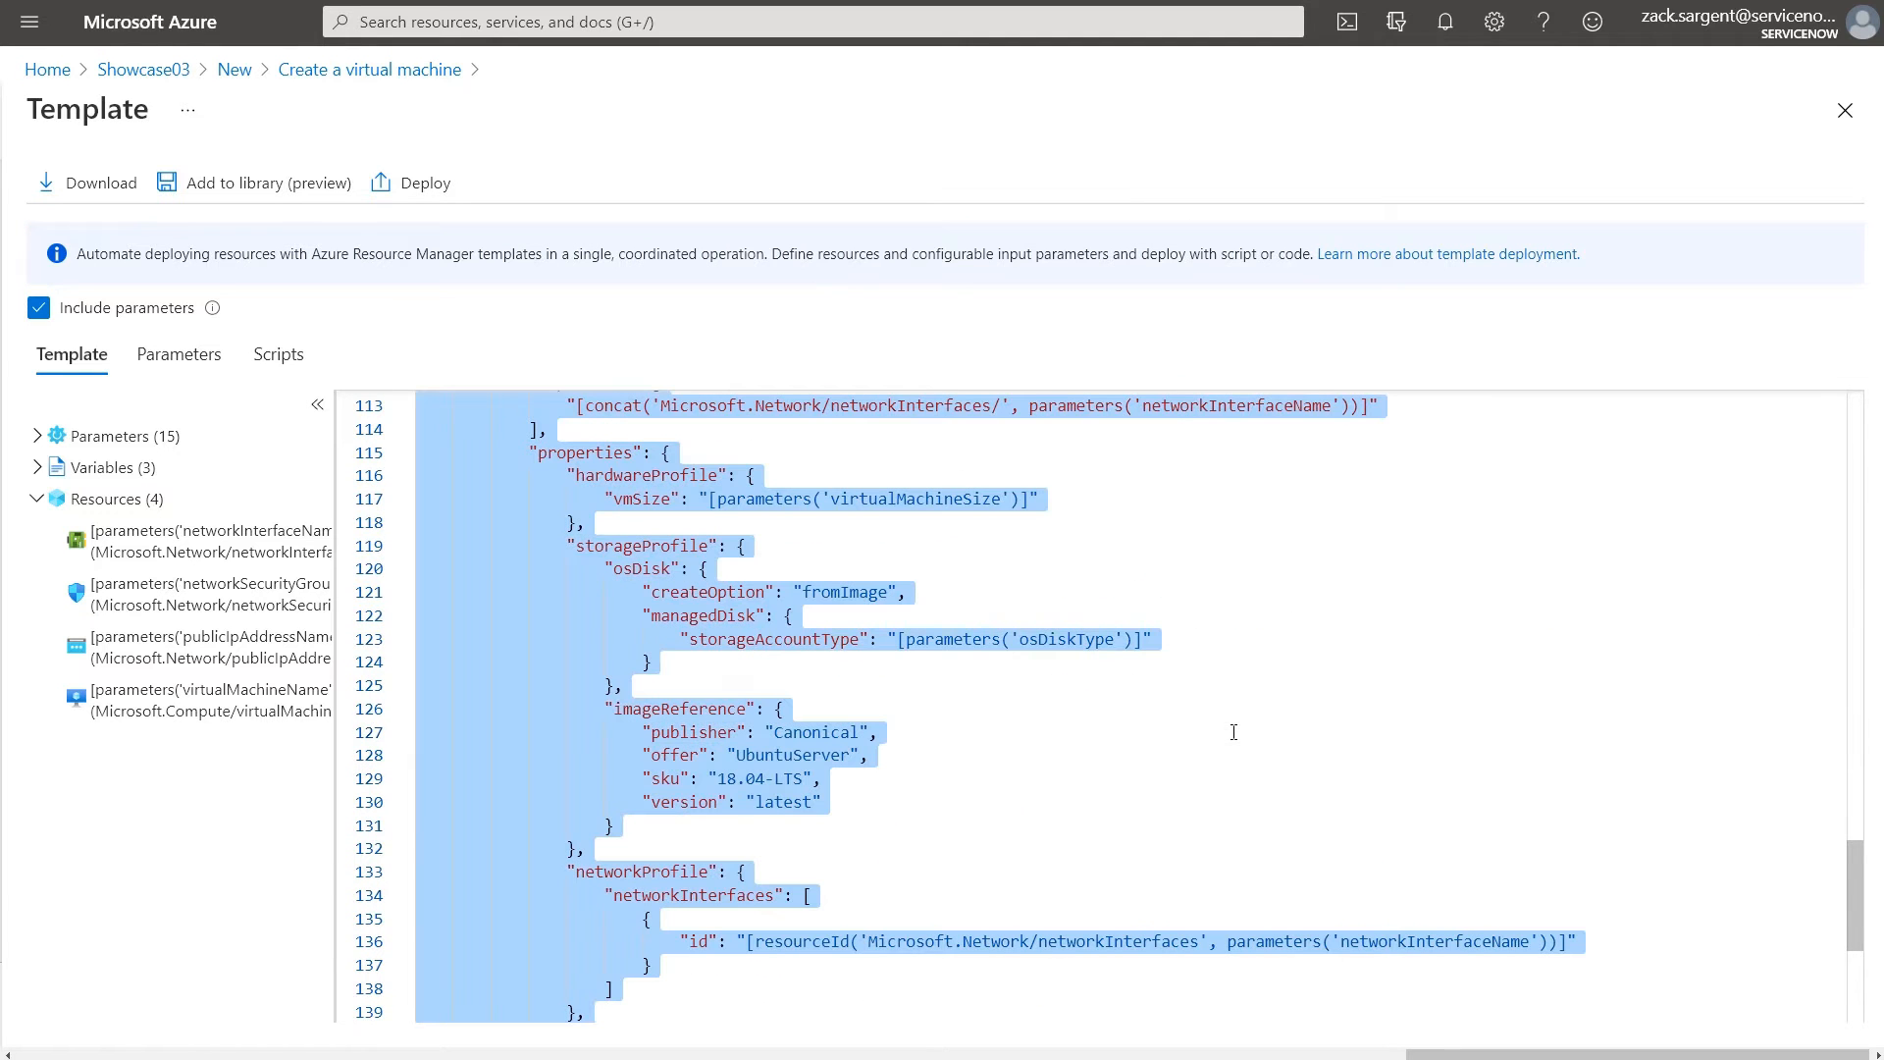
{"action": "mouse_move", "coordinate": [640, 70]}
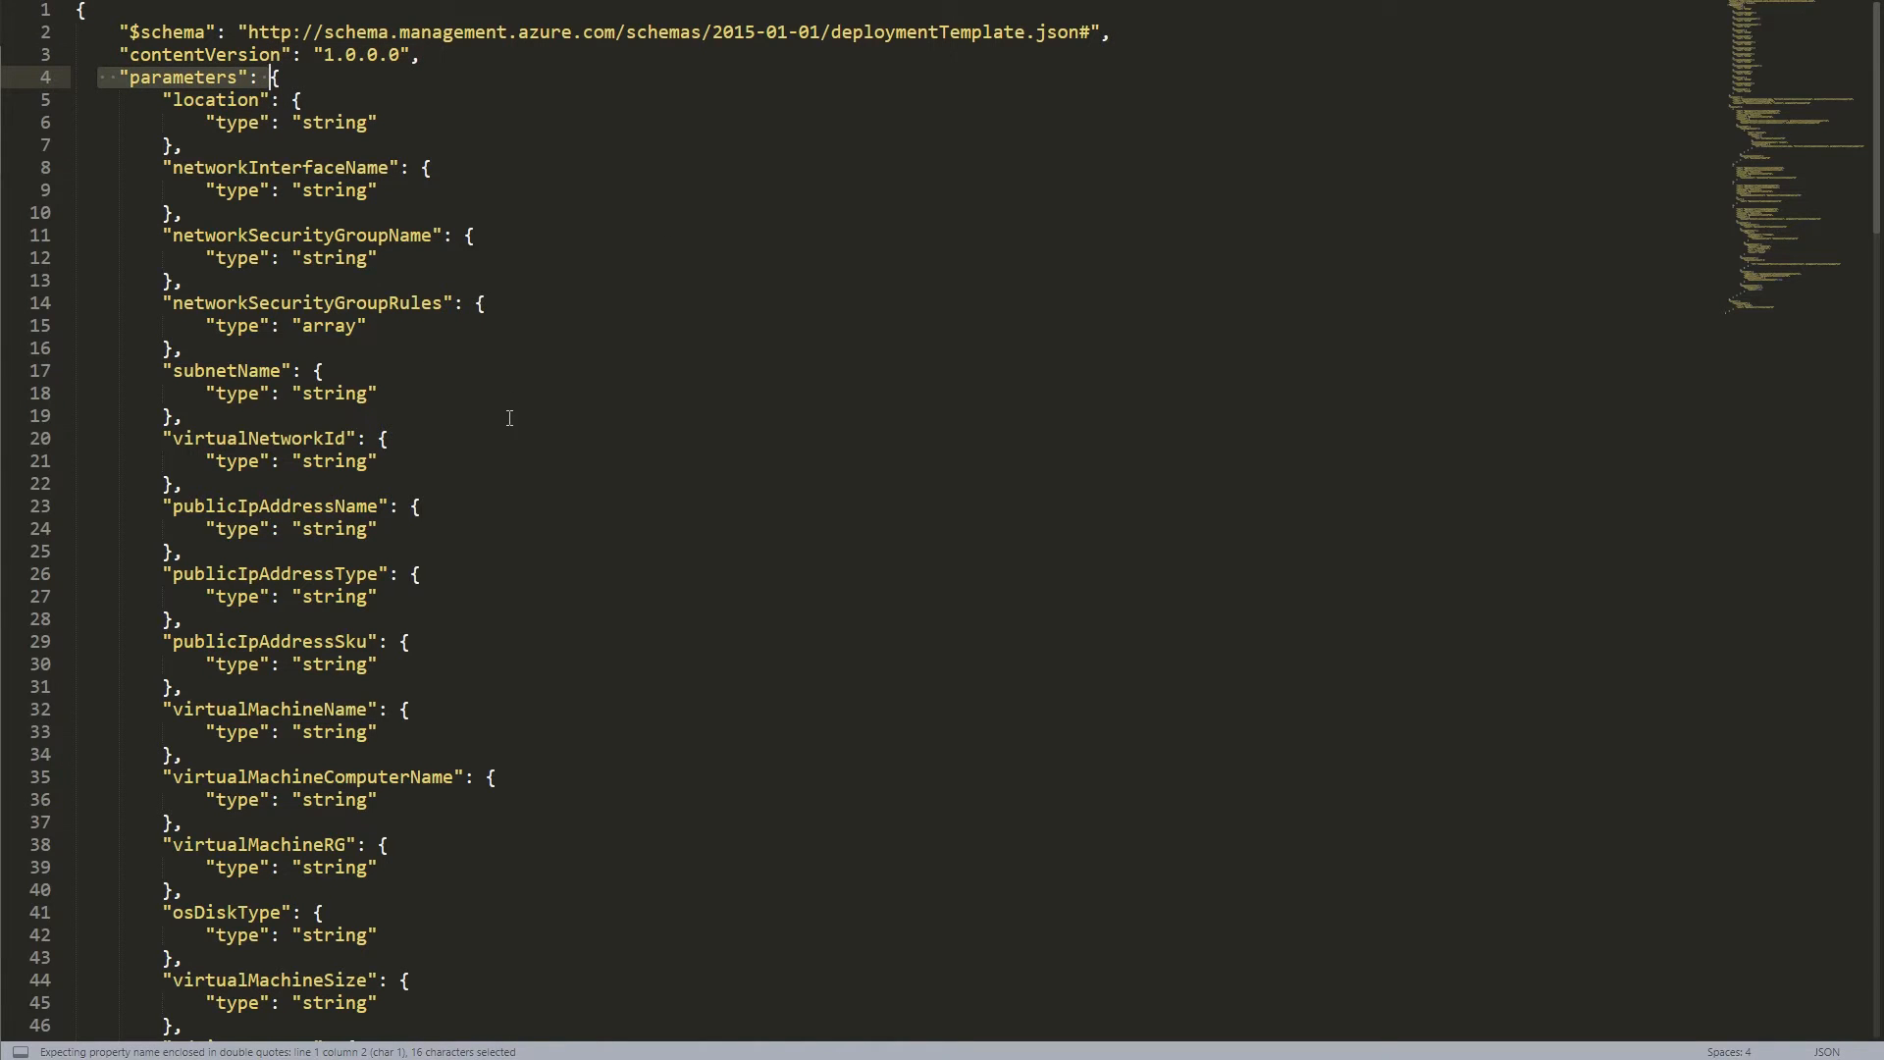
Step: Remove the location parameter from the template in Sublime Text and copy the whole edited JSON
{"action": "scroll", "scroll_direction": "down", "scroll_amount": 3}
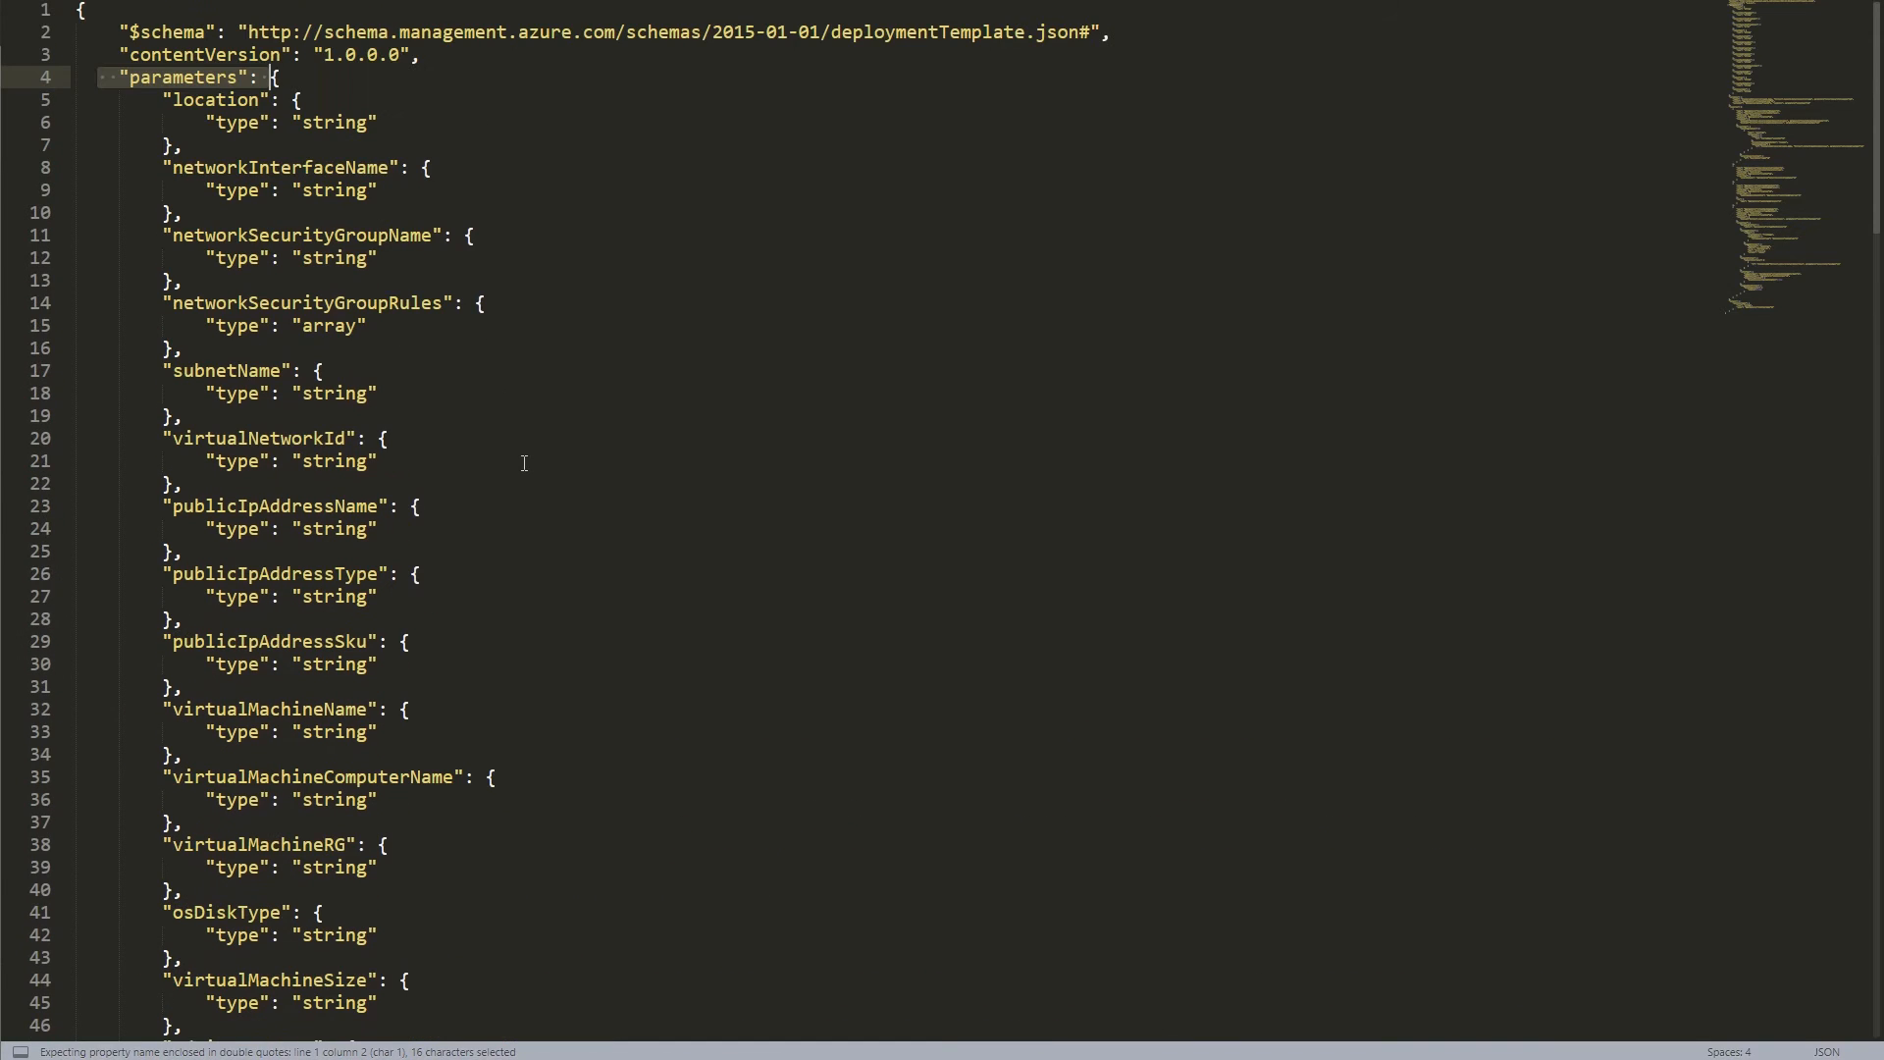
{"action": "scroll", "scroll_direction": "down", "scroll_amount": 3}
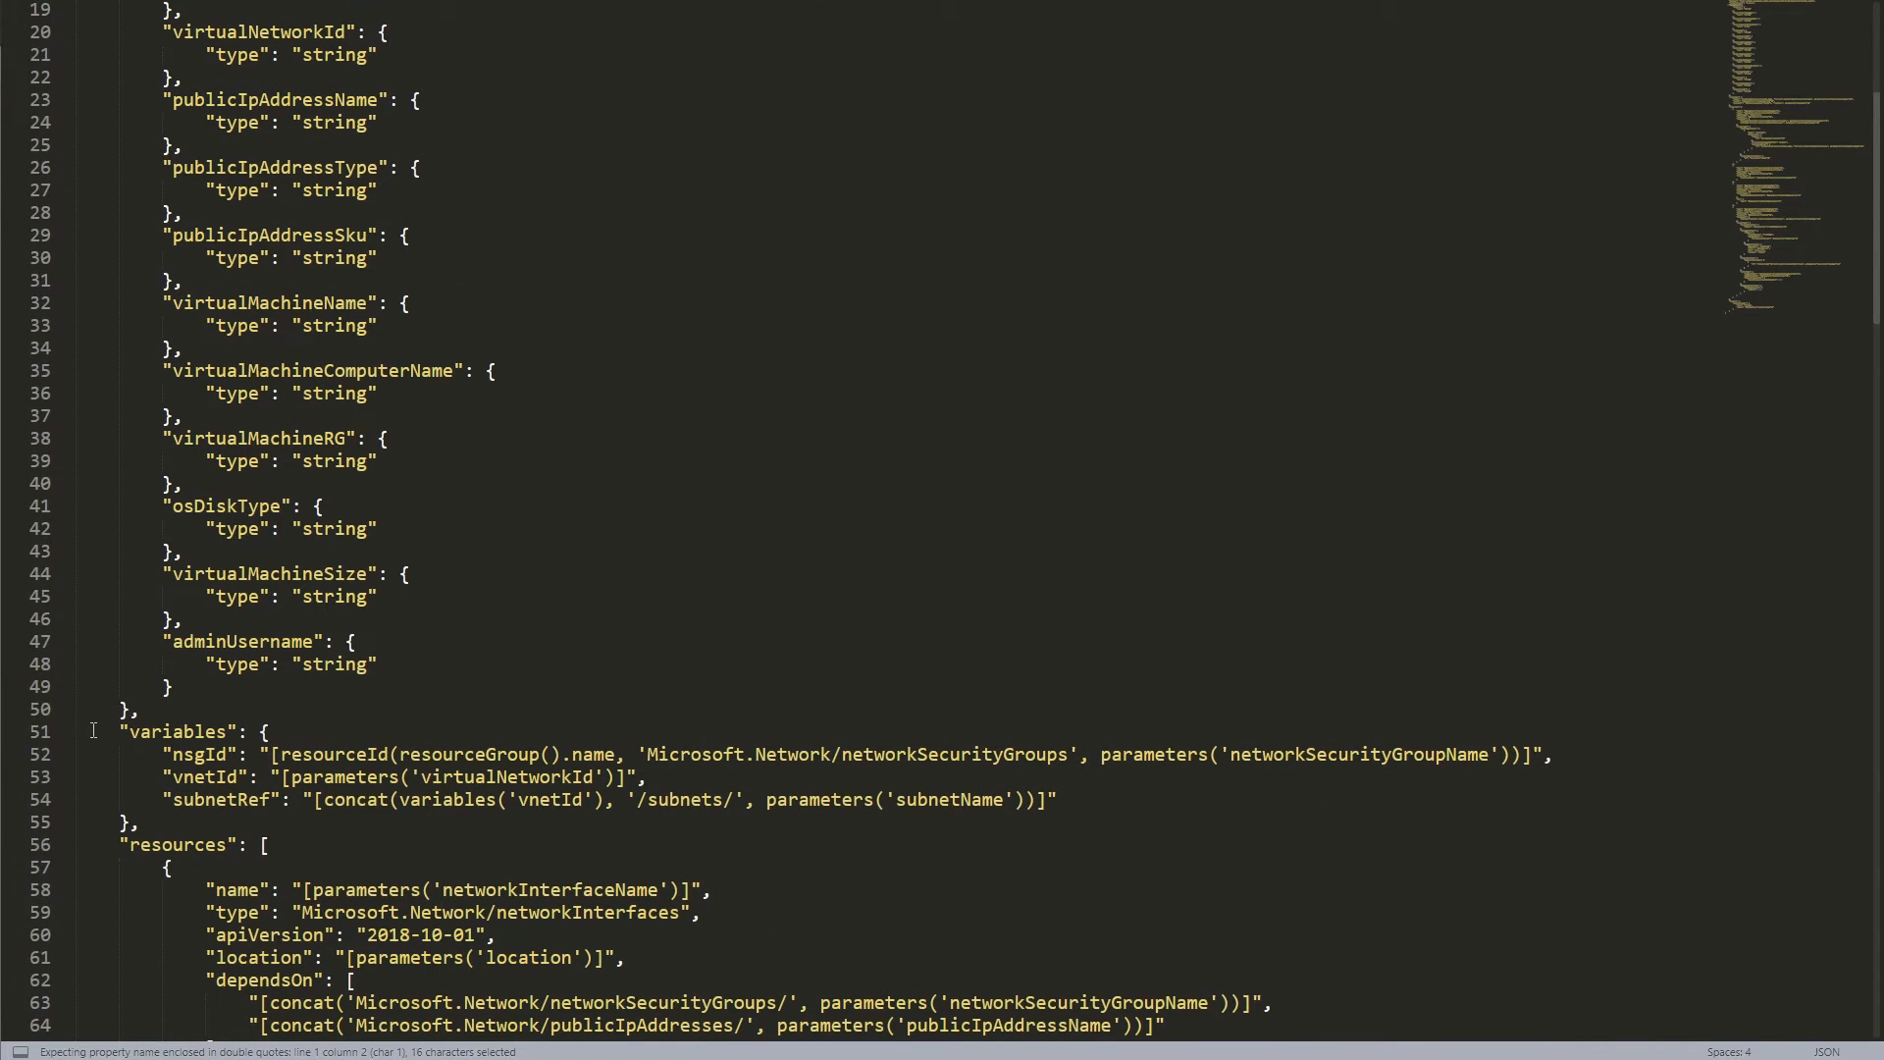
{"action": "mouse_move", "coordinate": [243, 143]}
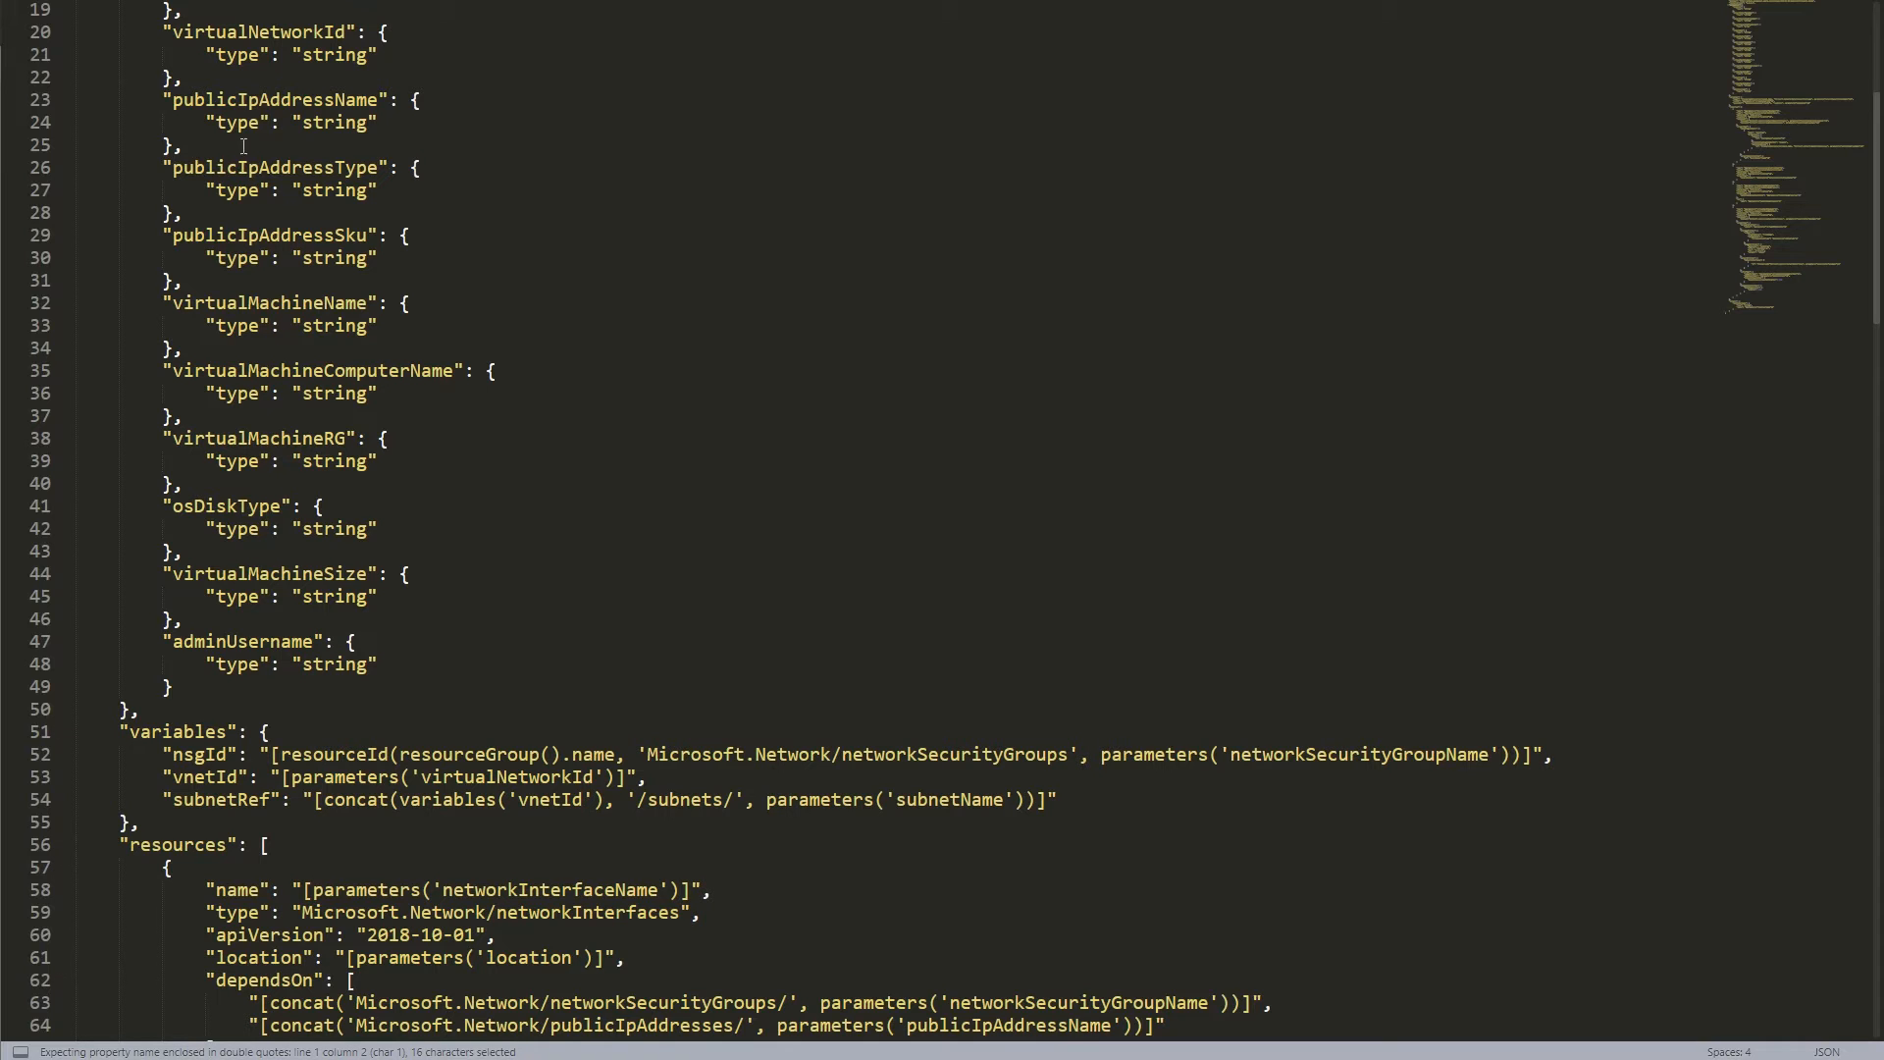
{"action": "scroll", "scroll_direction": "down", "scroll_amount": 3}
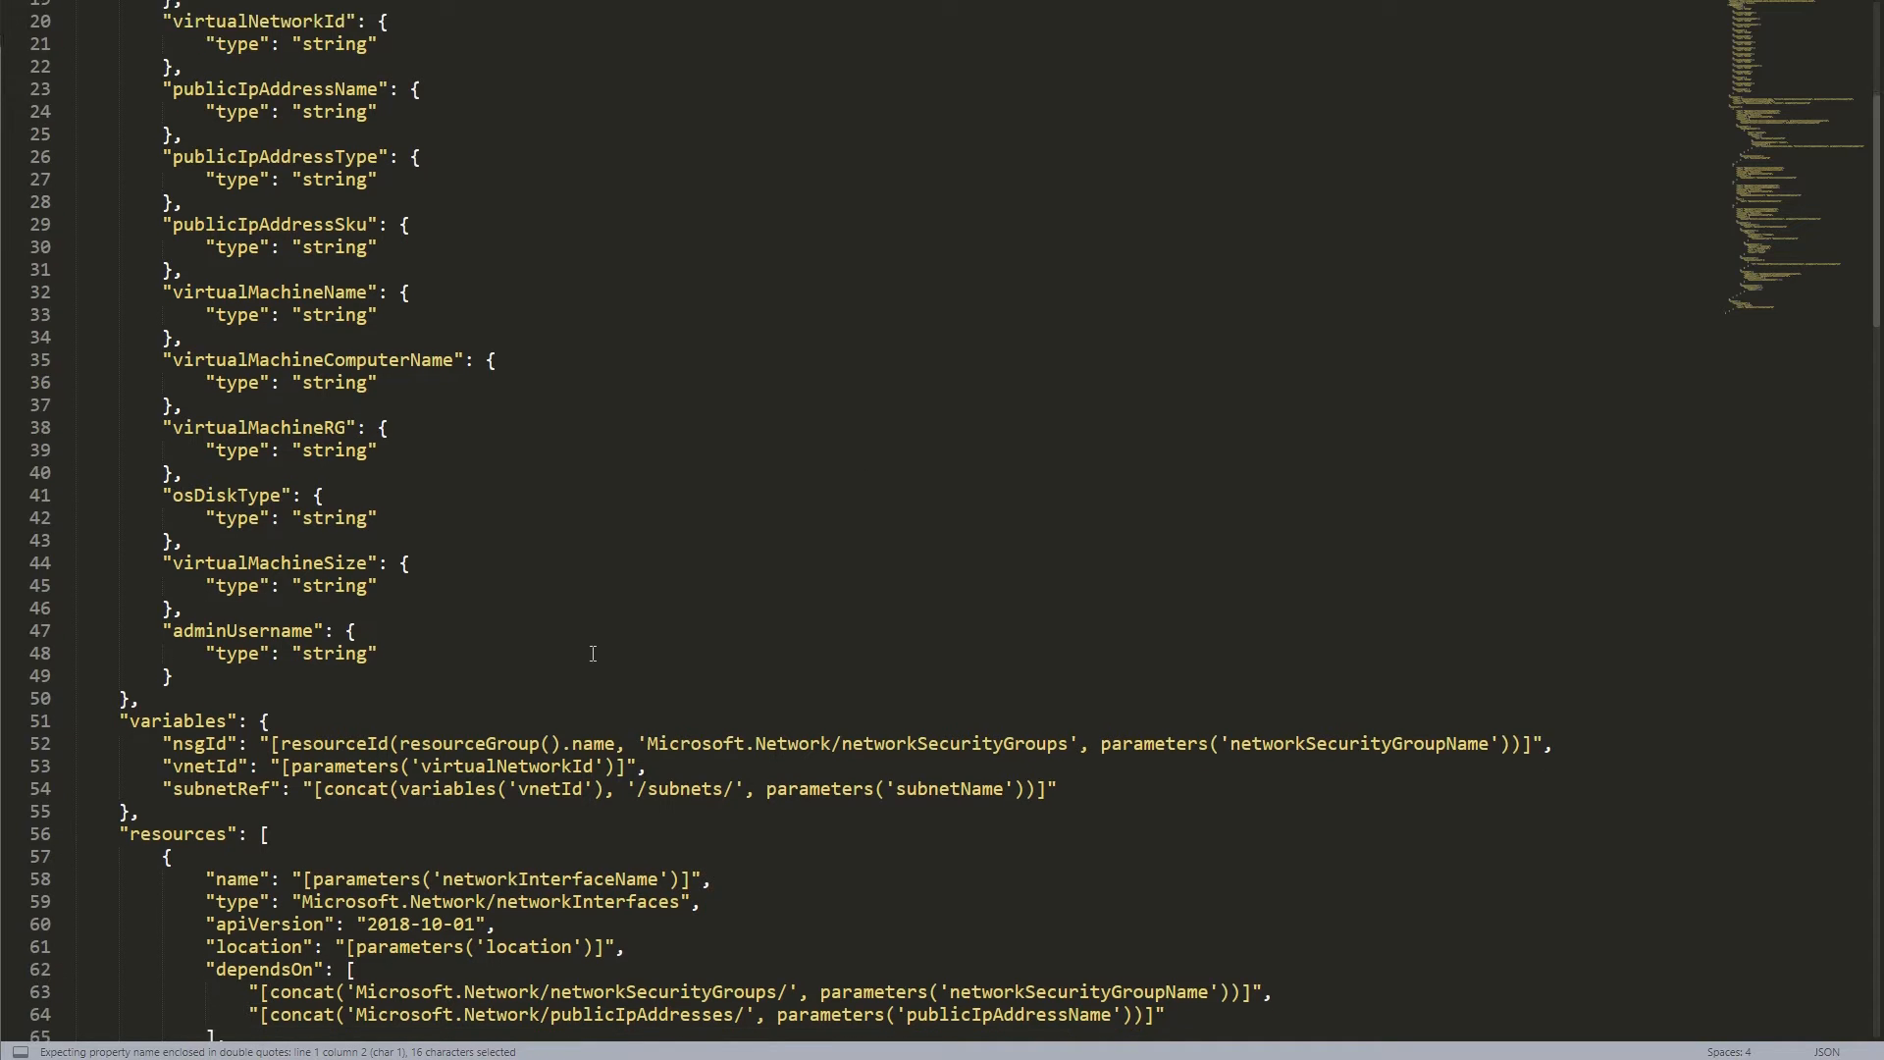
{"action": "scroll", "scroll_direction": "down", "scroll_amount": 3}
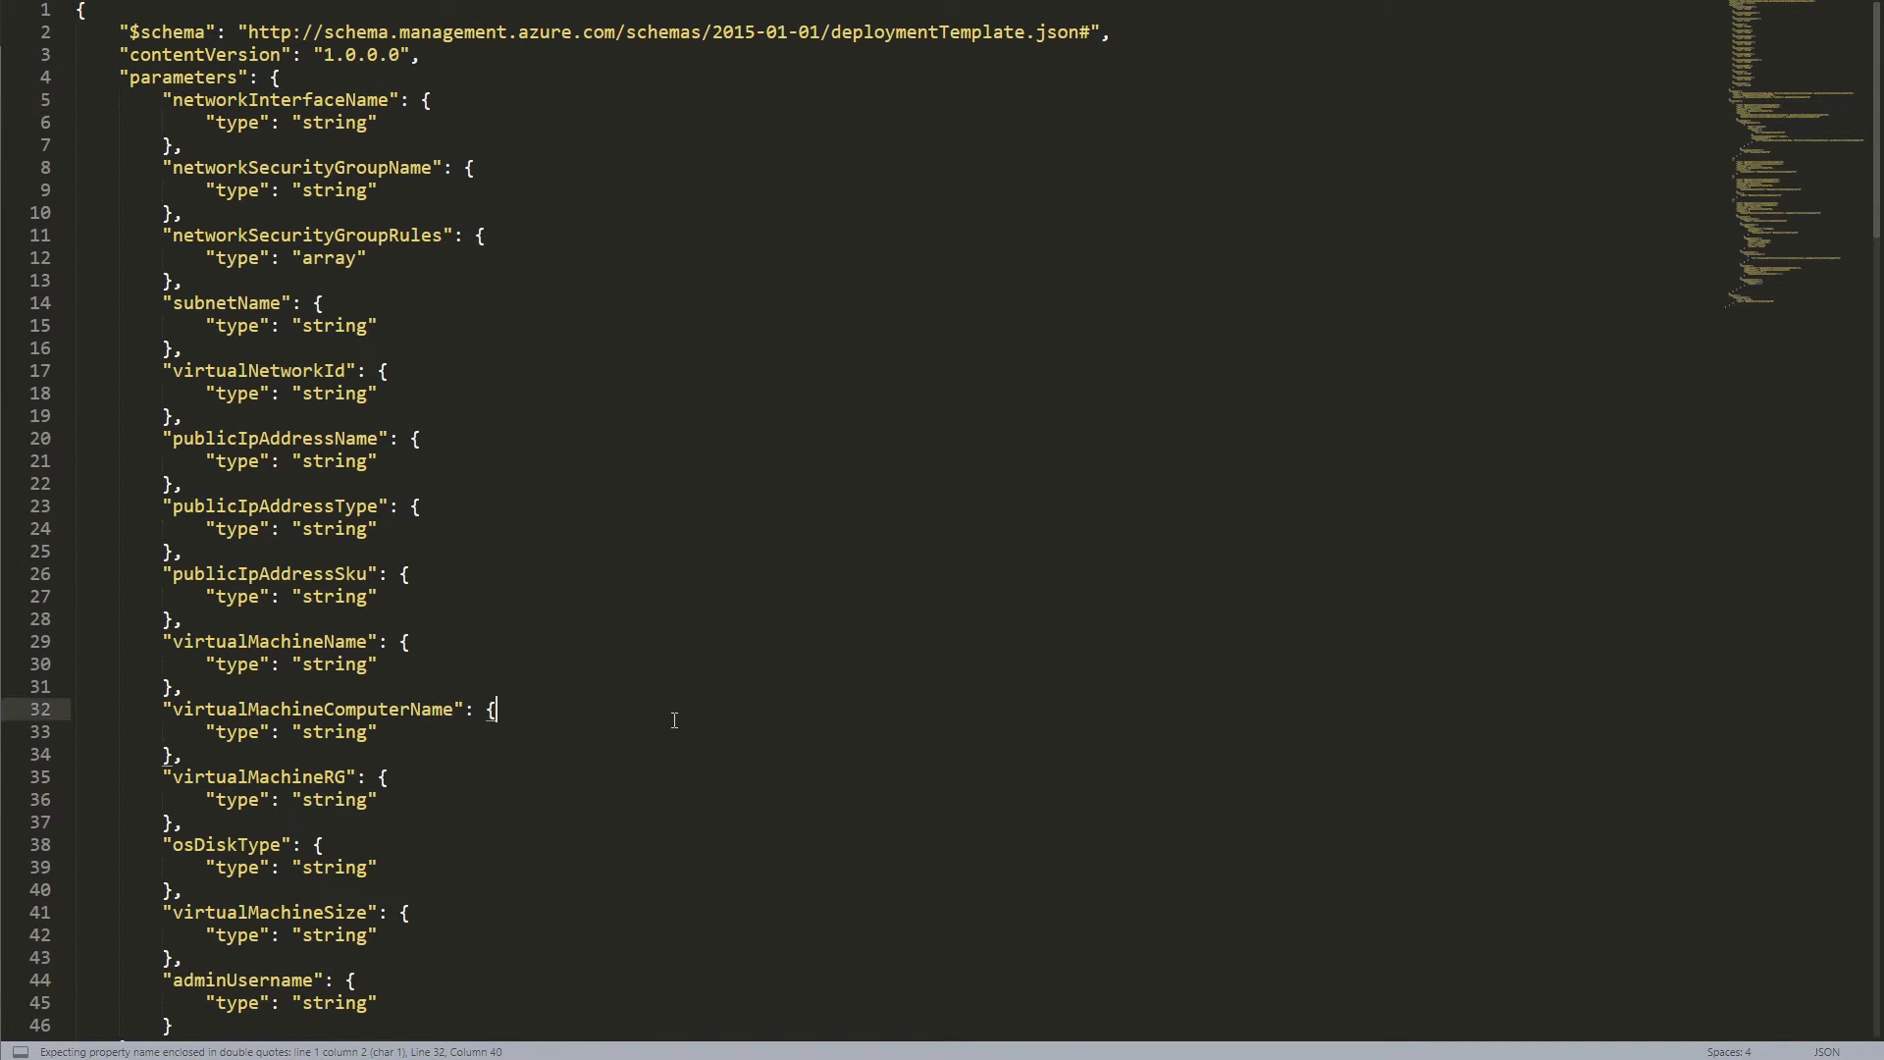
{"action": "key", "text": "ctrl+a"}
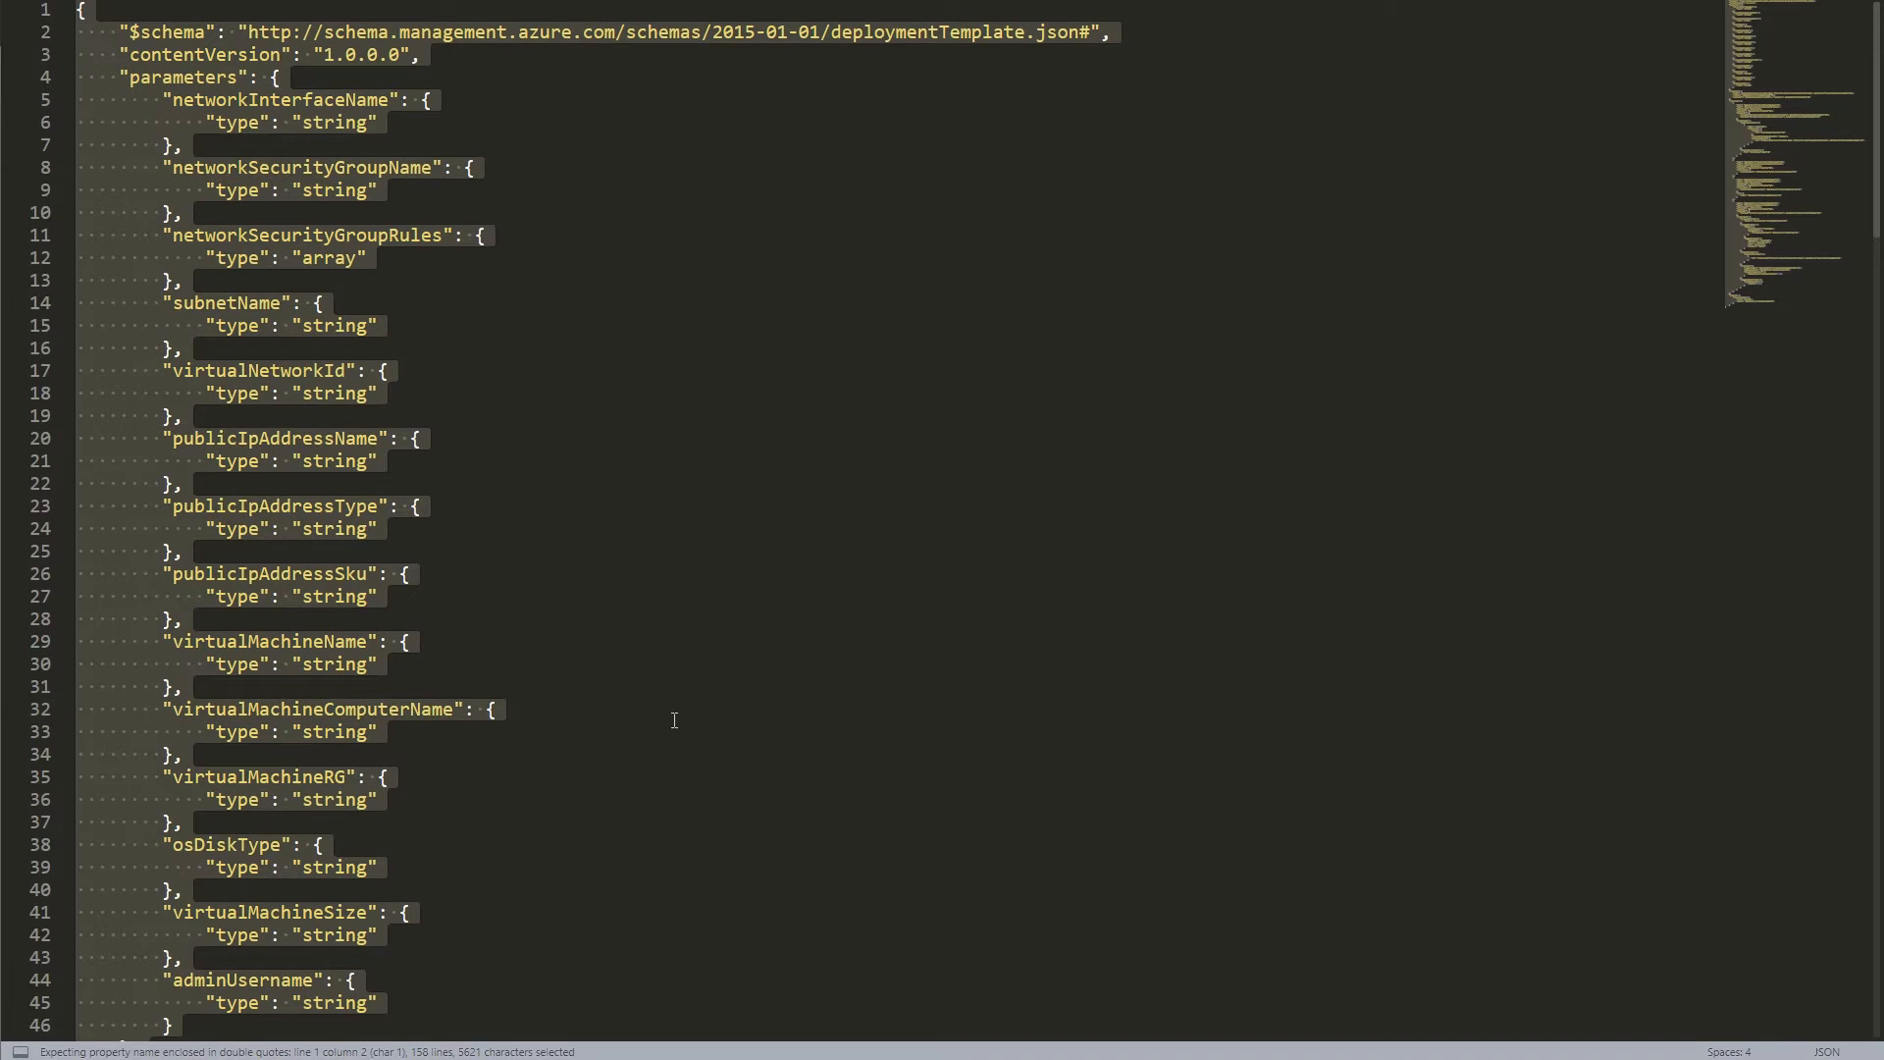
{"action": "key", "text": "ctrl+c"}
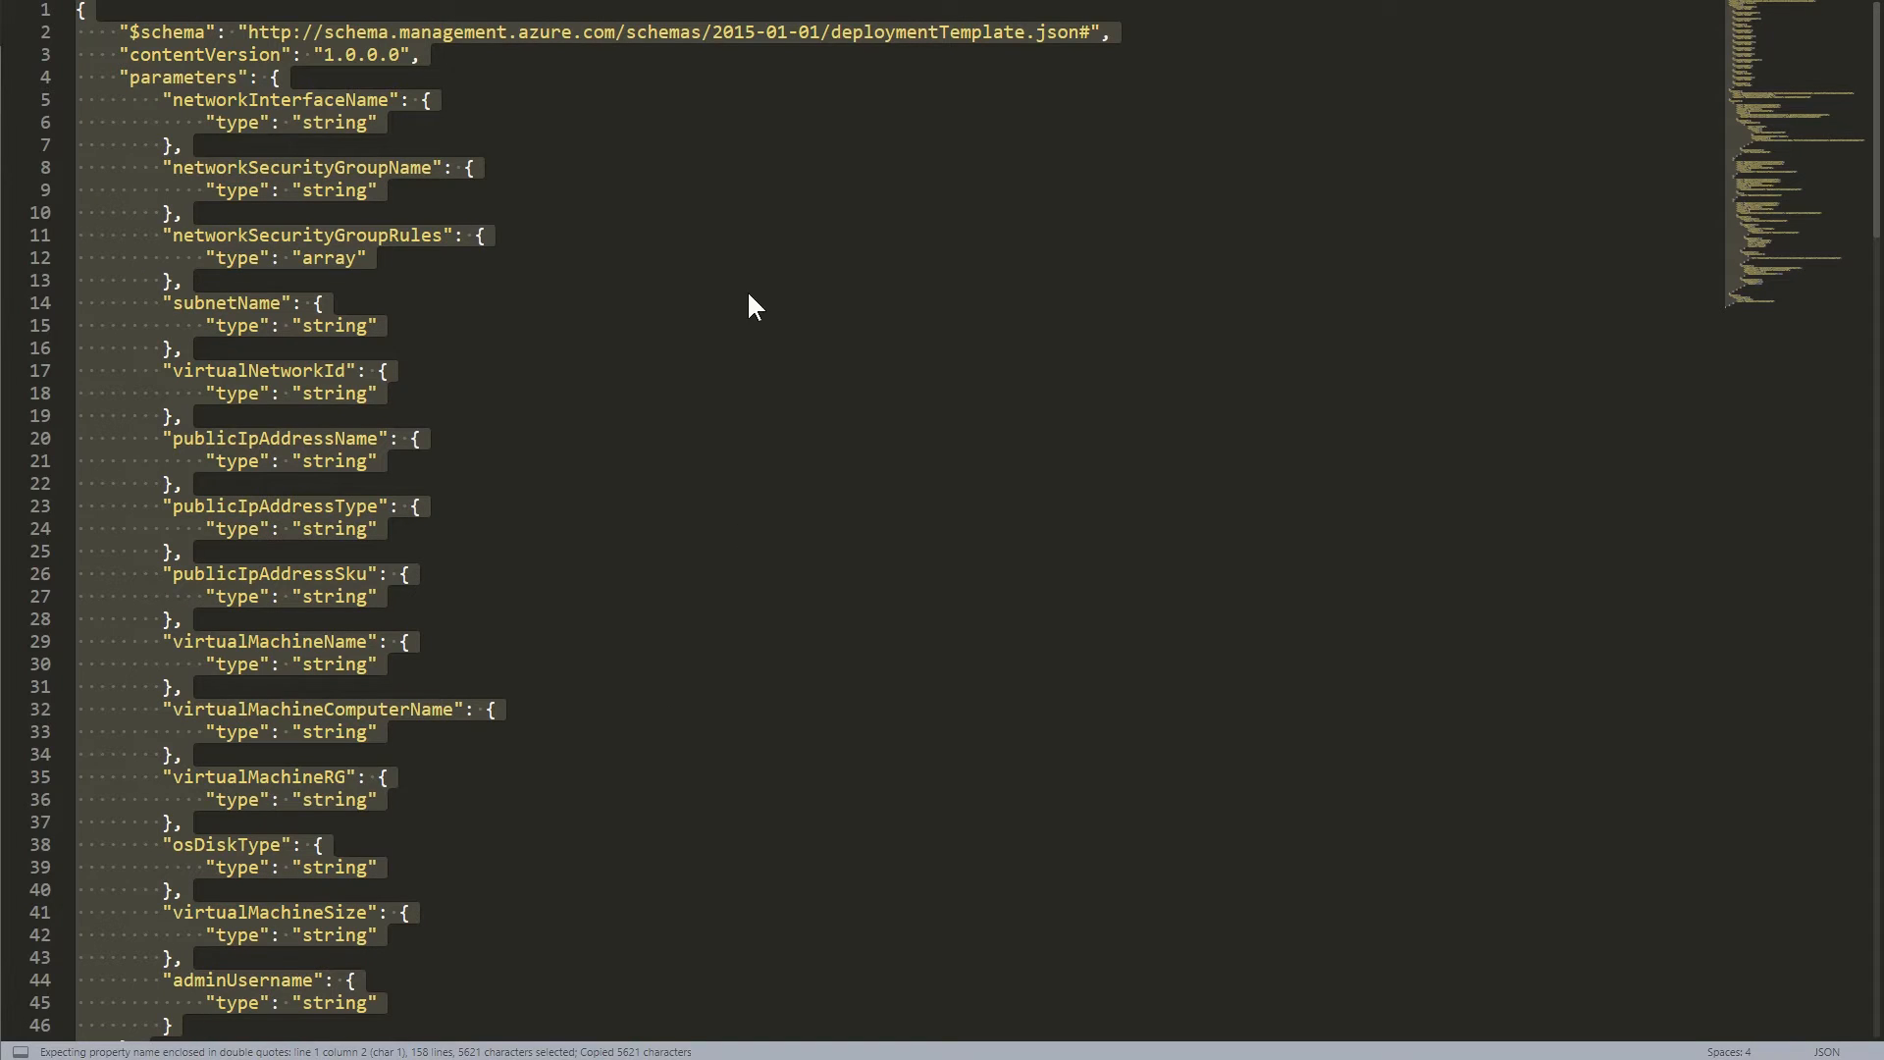
{"action": "mouse_move", "coordinate": [725, 303]}
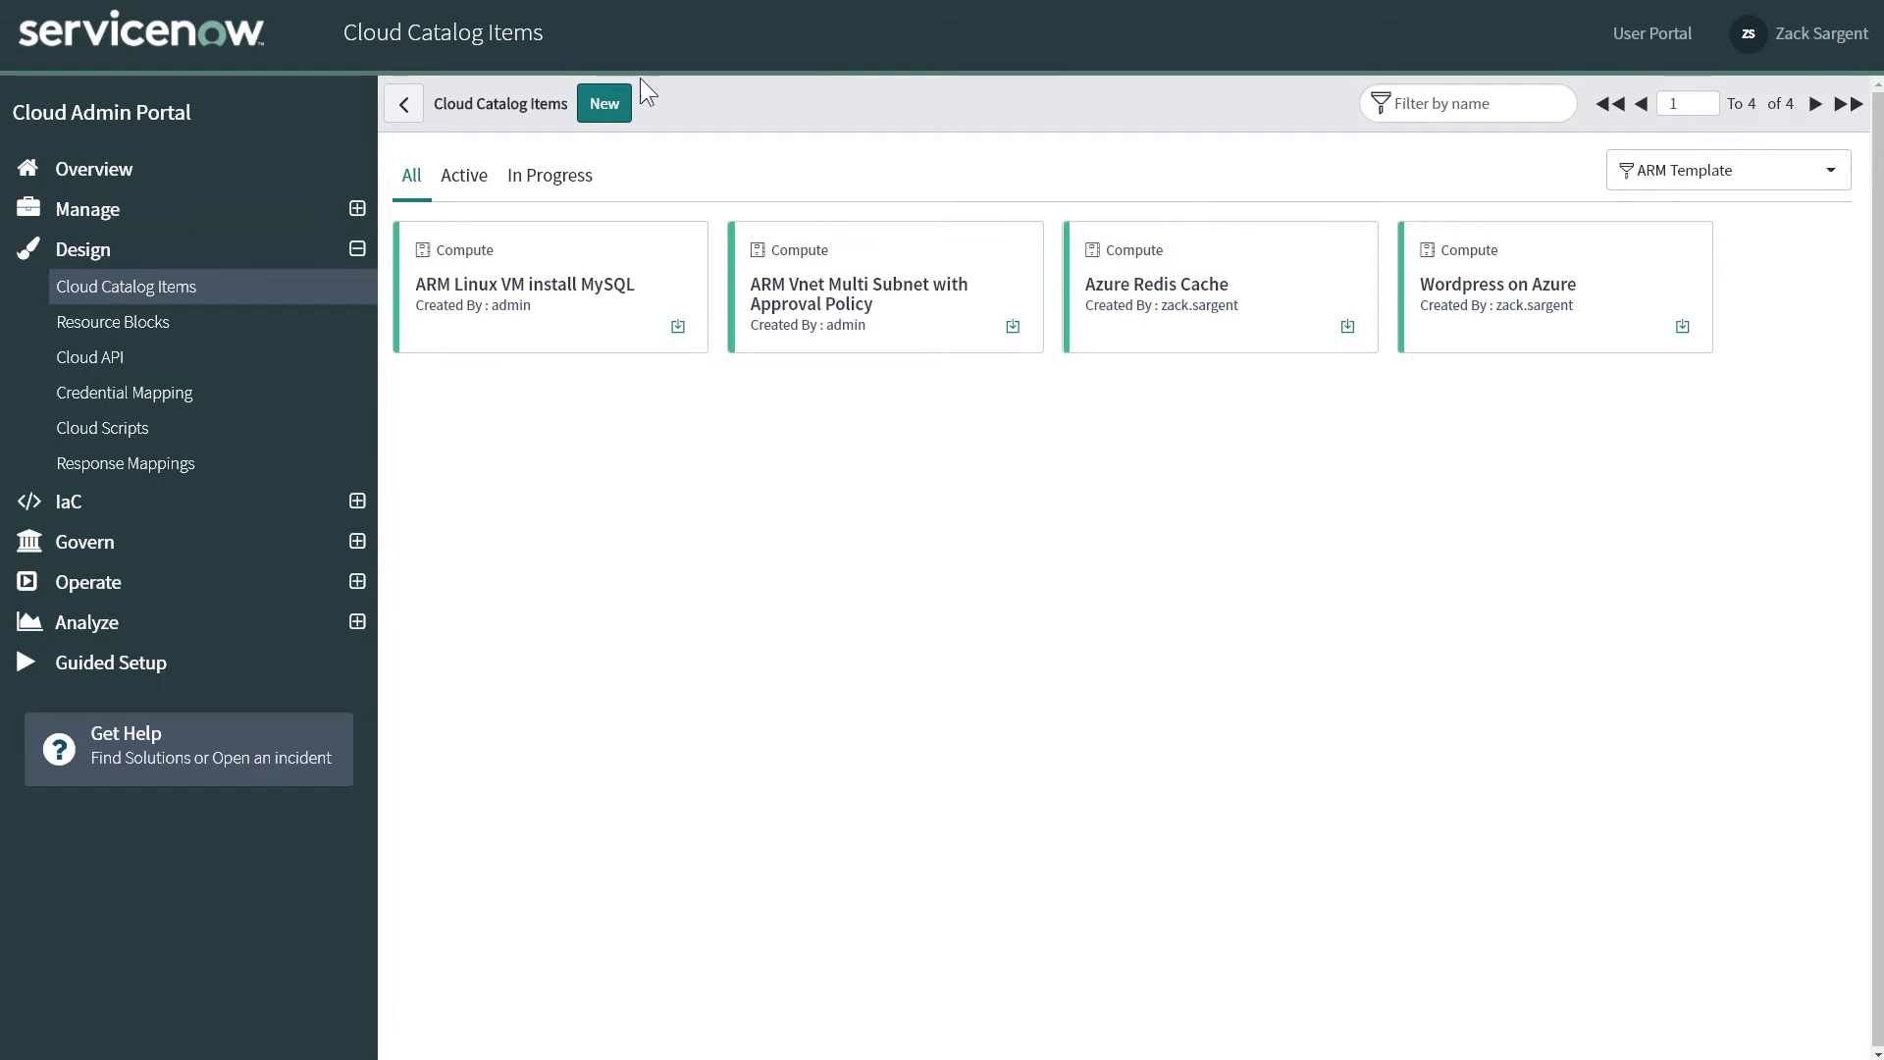
{"action": "mouse_move", "coordinate": [437, 503]}
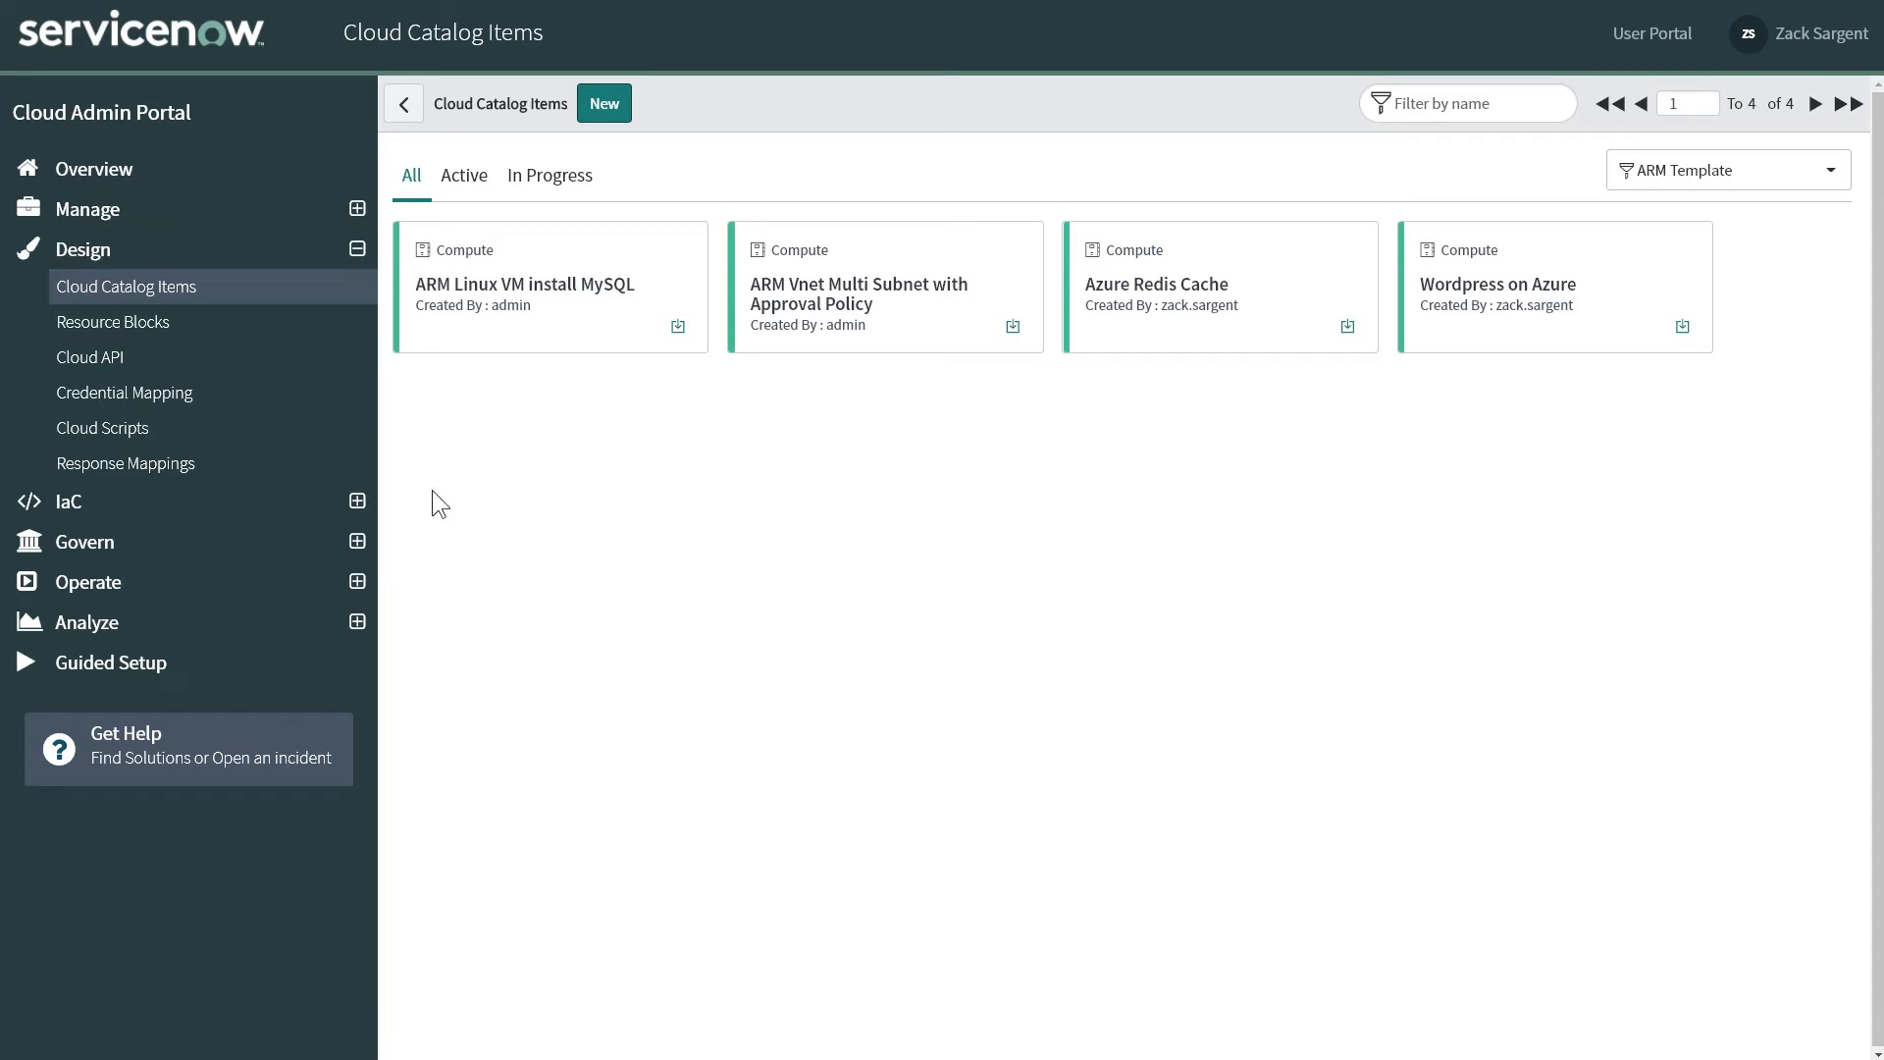
{"action": "mouse_move", "coordinate": [499, 383]}
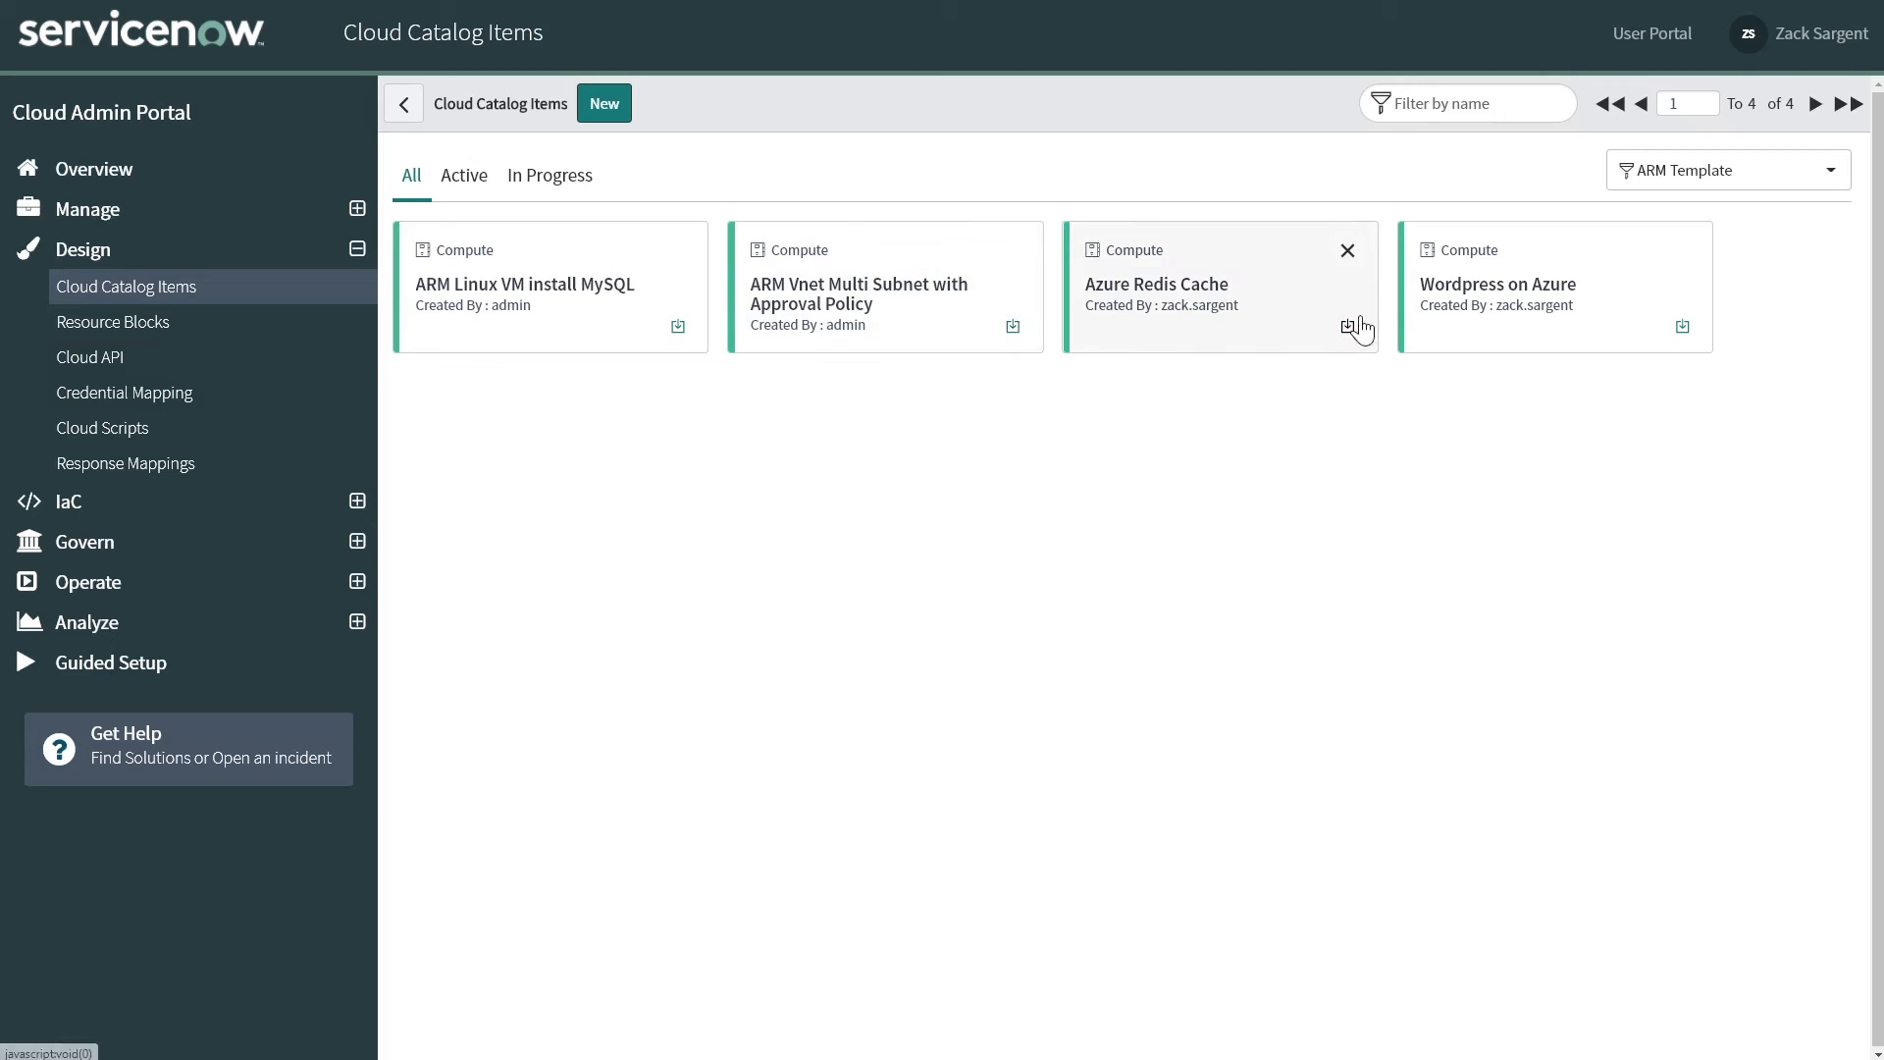
{"action": "mouse_move", "coordinate": [758, 98]}
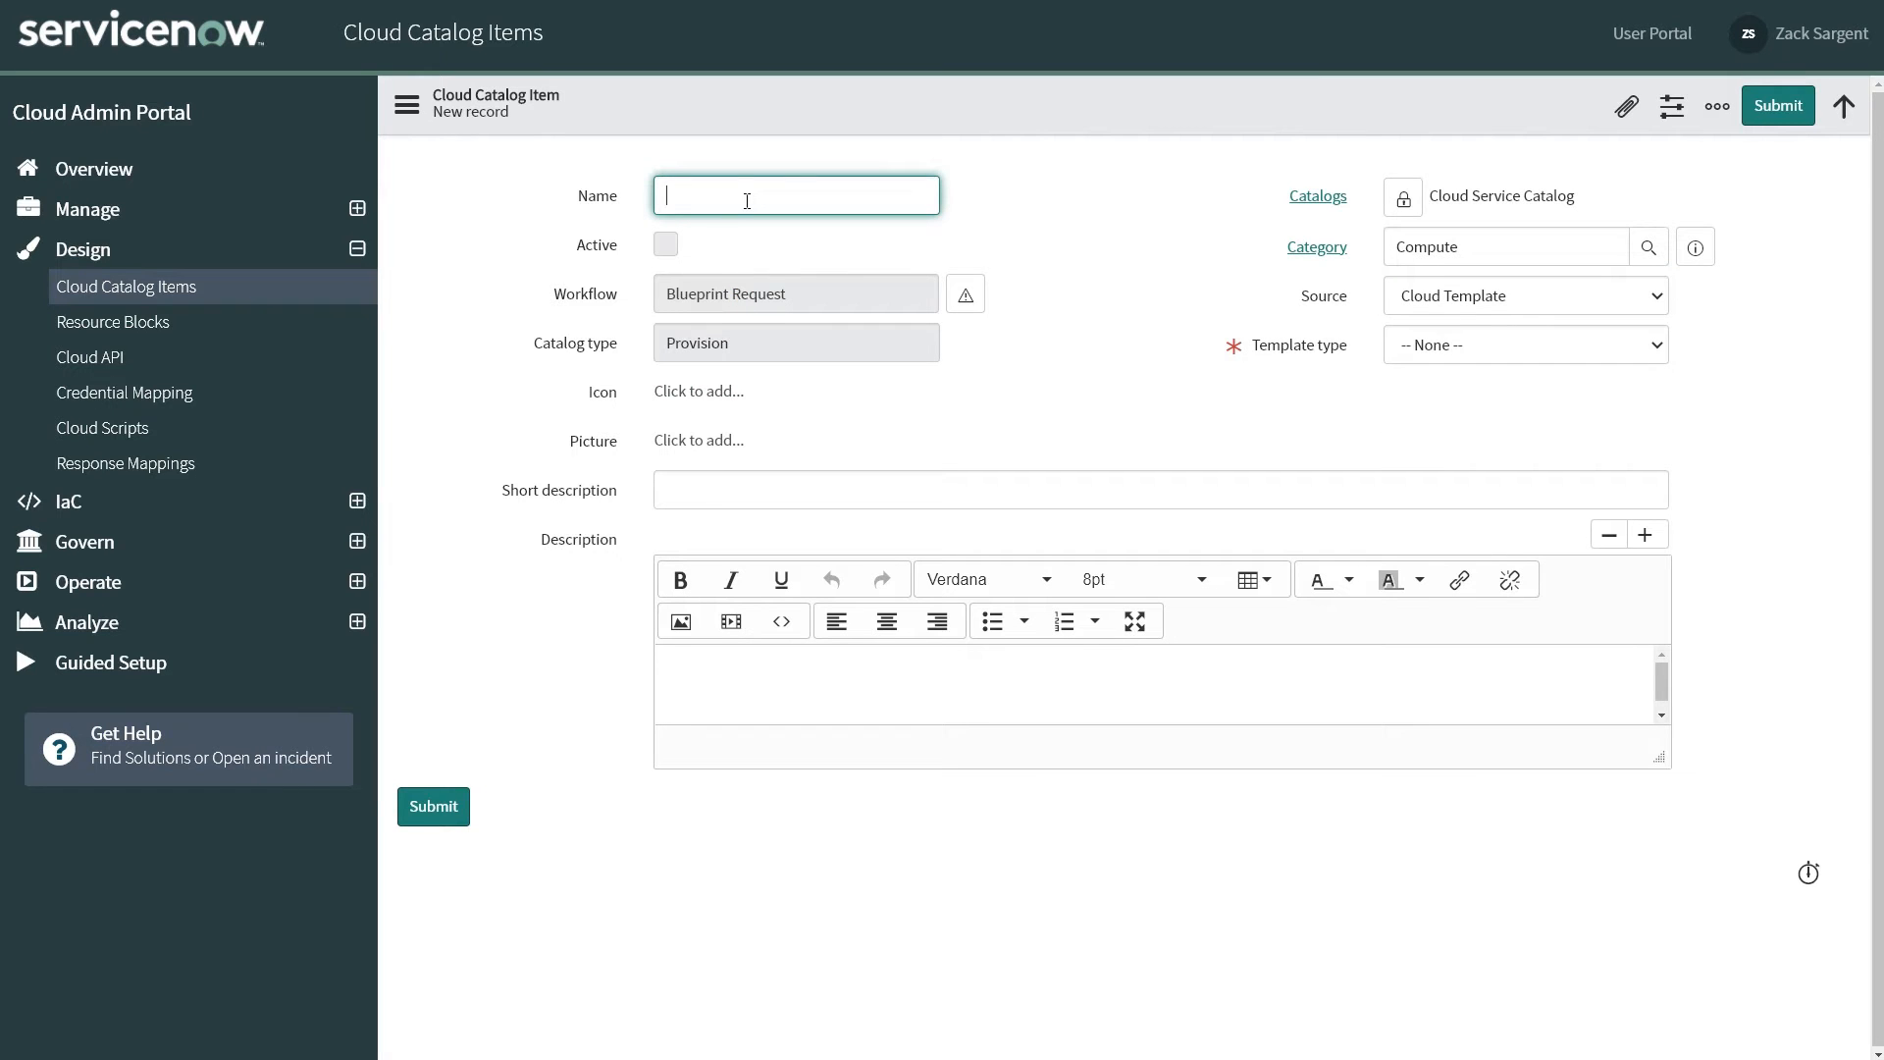
Step: Name the catalog item Quick Demo, set its template type to ARM Template and save it
{"action": "type", "text": "Quick"}
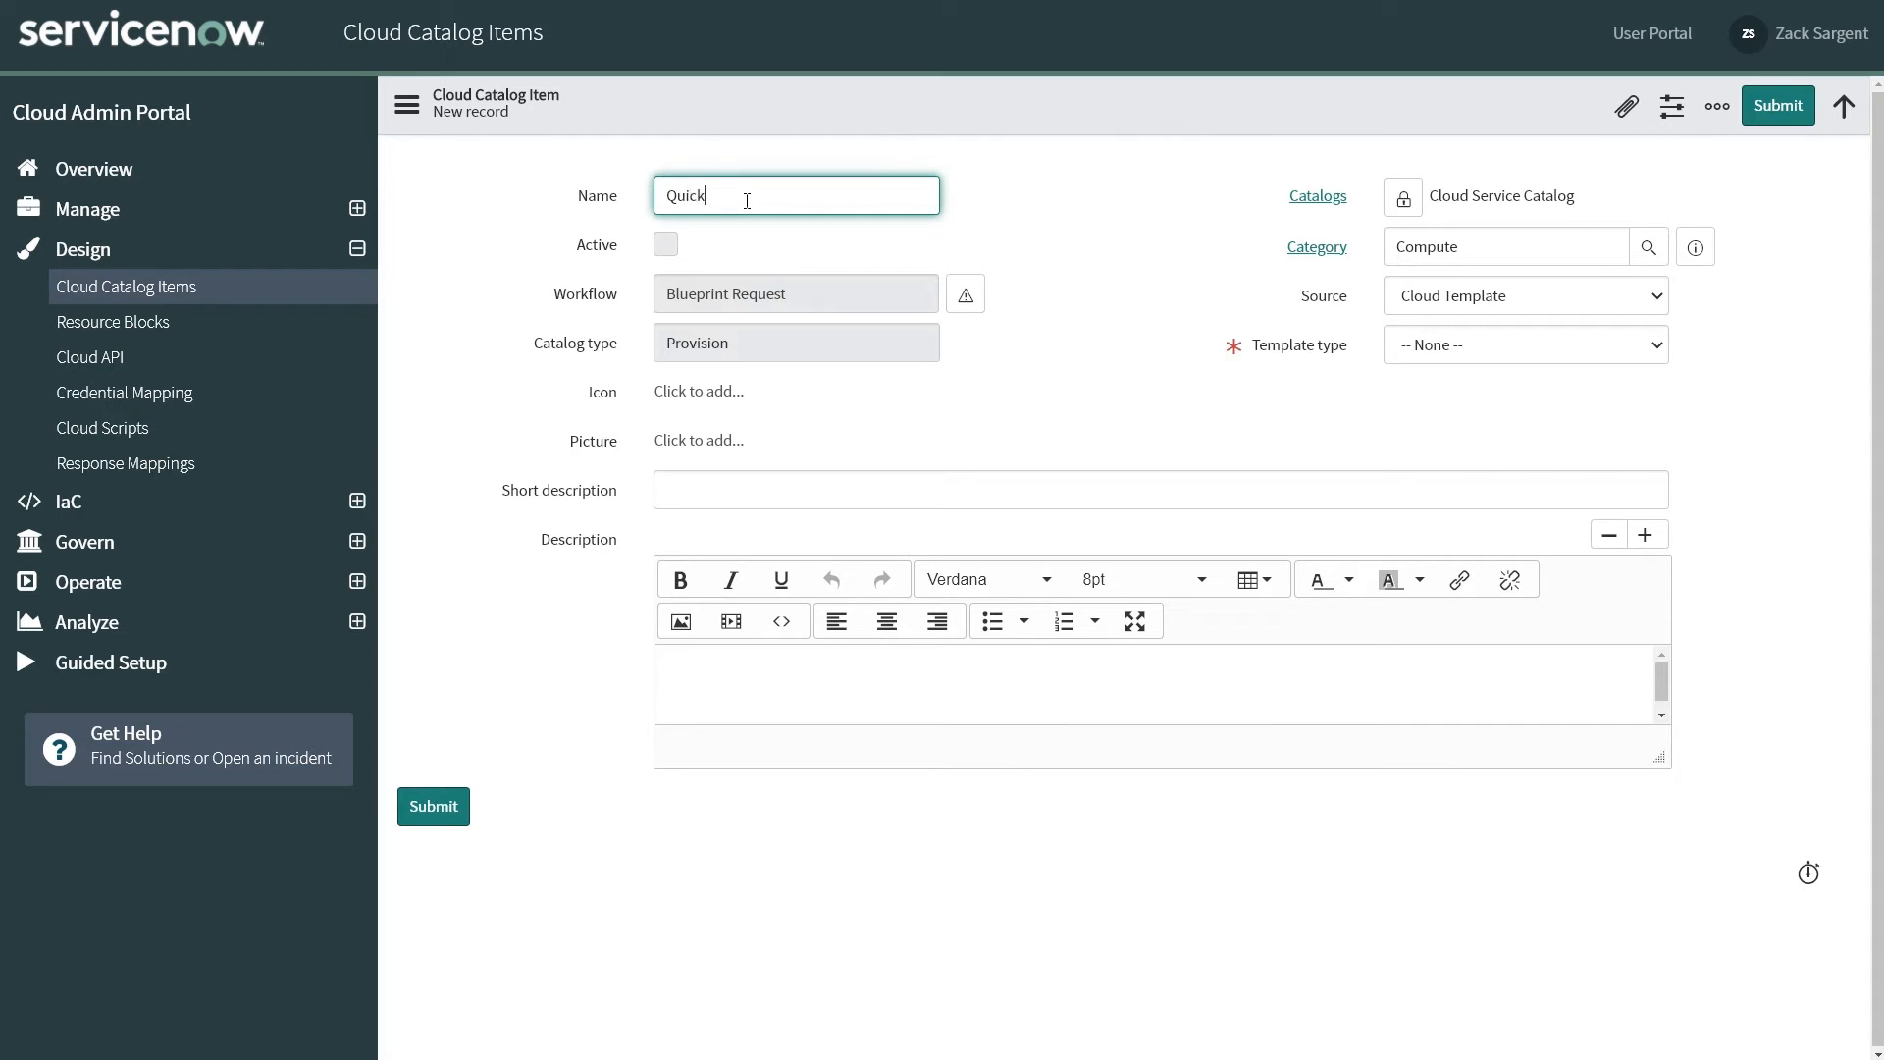
{"action": "left_click", "coordinate": [1523, 345]}
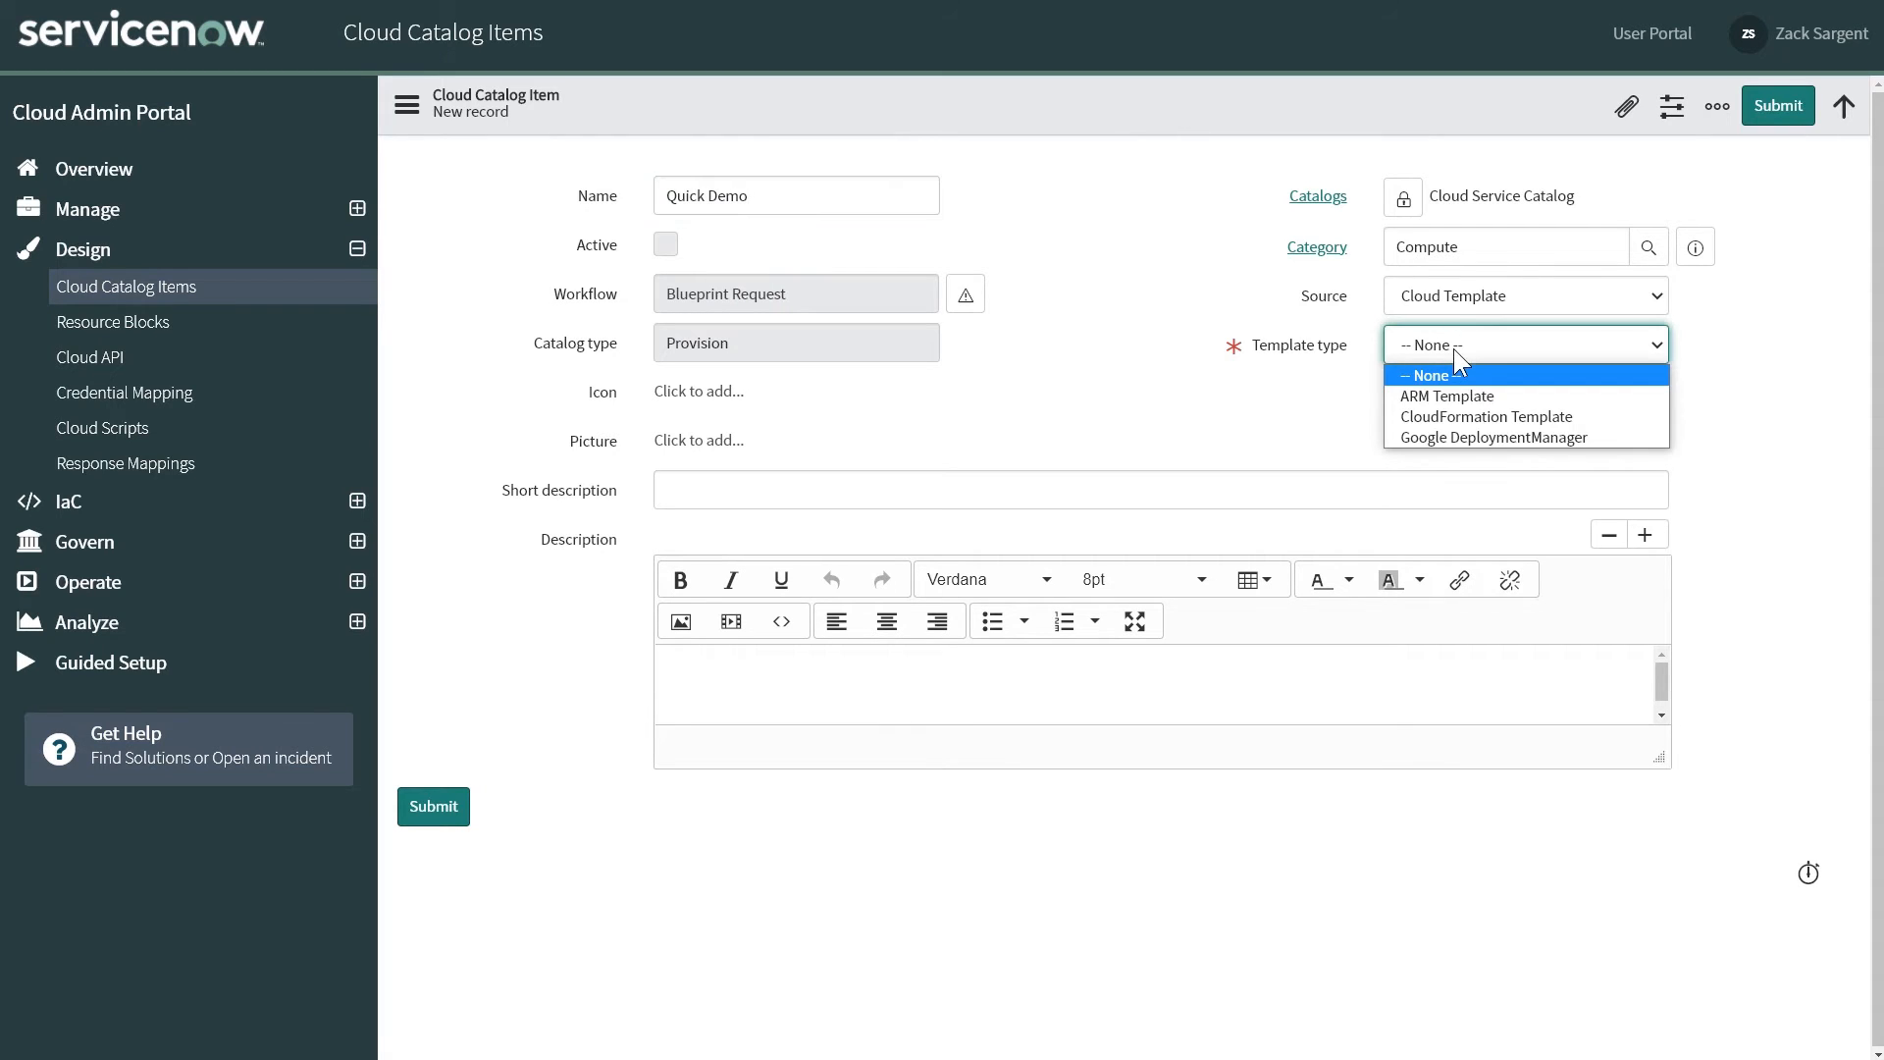
{"action": "left_click", "coordinate": [1486, 416]}
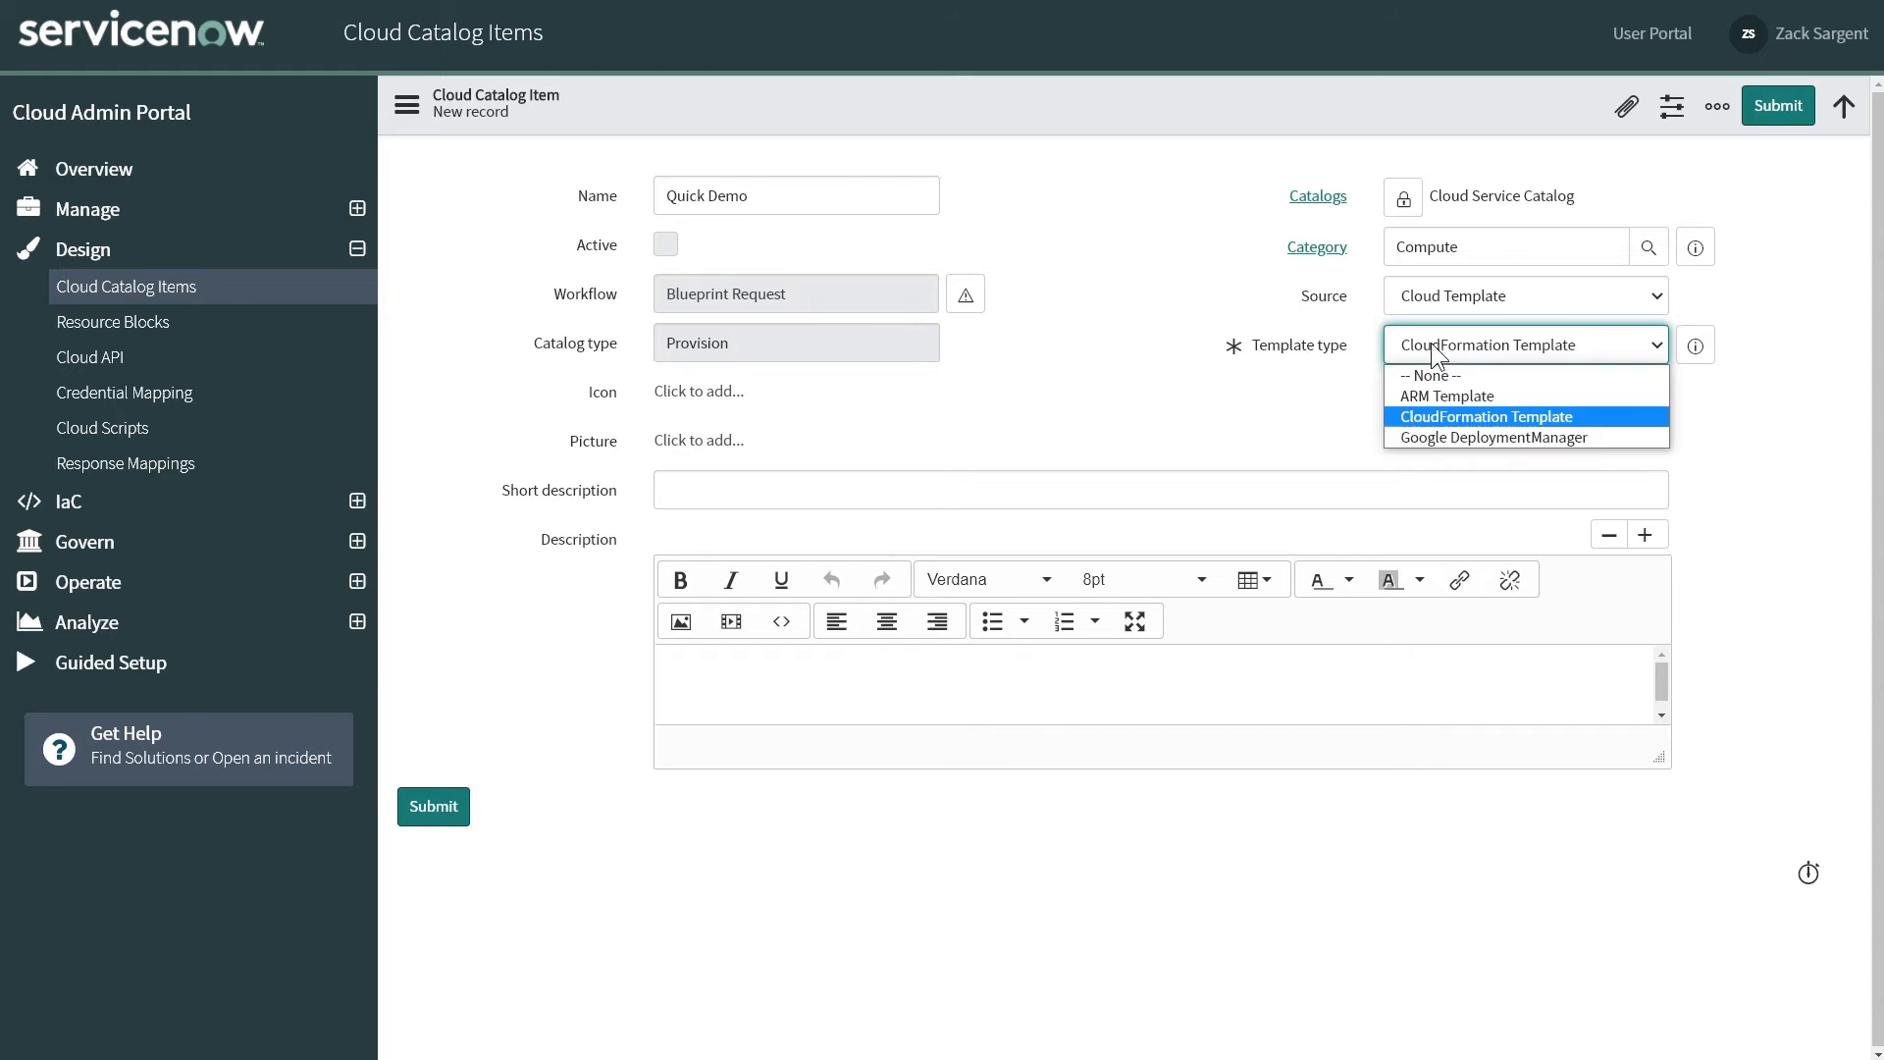
{"action": "left_click", "coordinate": [1448, 394]}
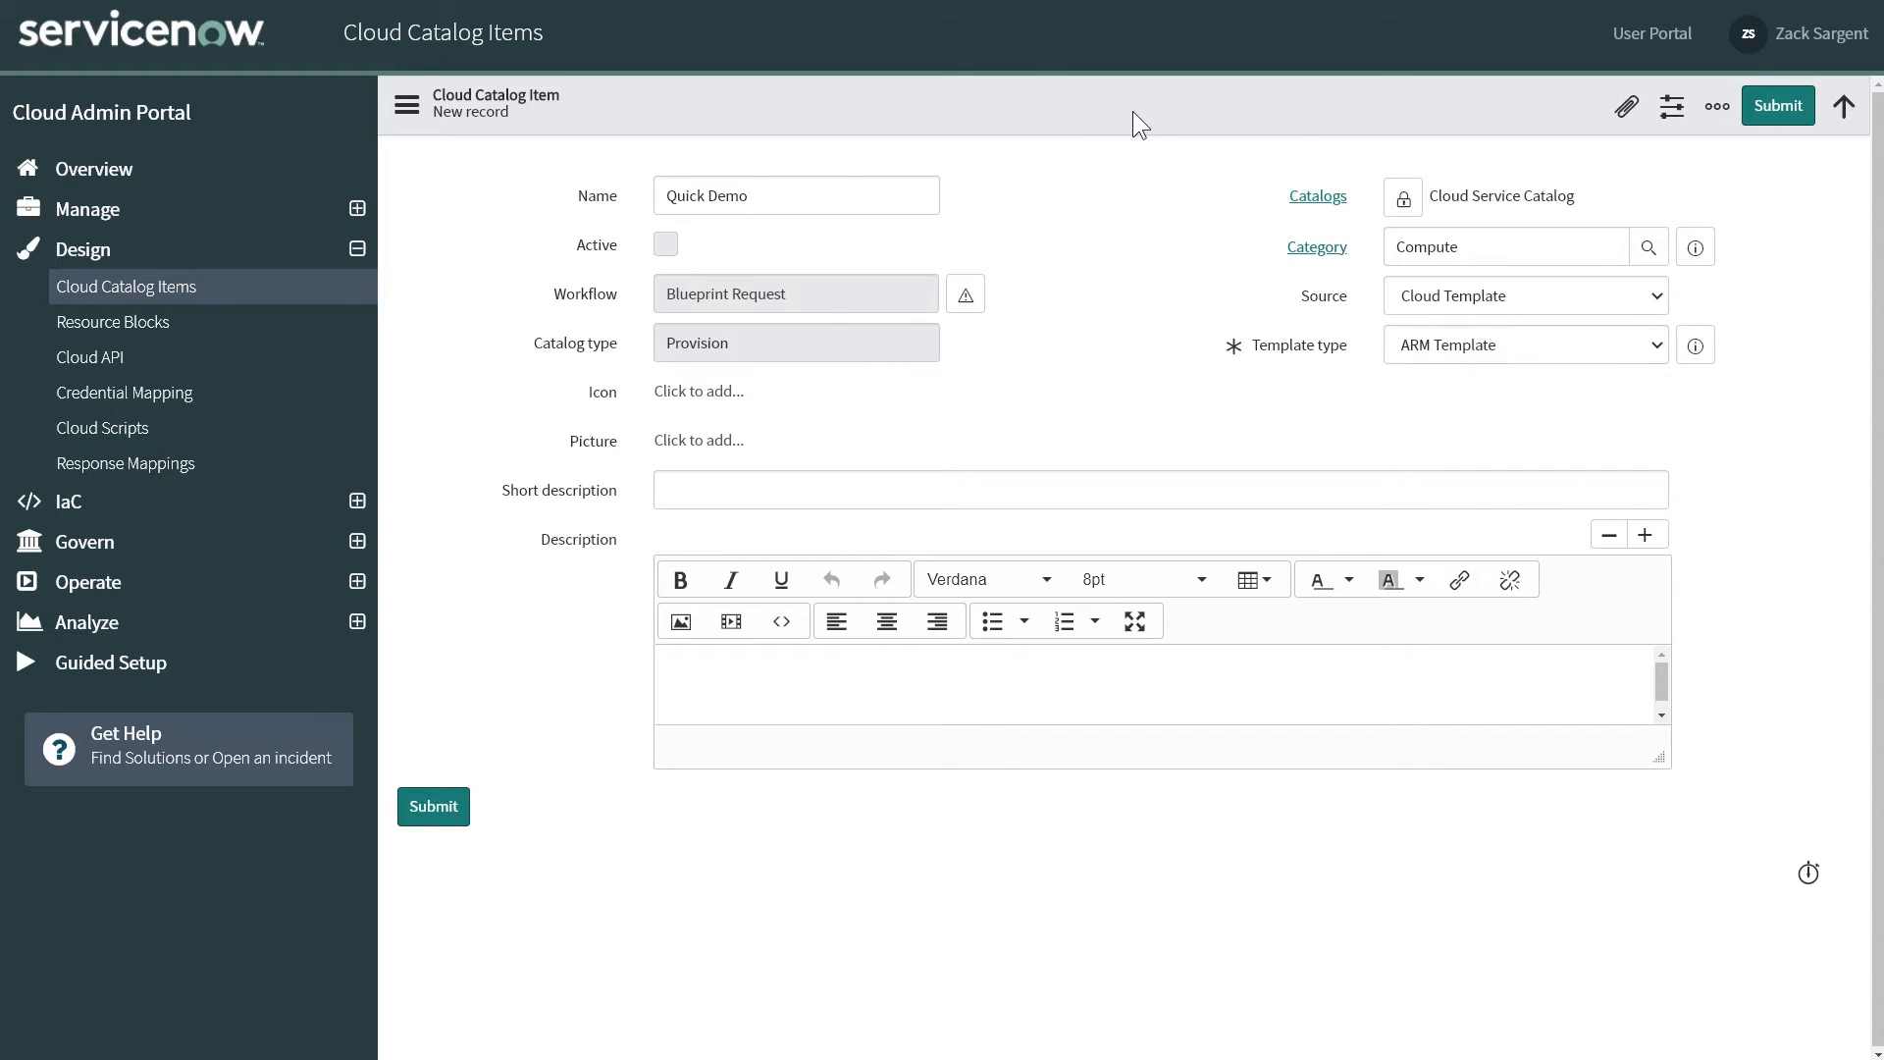
{"action": "left_click", "coordinate": [1778, 106]}
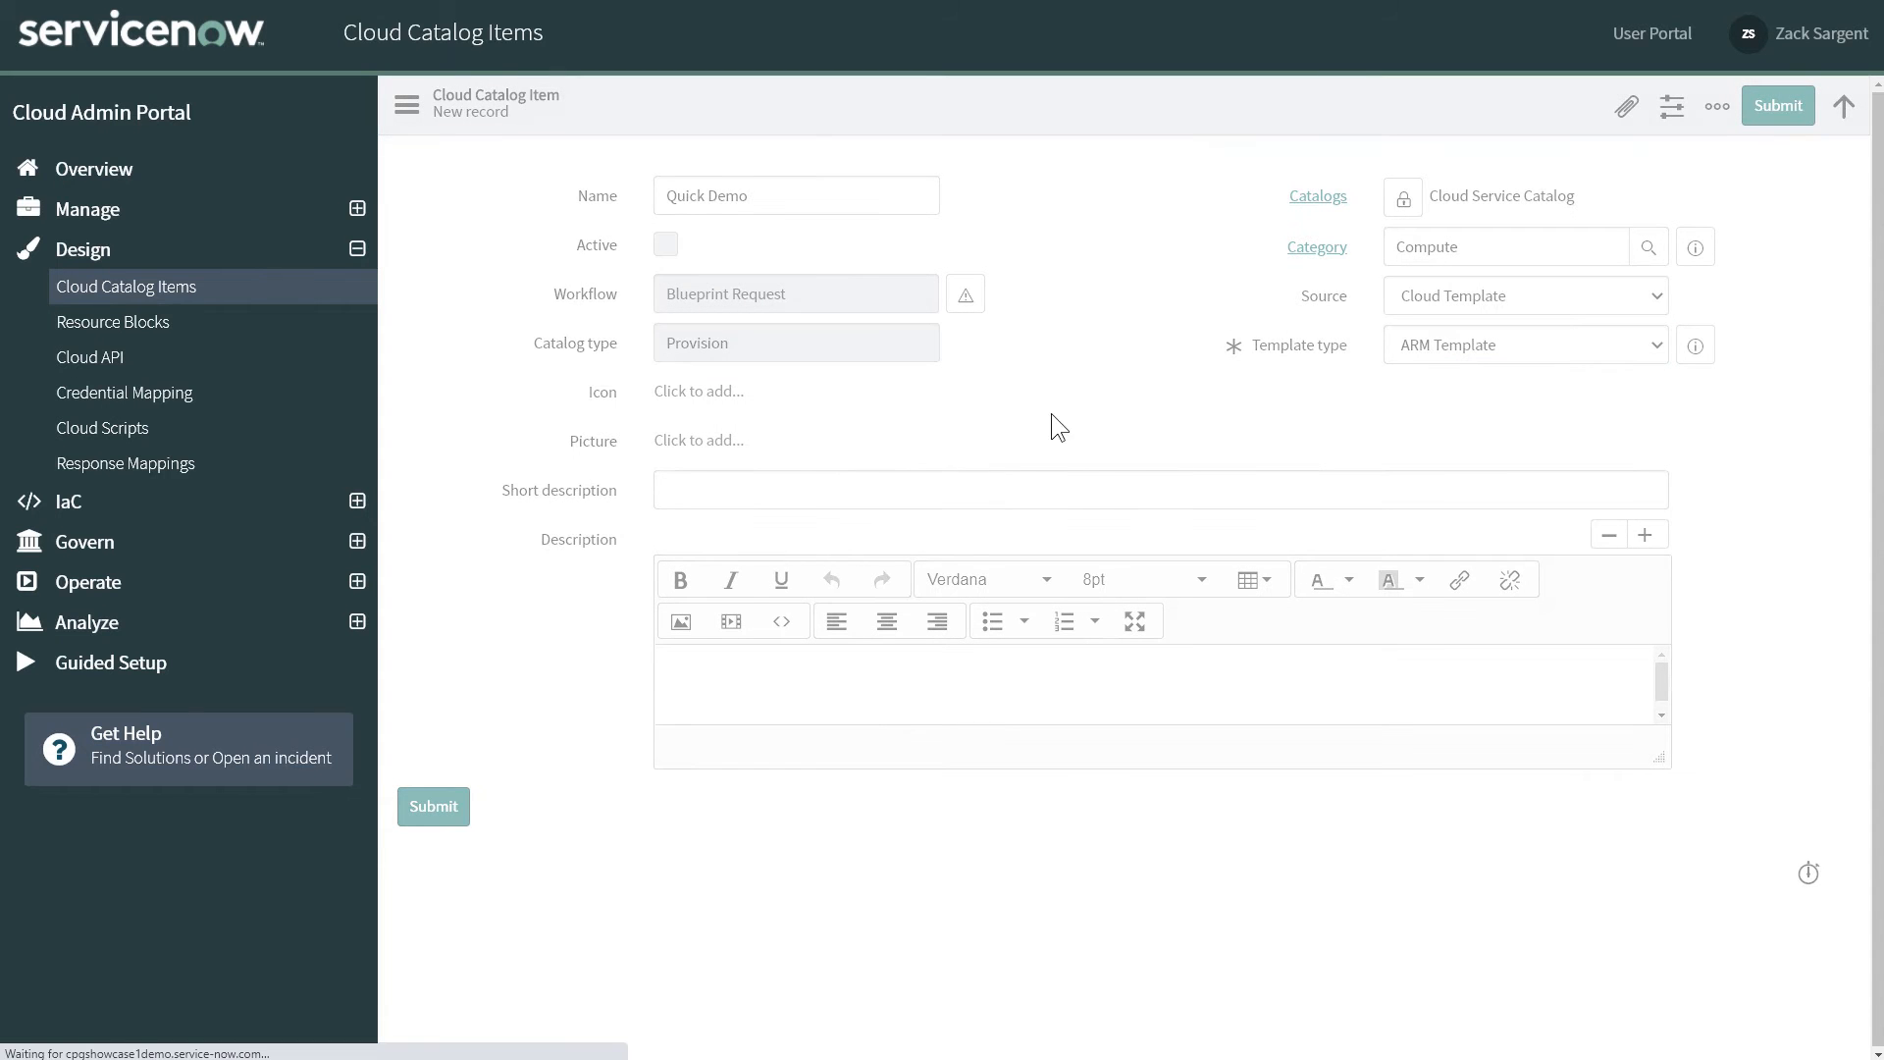
{"action": "mouse_move", "coordinate": [1131, 379]}
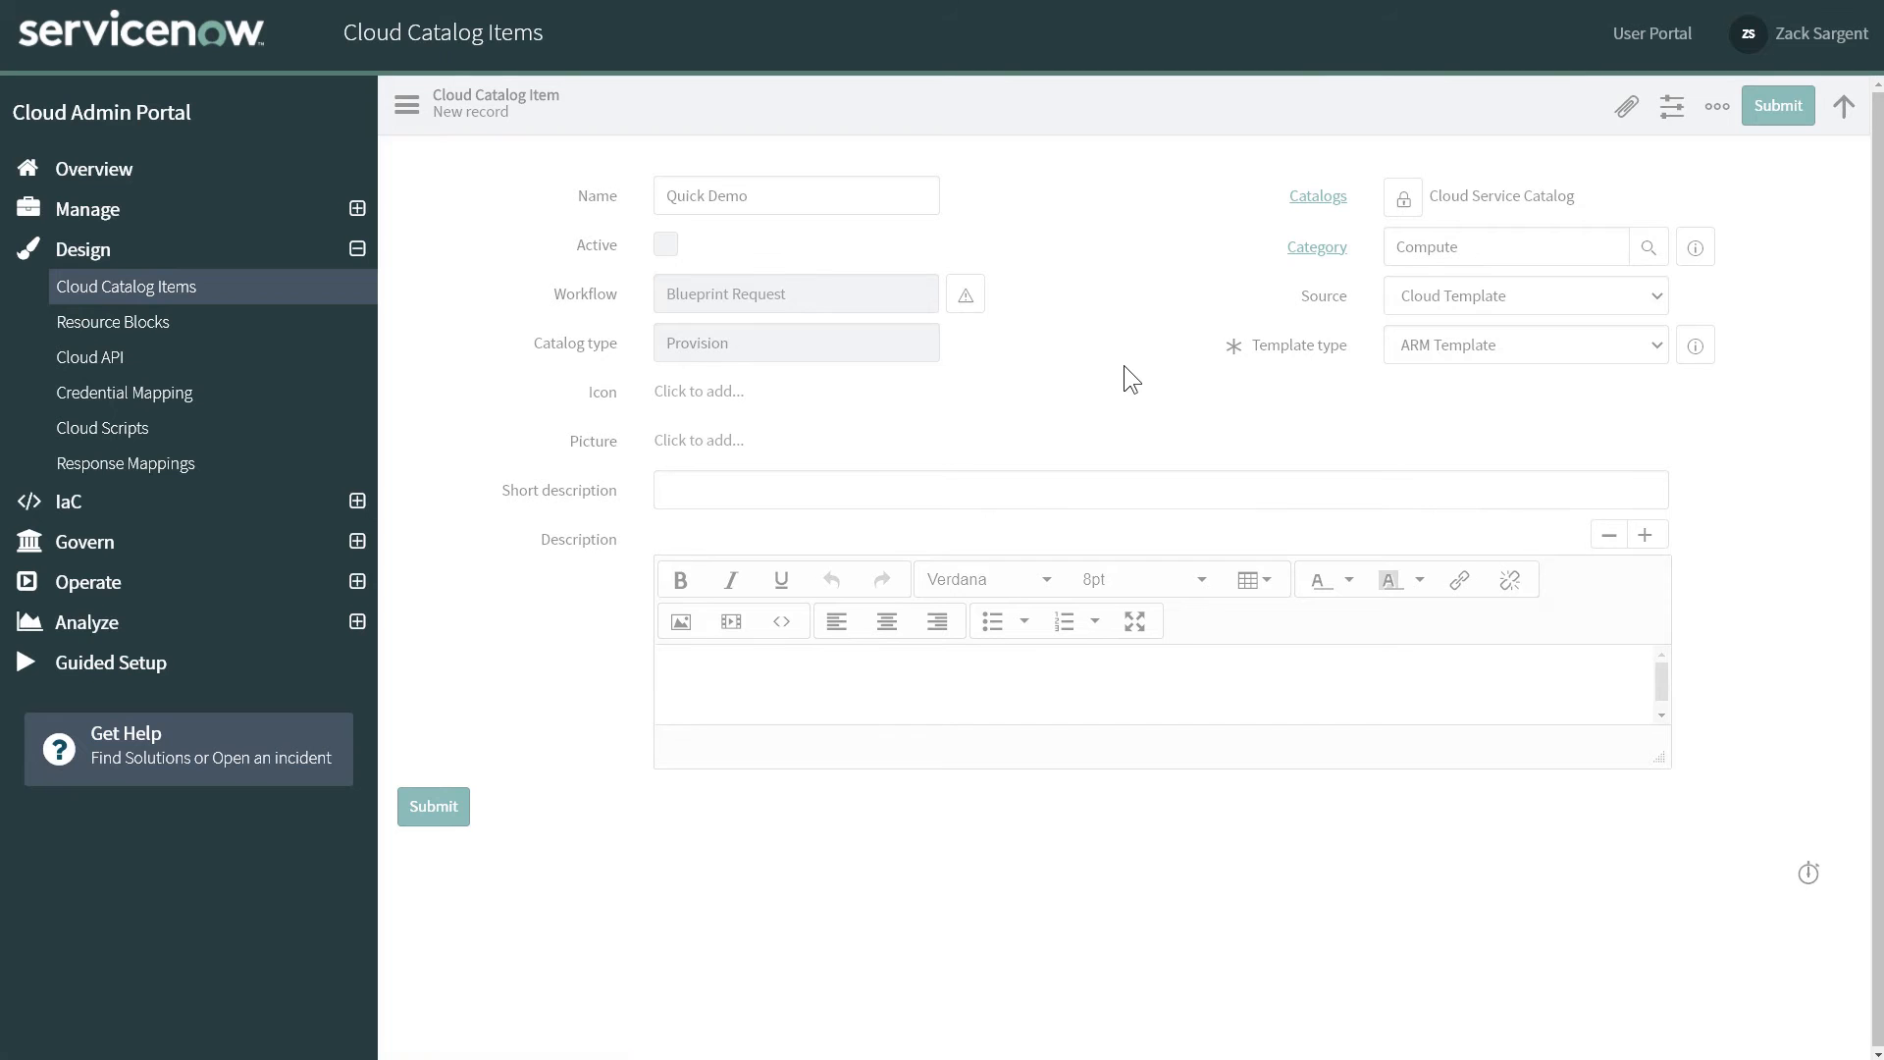
{"action": "left_click", "coordinate": [432, 806]}
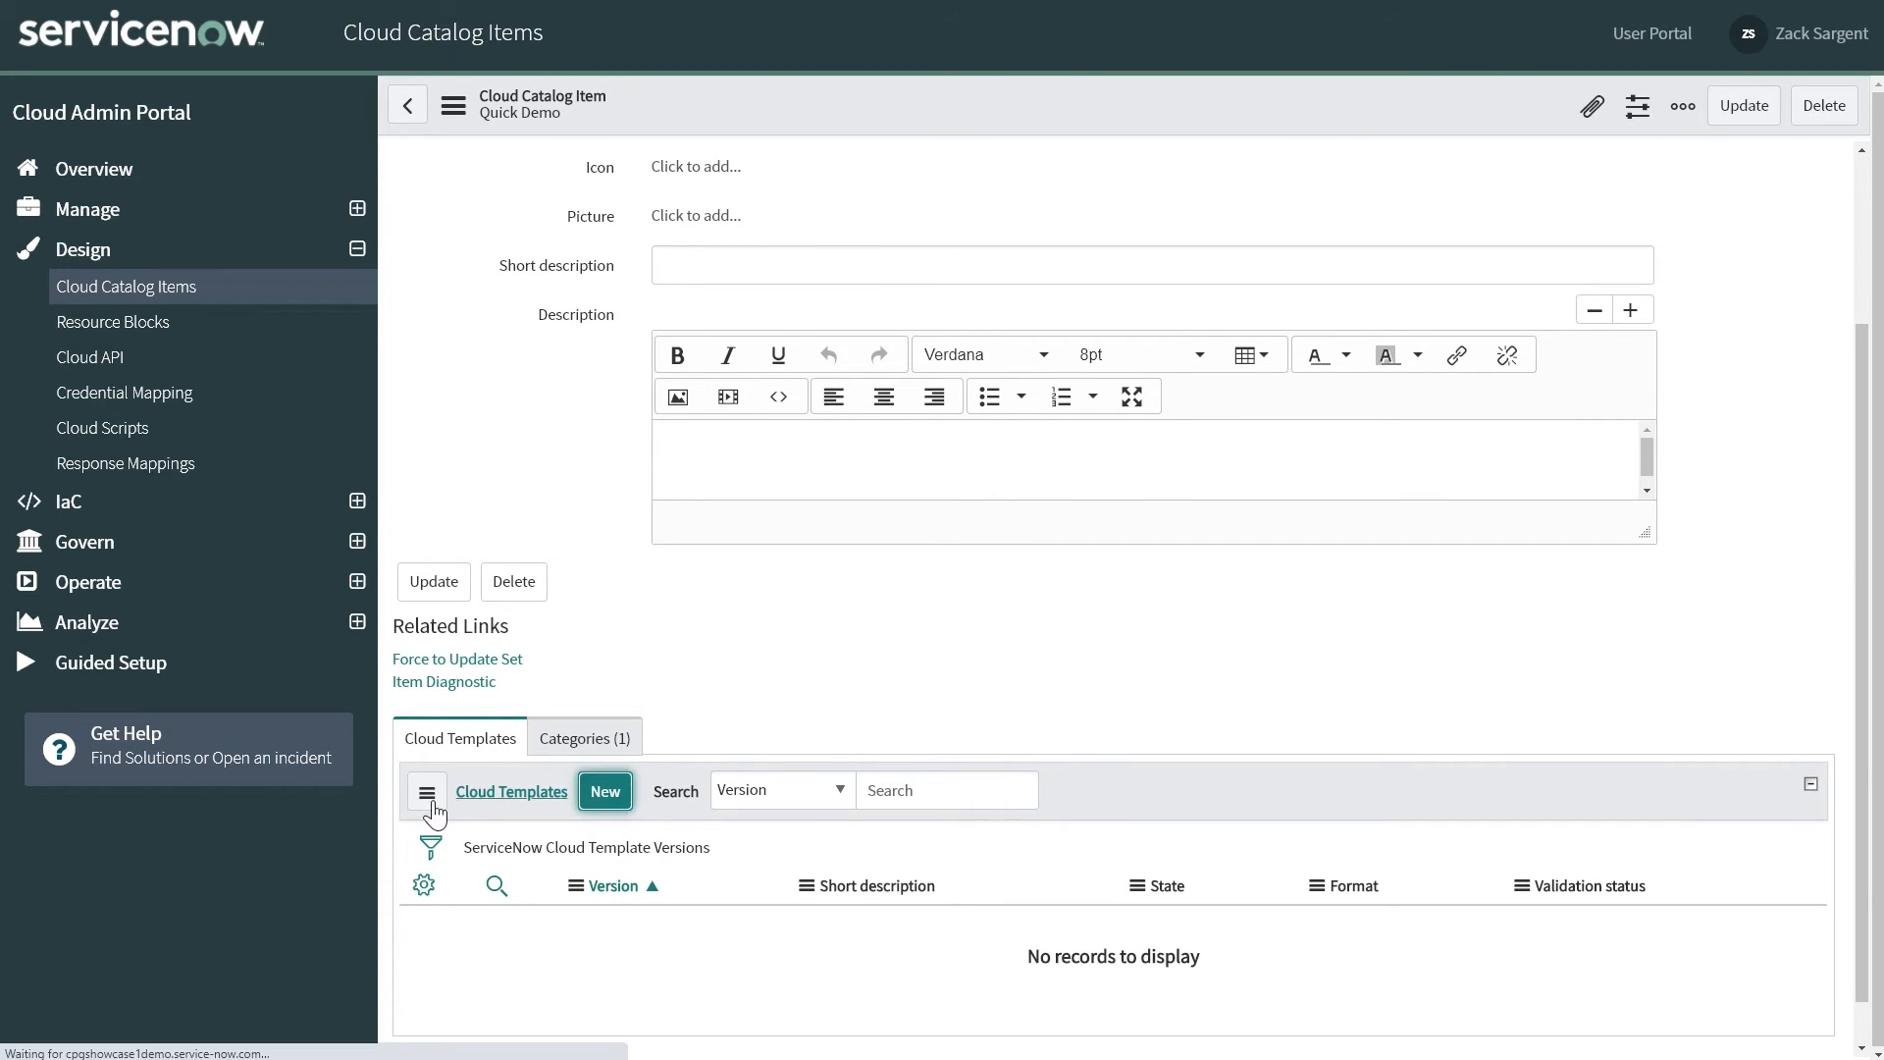
Step: Start a new cloud template version for the Quick Demo item
{"action": "left_click", "coordinate": [604, 791]}
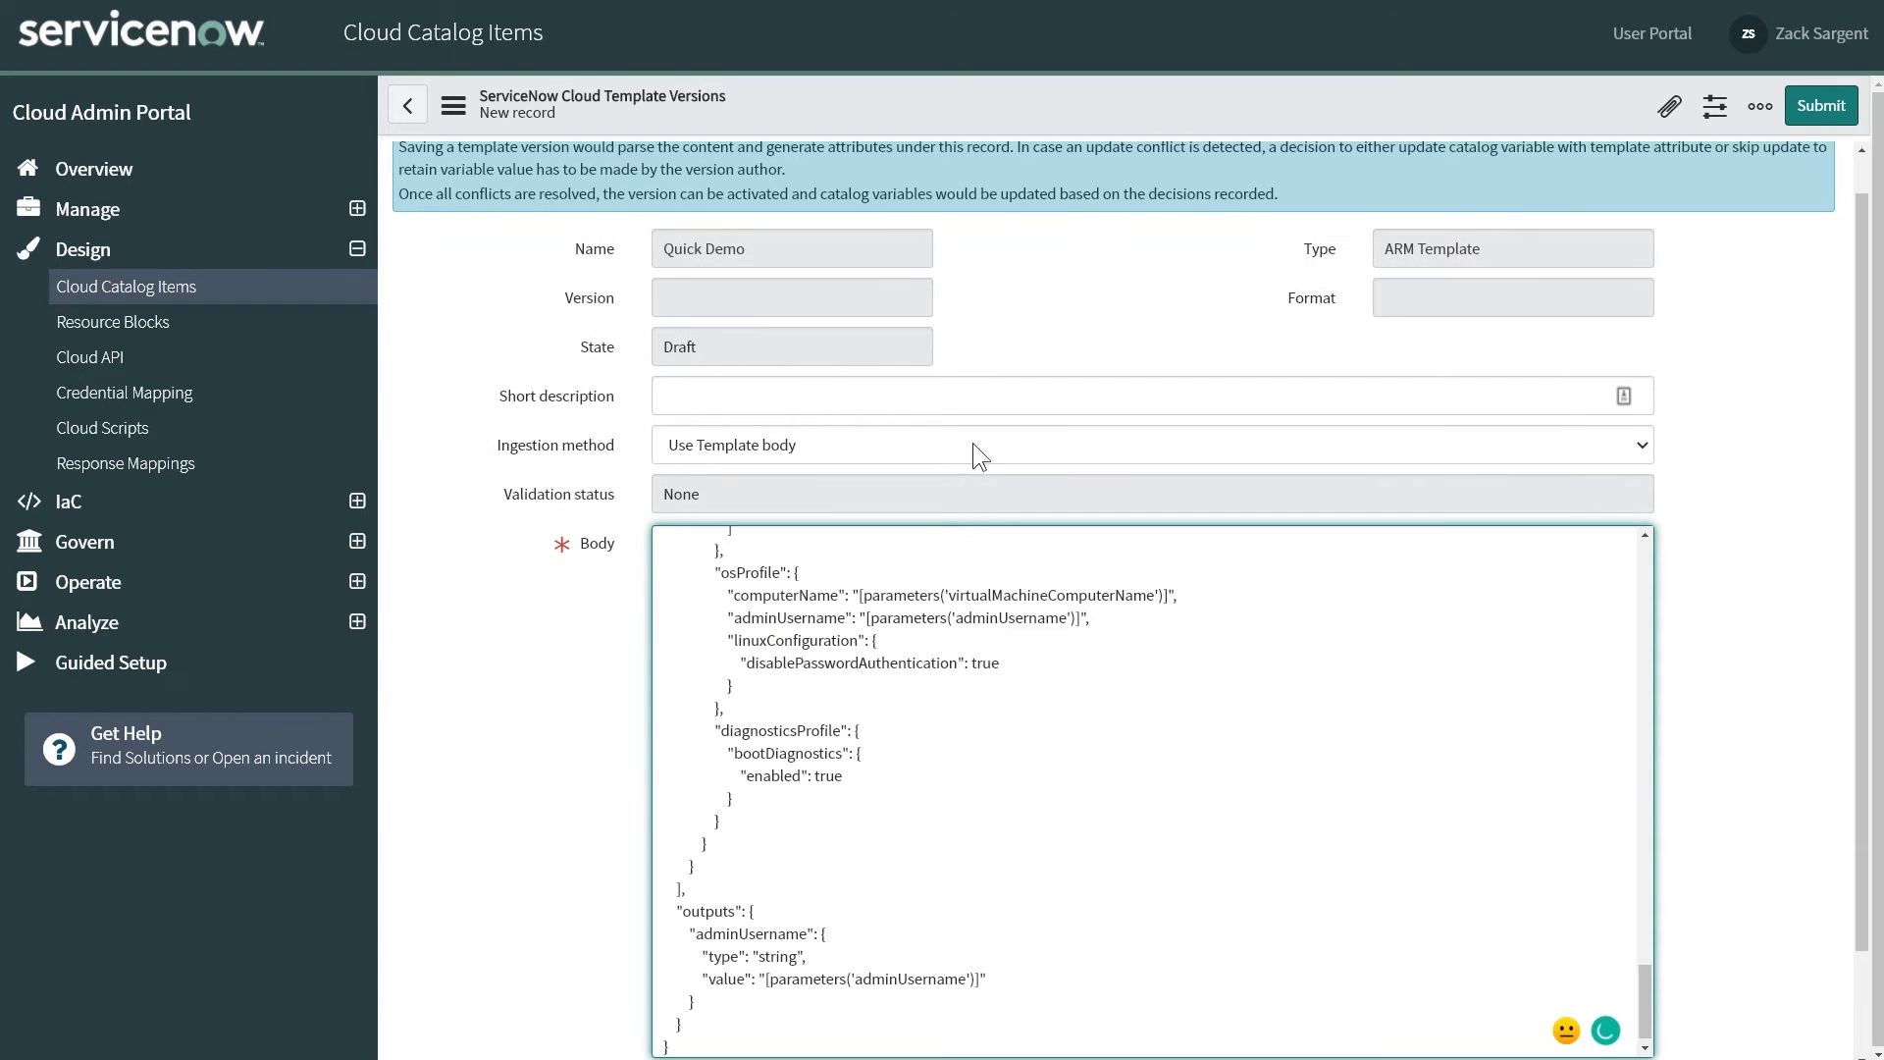
Step: Save template version 1 via the header context menu and activate it
{"action": "left_click", "coordinate": [1759, 106]}
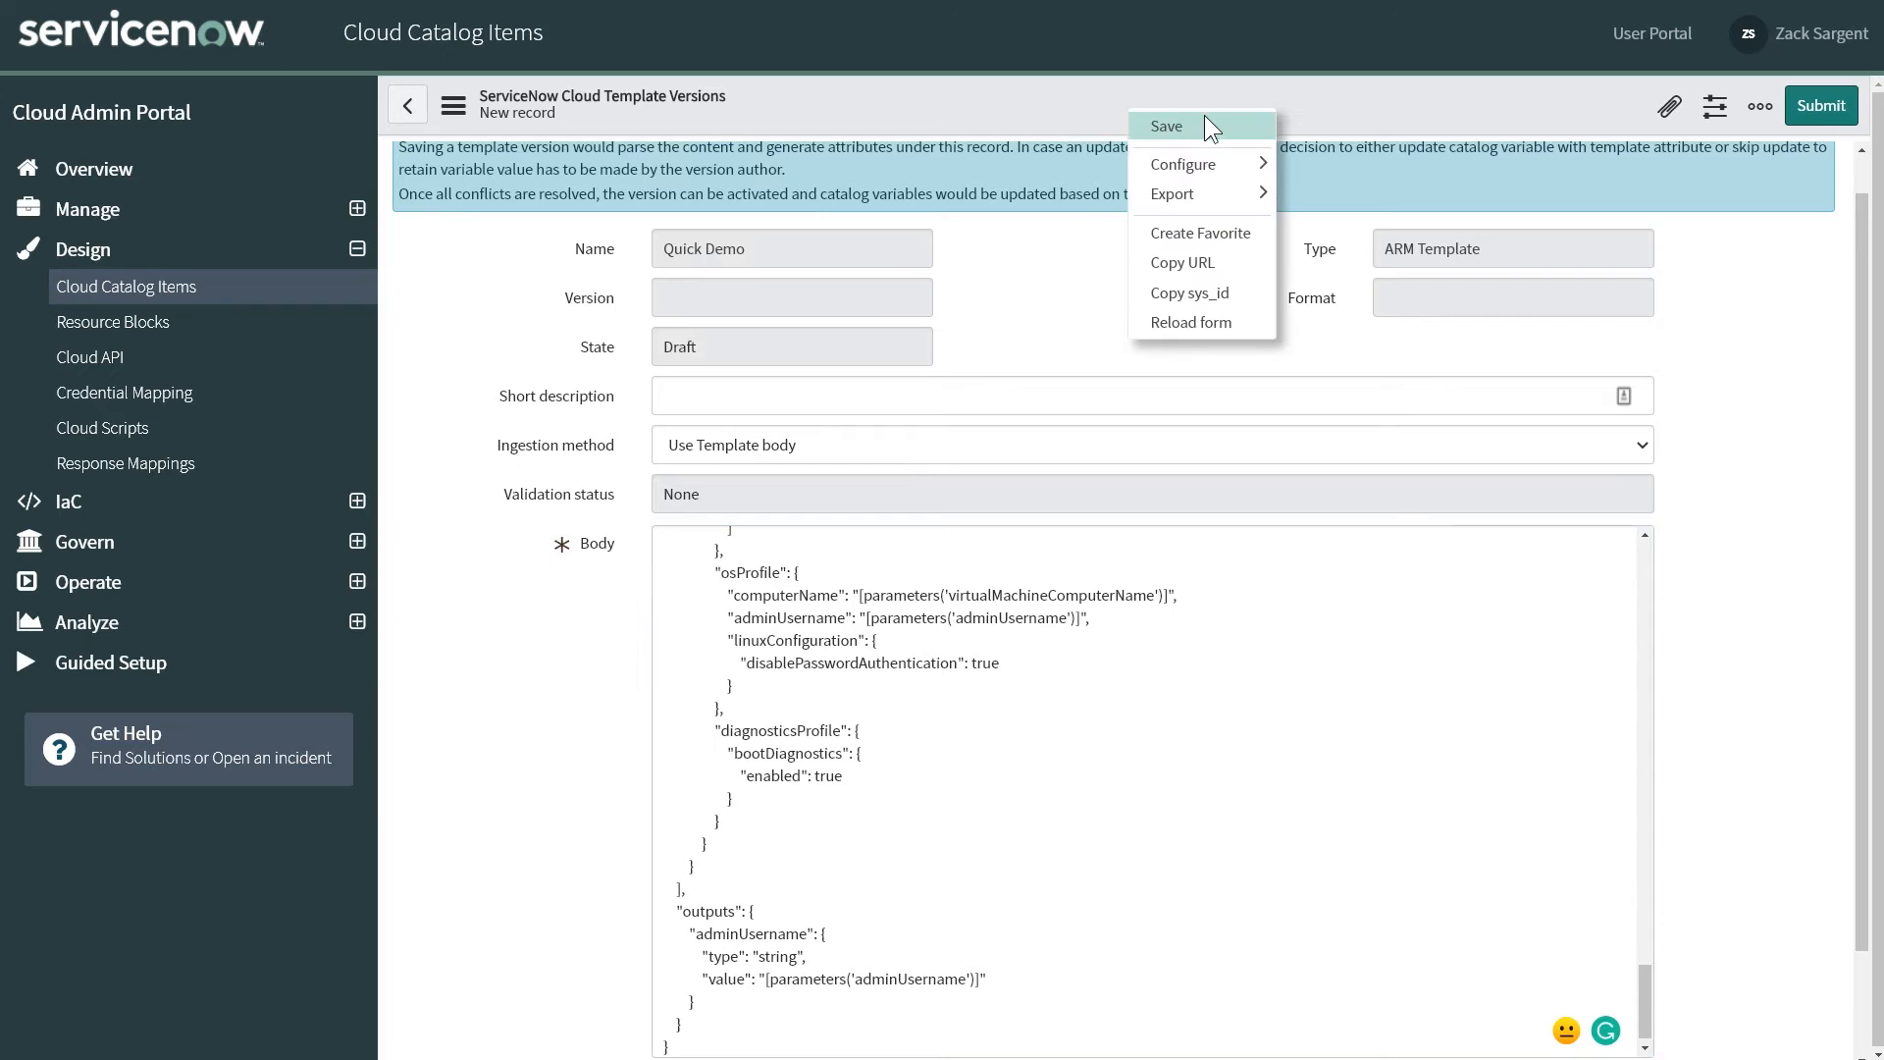
{"action": "left_click", "coordinate": [1164, 126]}
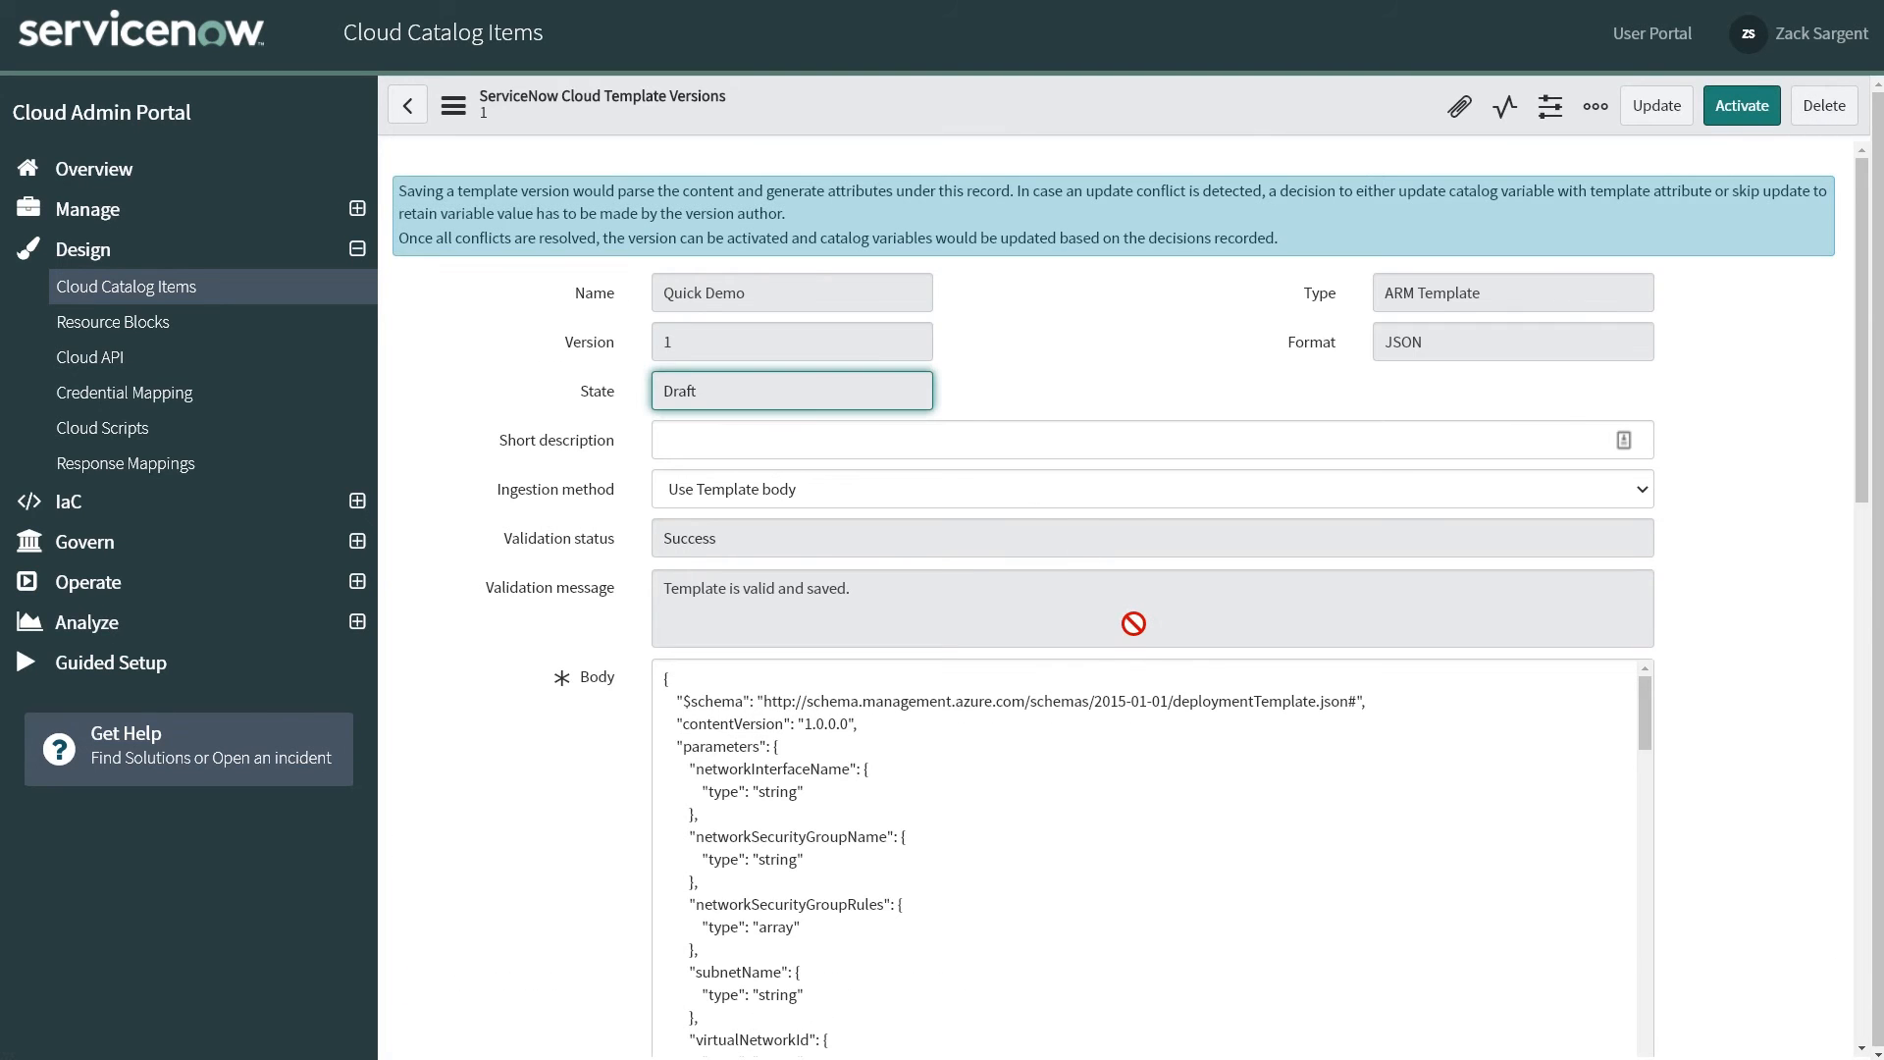
{"action": "mouse_move", "coordinate": [1180, 382]}
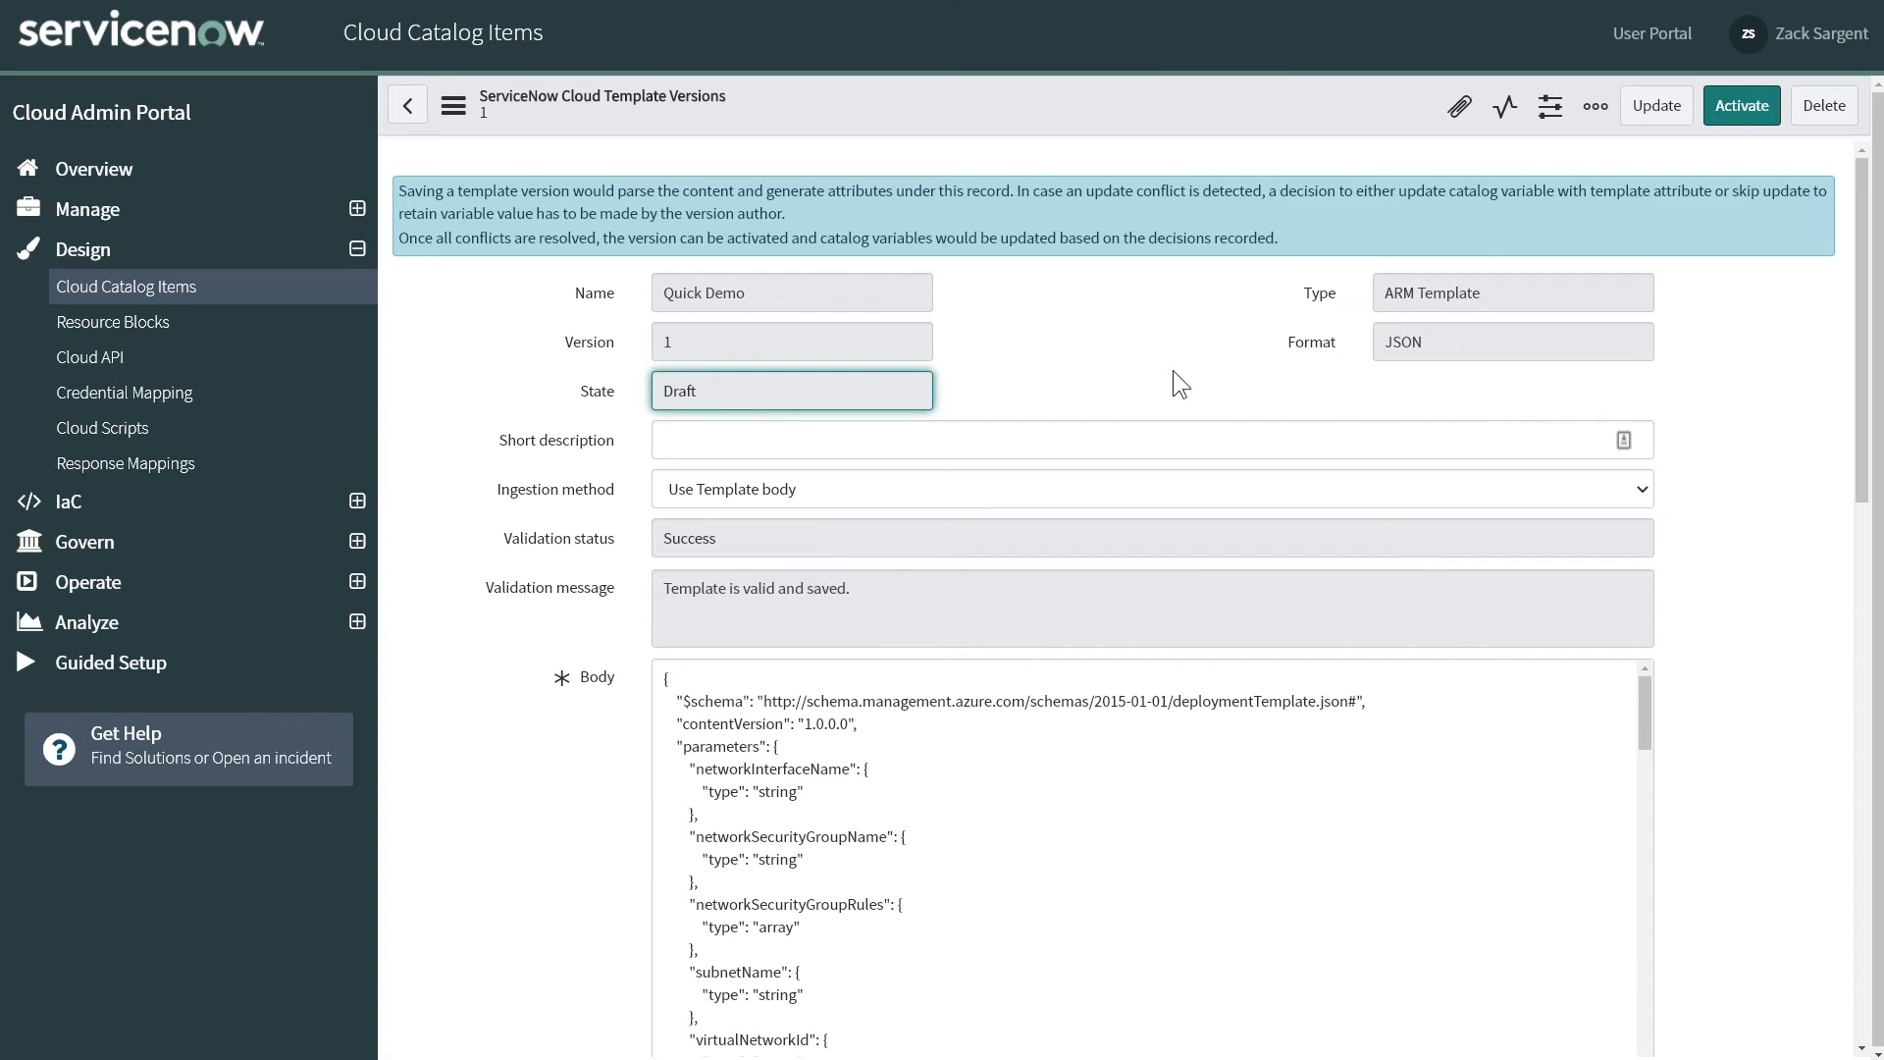
{"action": "left_click", "coordinate": [1741, 106]}
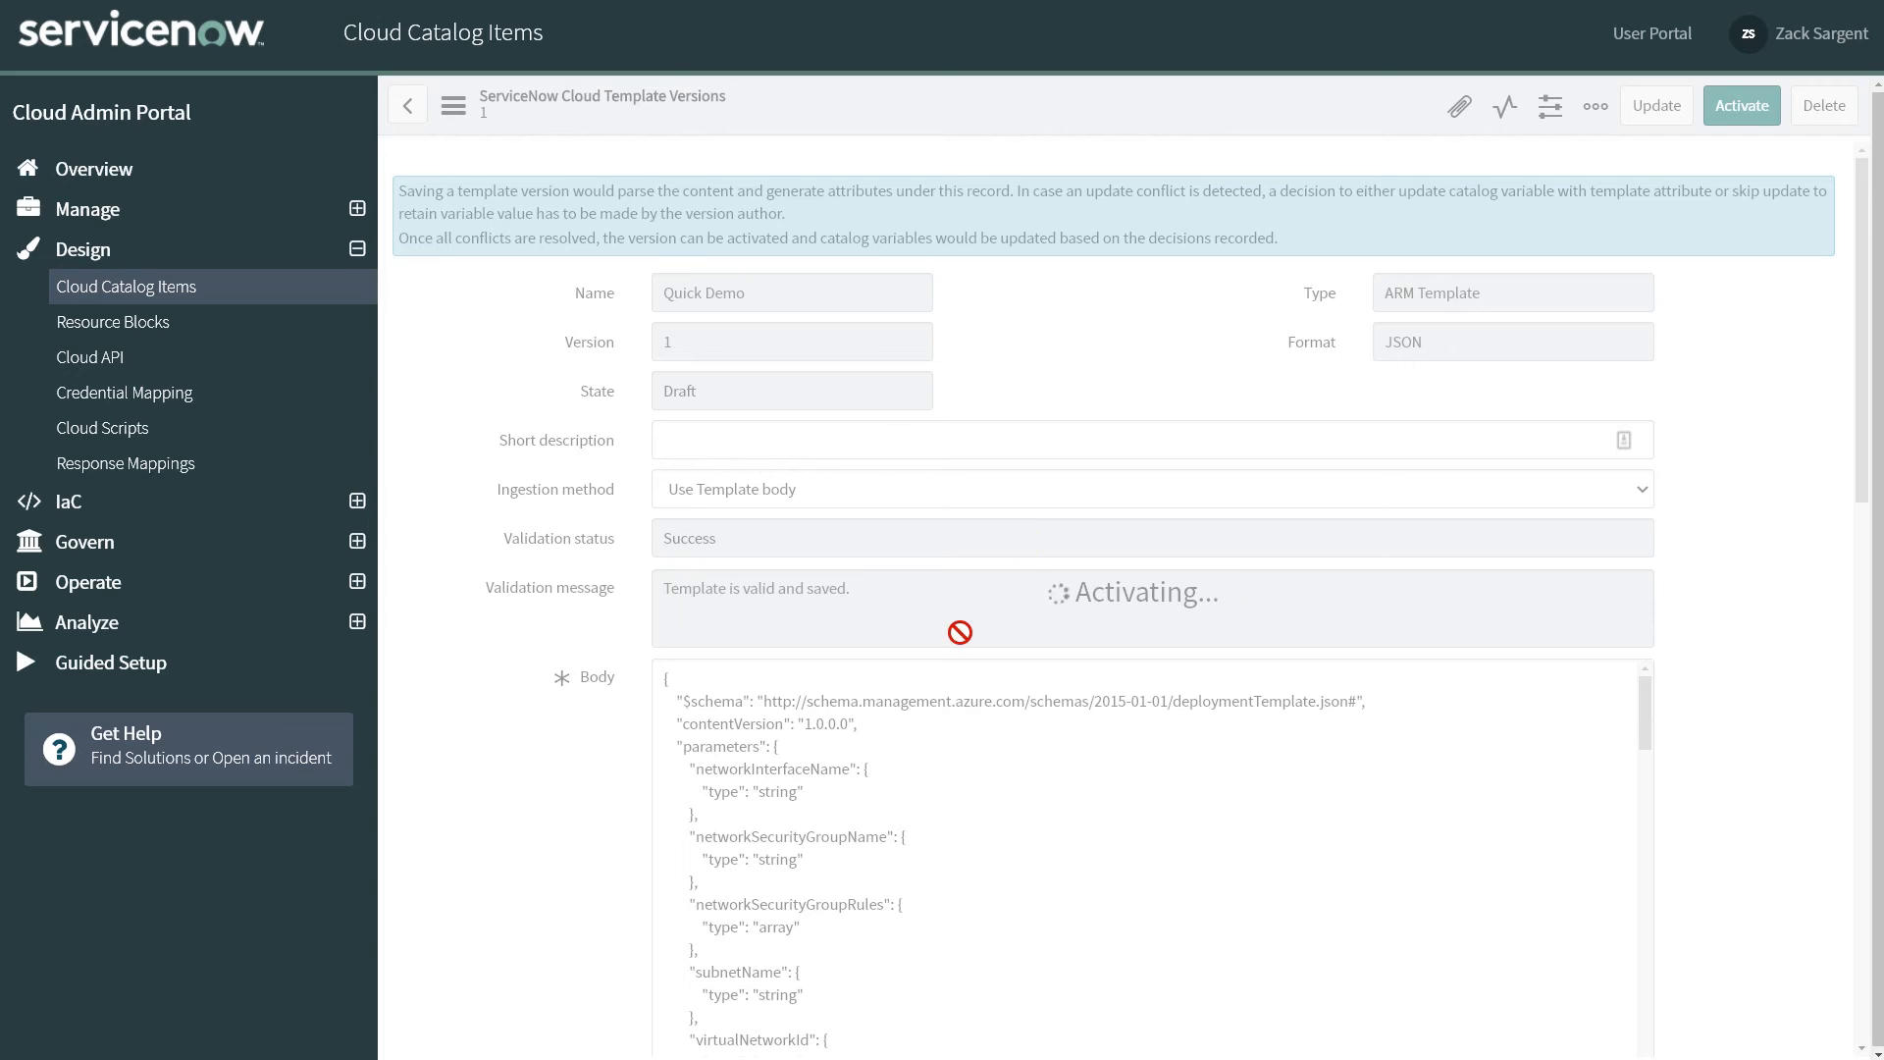
{"action": "mouse_move", "coordinate": [779, 938]}
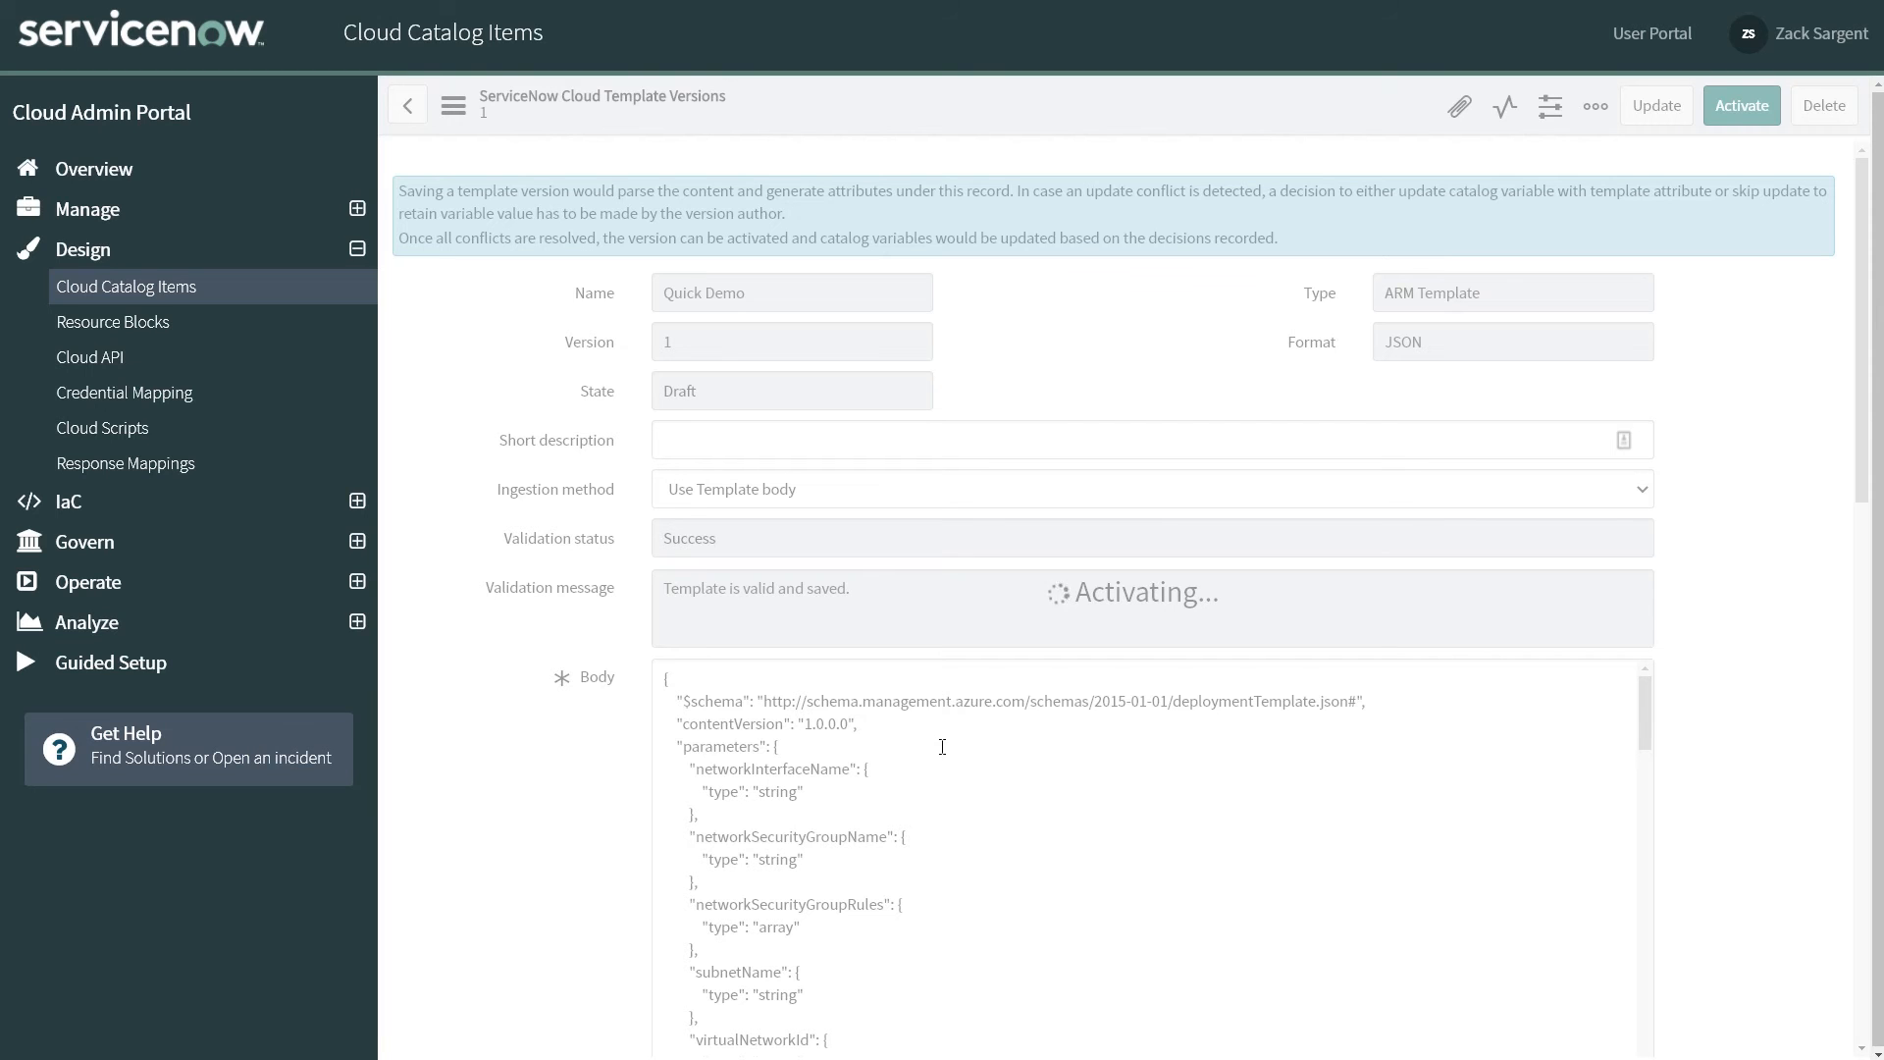
{"action": "mouse_move", "coordinate": [927, 753]}
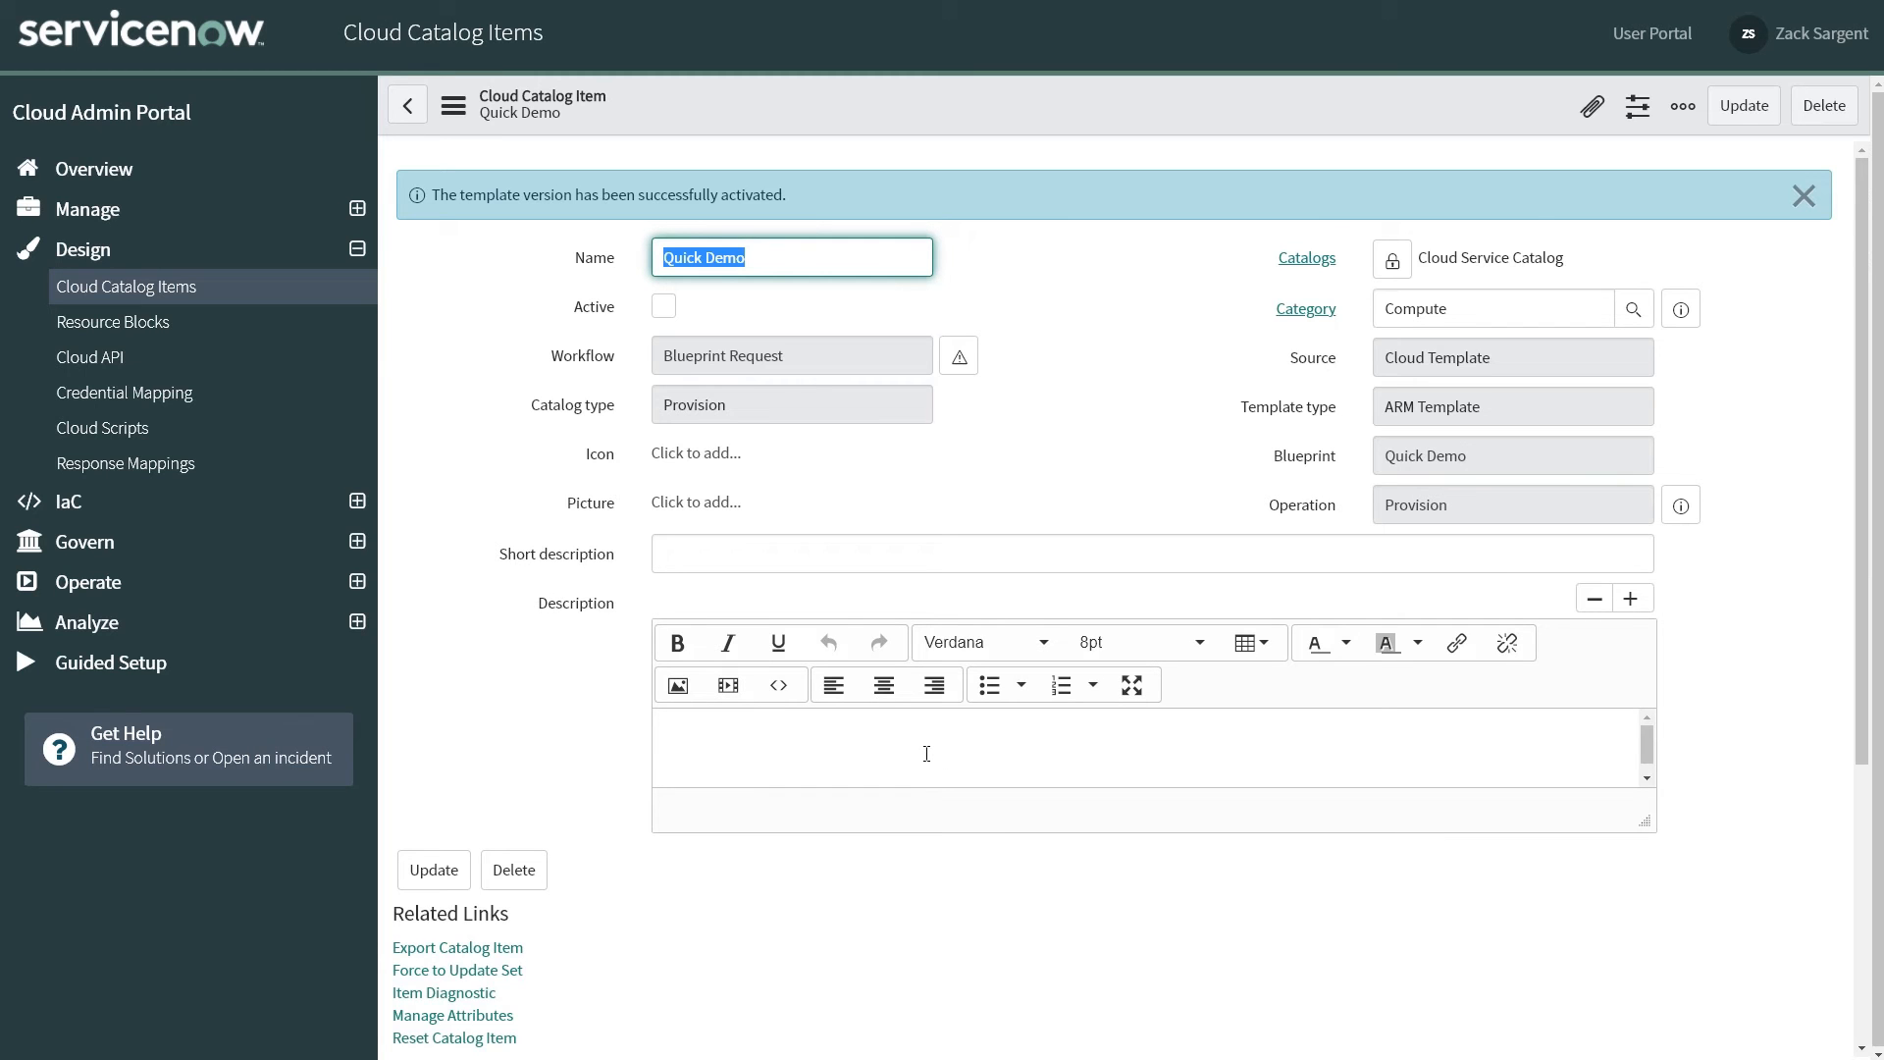
Step: Check template version 1 is Active, mark the Quick Demo item Active and update it
{"action": "scroll", "scroll_direction": "down", "scroll_amount": 3}
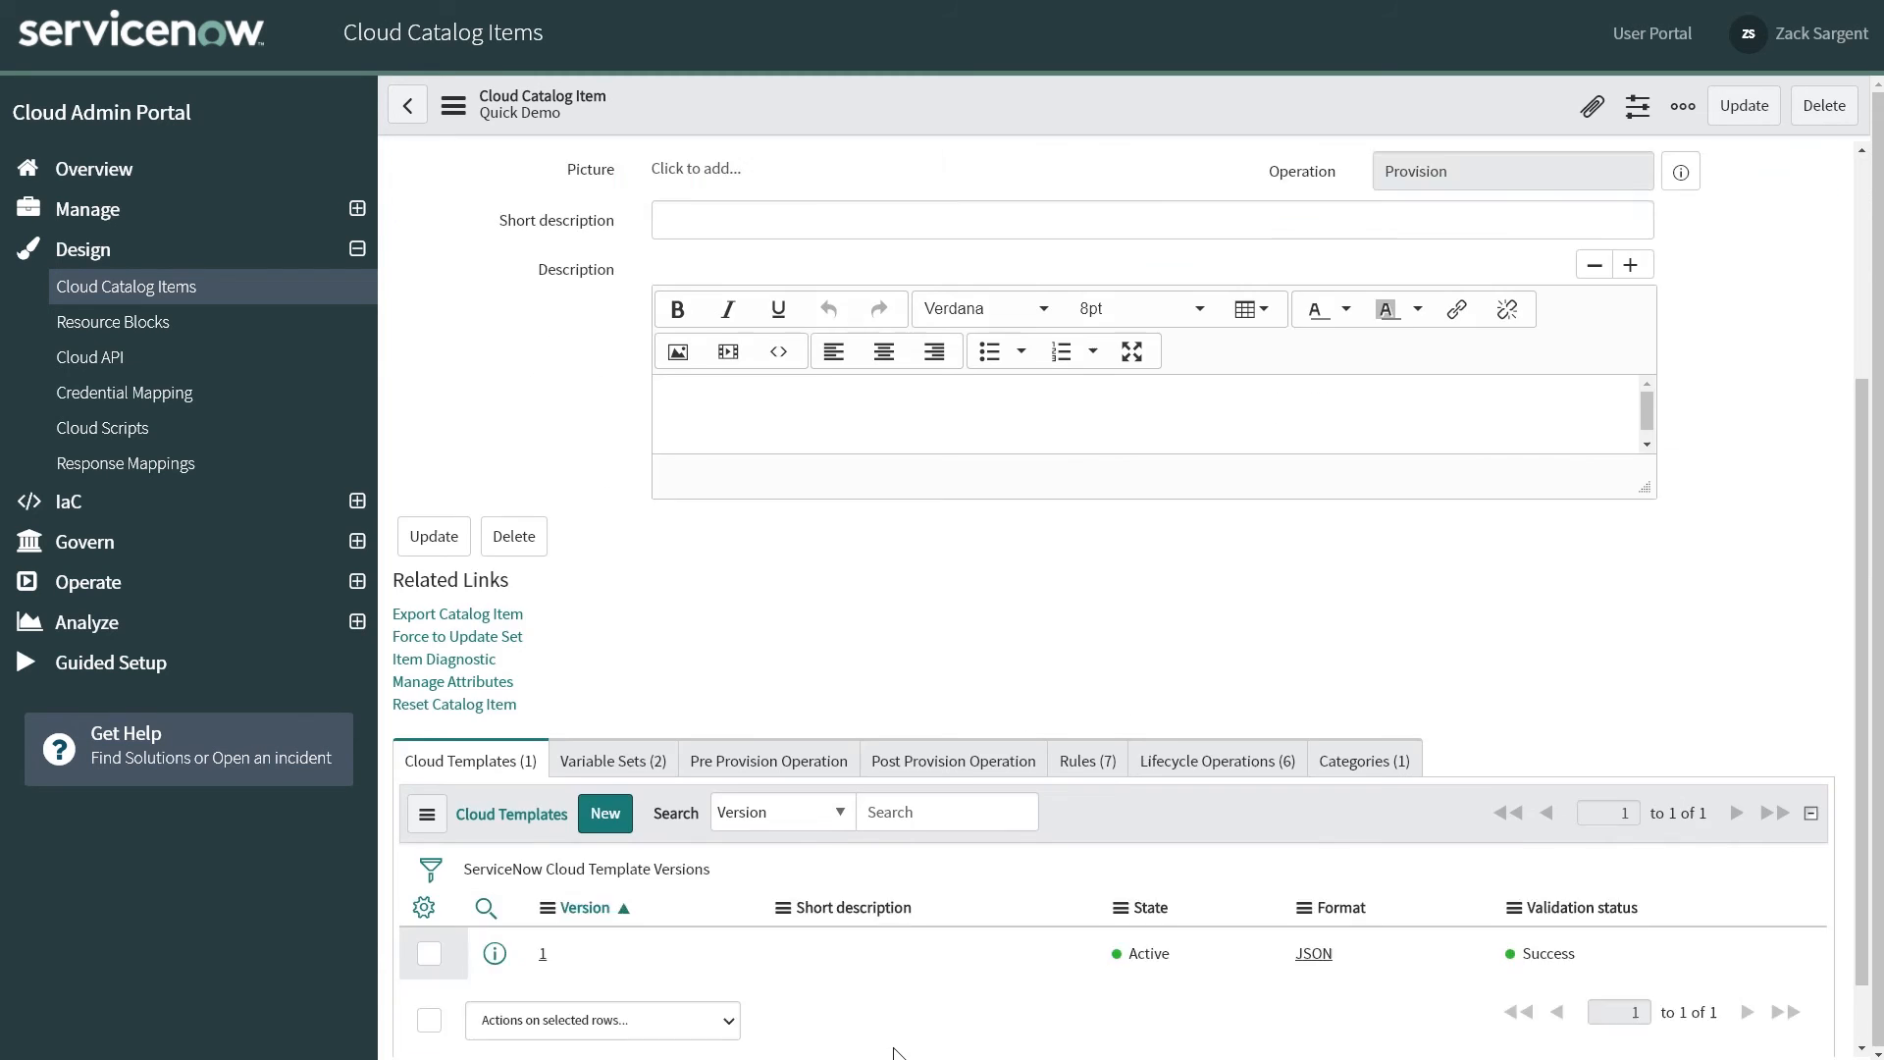
{"action": "scroll", "scroll_direction": "down", "scroll_amount": 3}
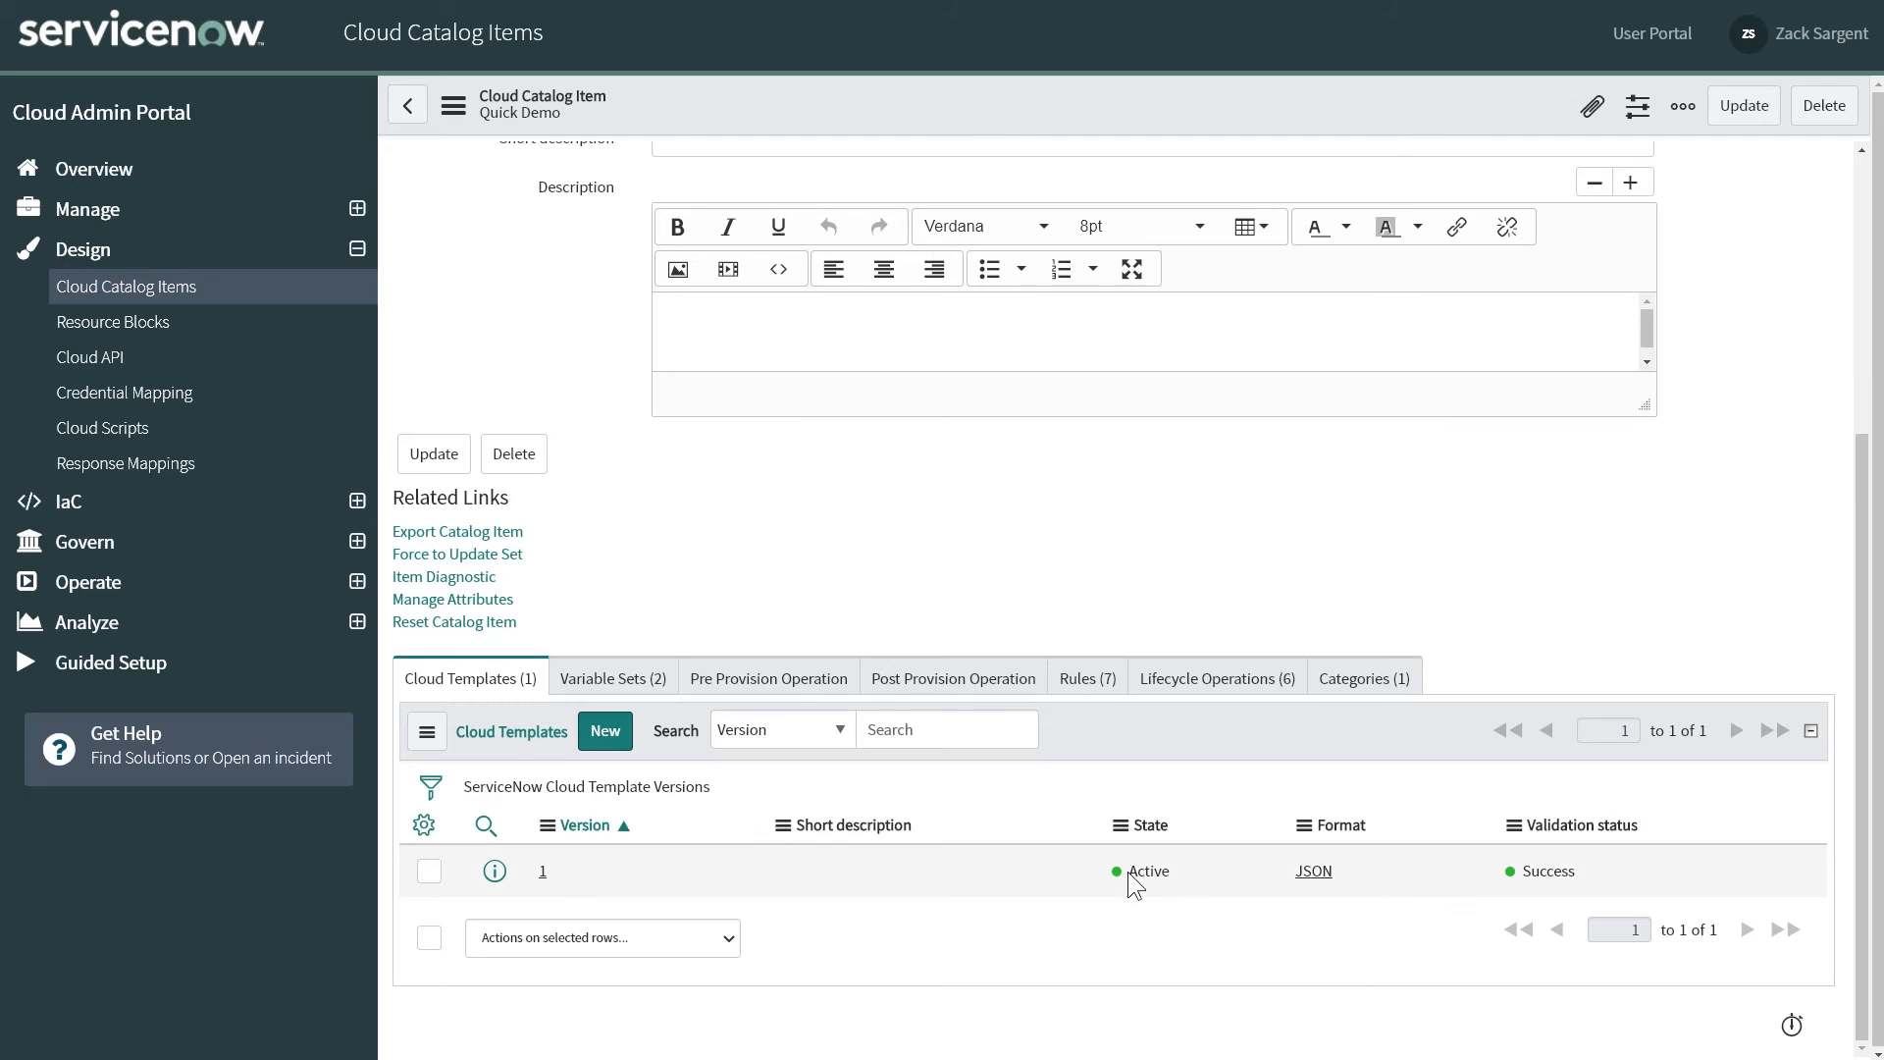
{"action": "double_click", "coordinate": [1549, 870]}
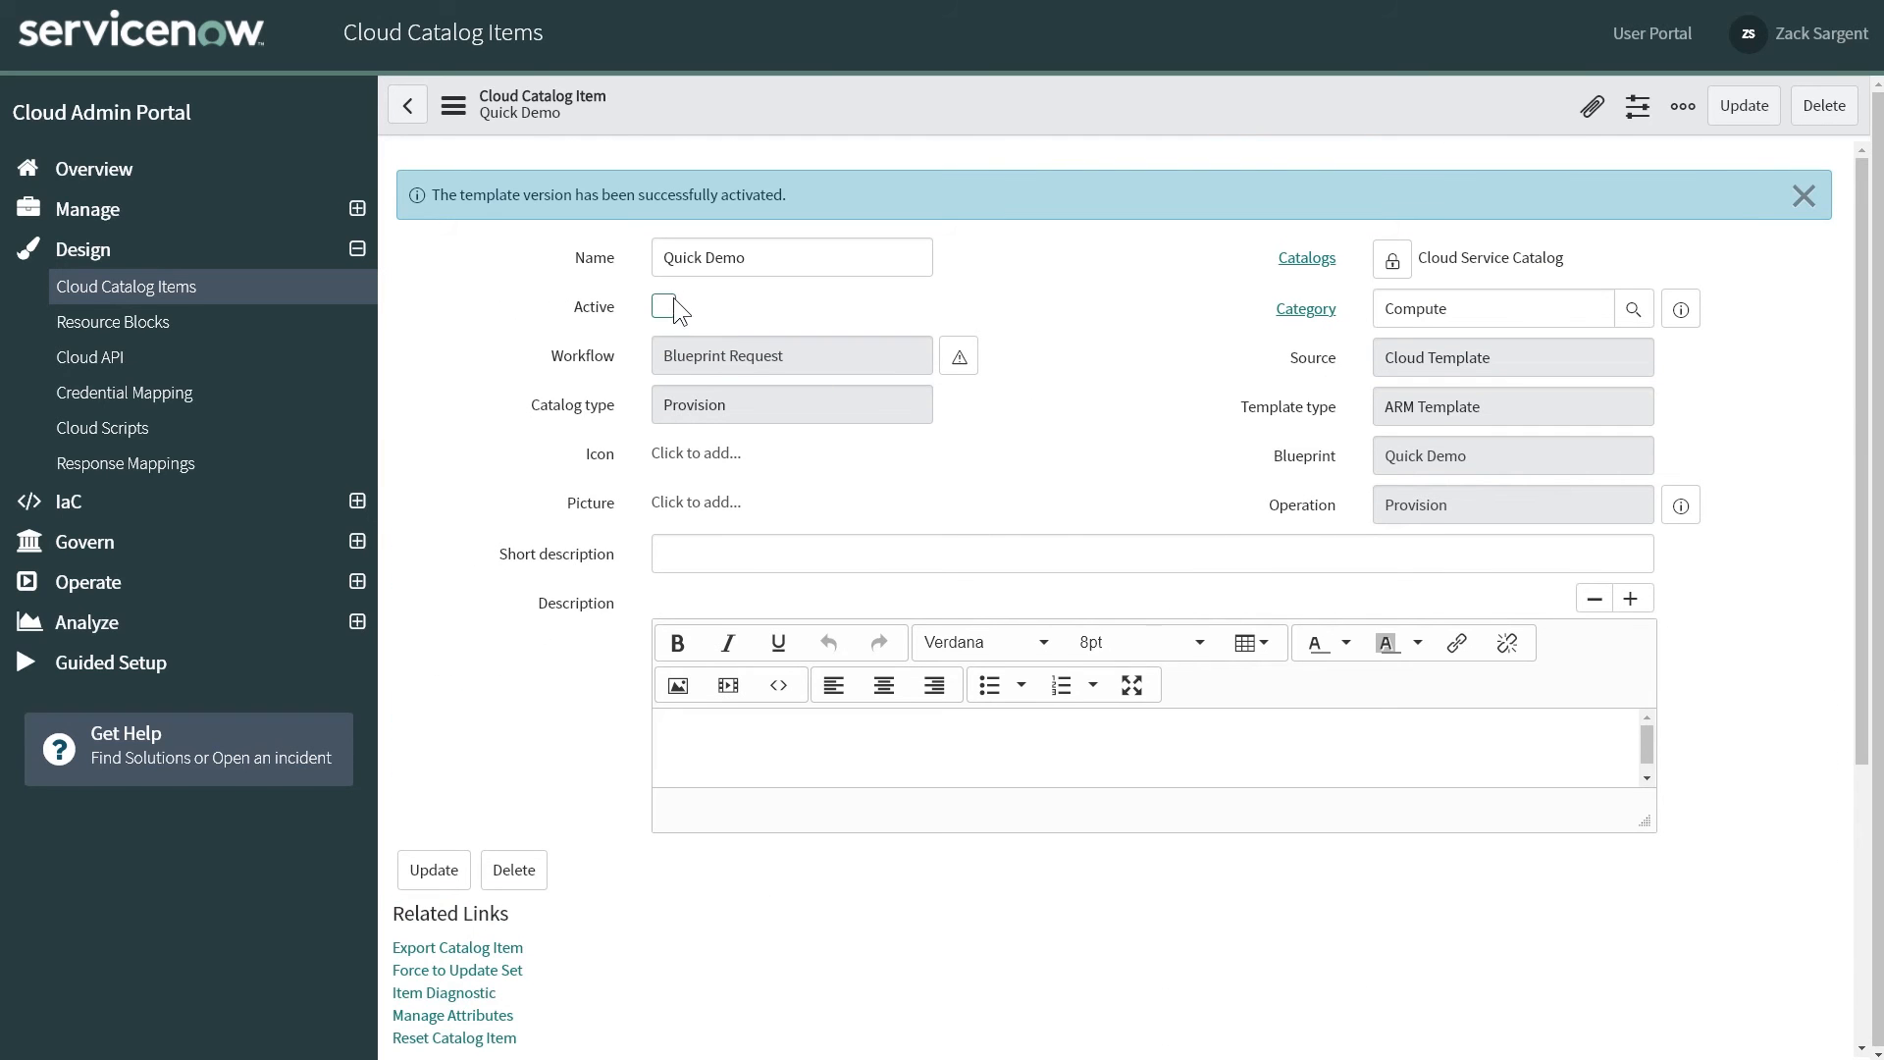
{"action": "left_click", "coordinate": [663, 306]}
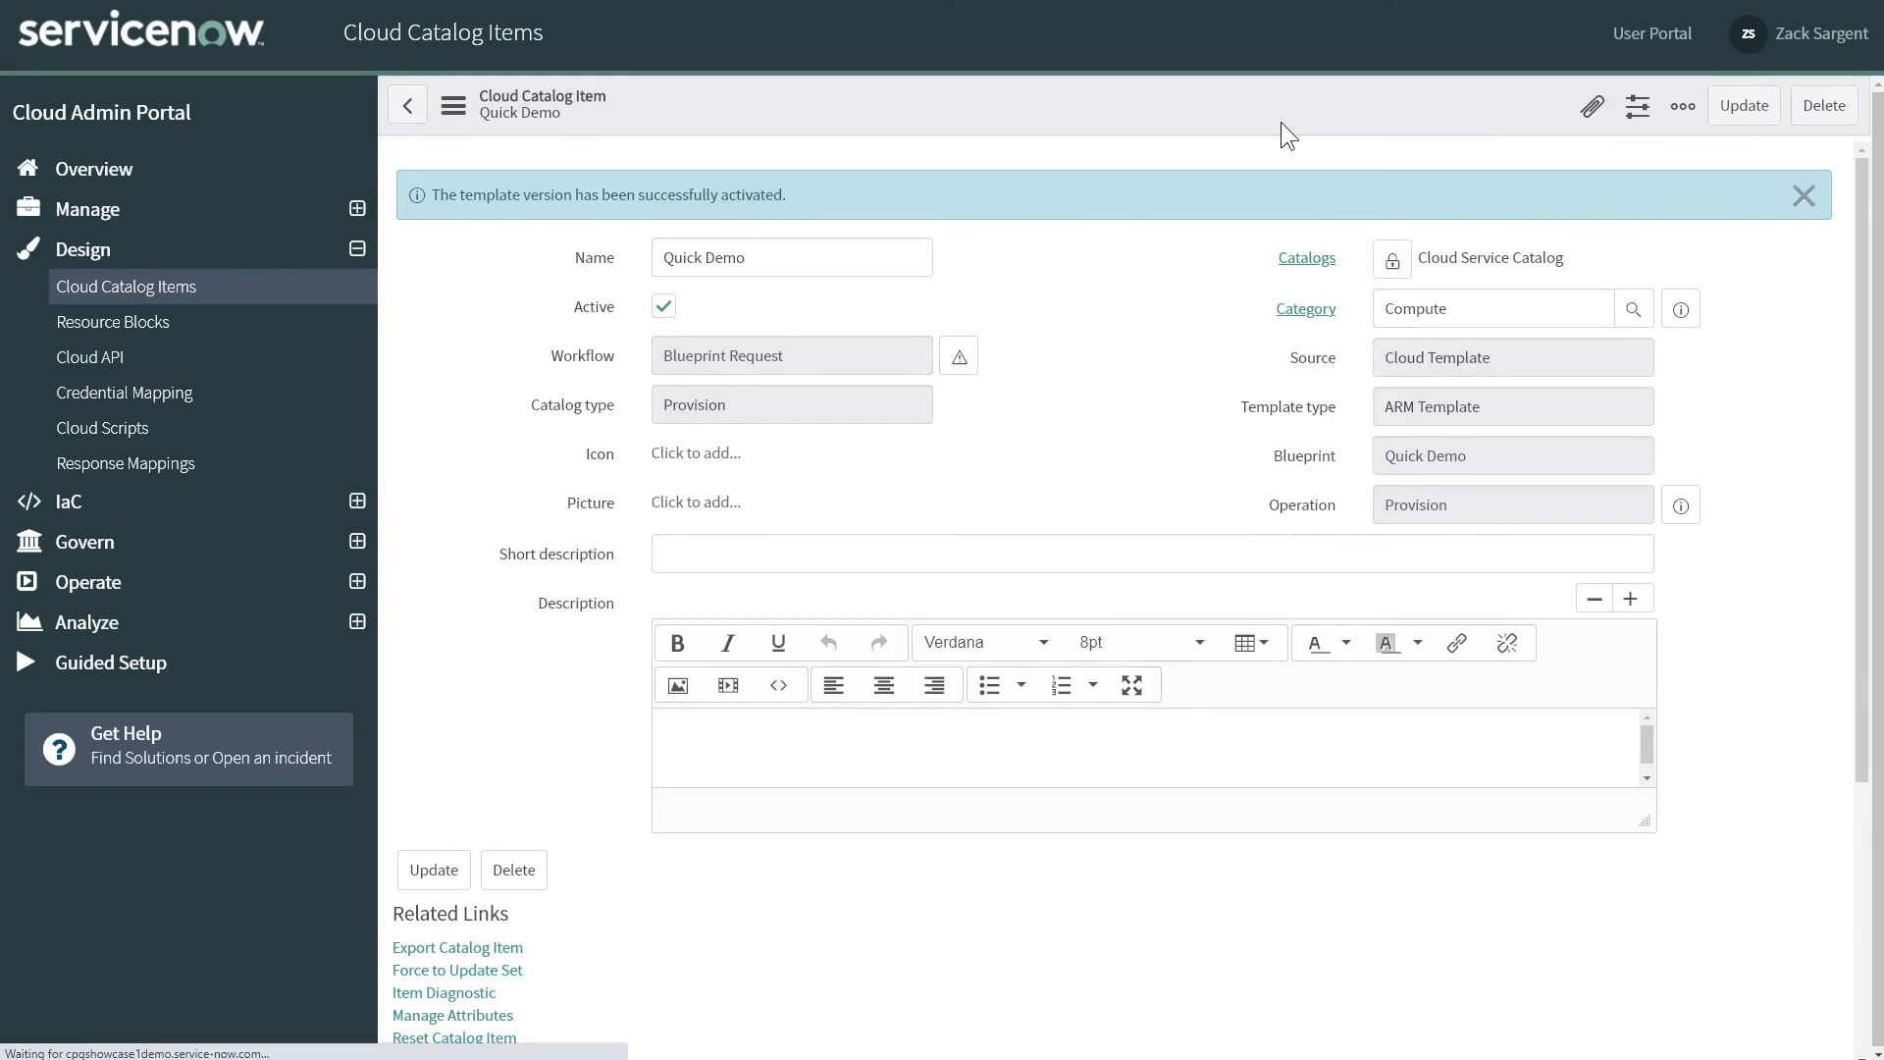
{"action": "left_click", "coordinate": [1802, 194]}
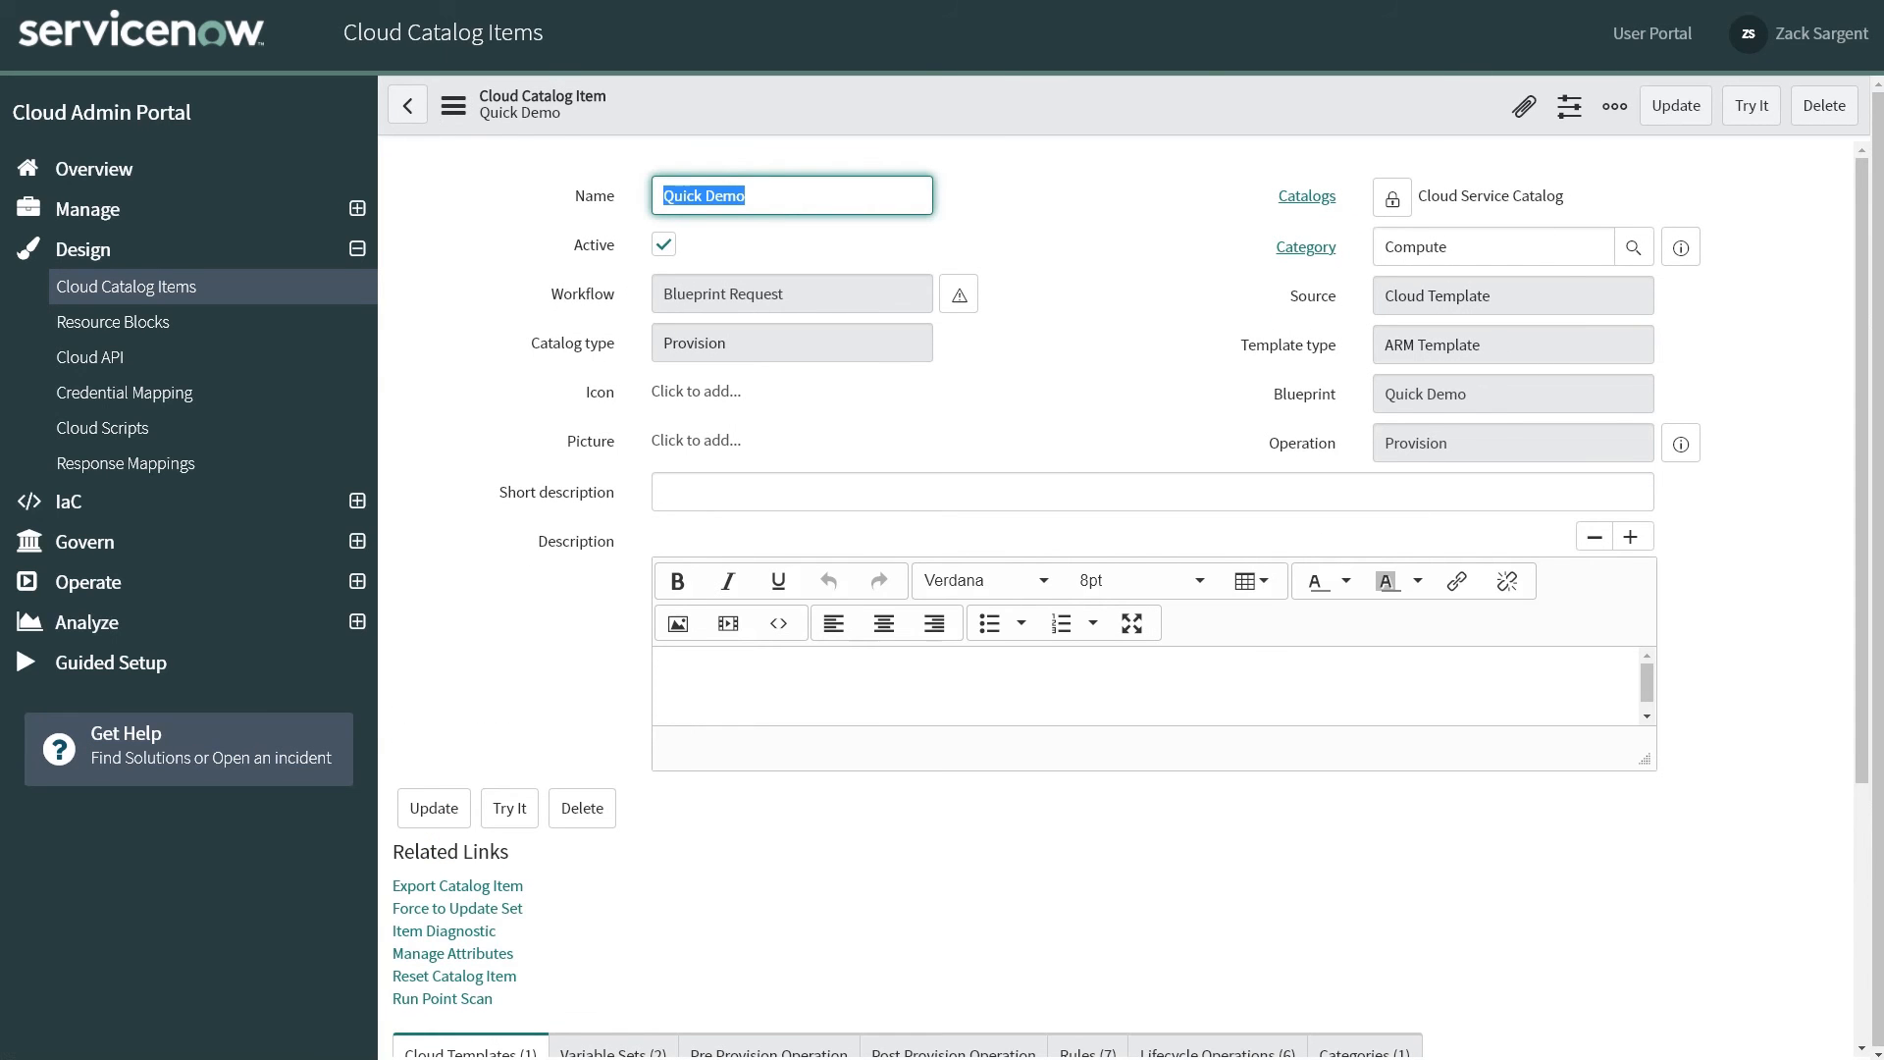
Step: From the User Portal's Launch a Stack catalog, begin a Quick Demo order
{"action": "left_click", "coordinate": [1650, 33]}
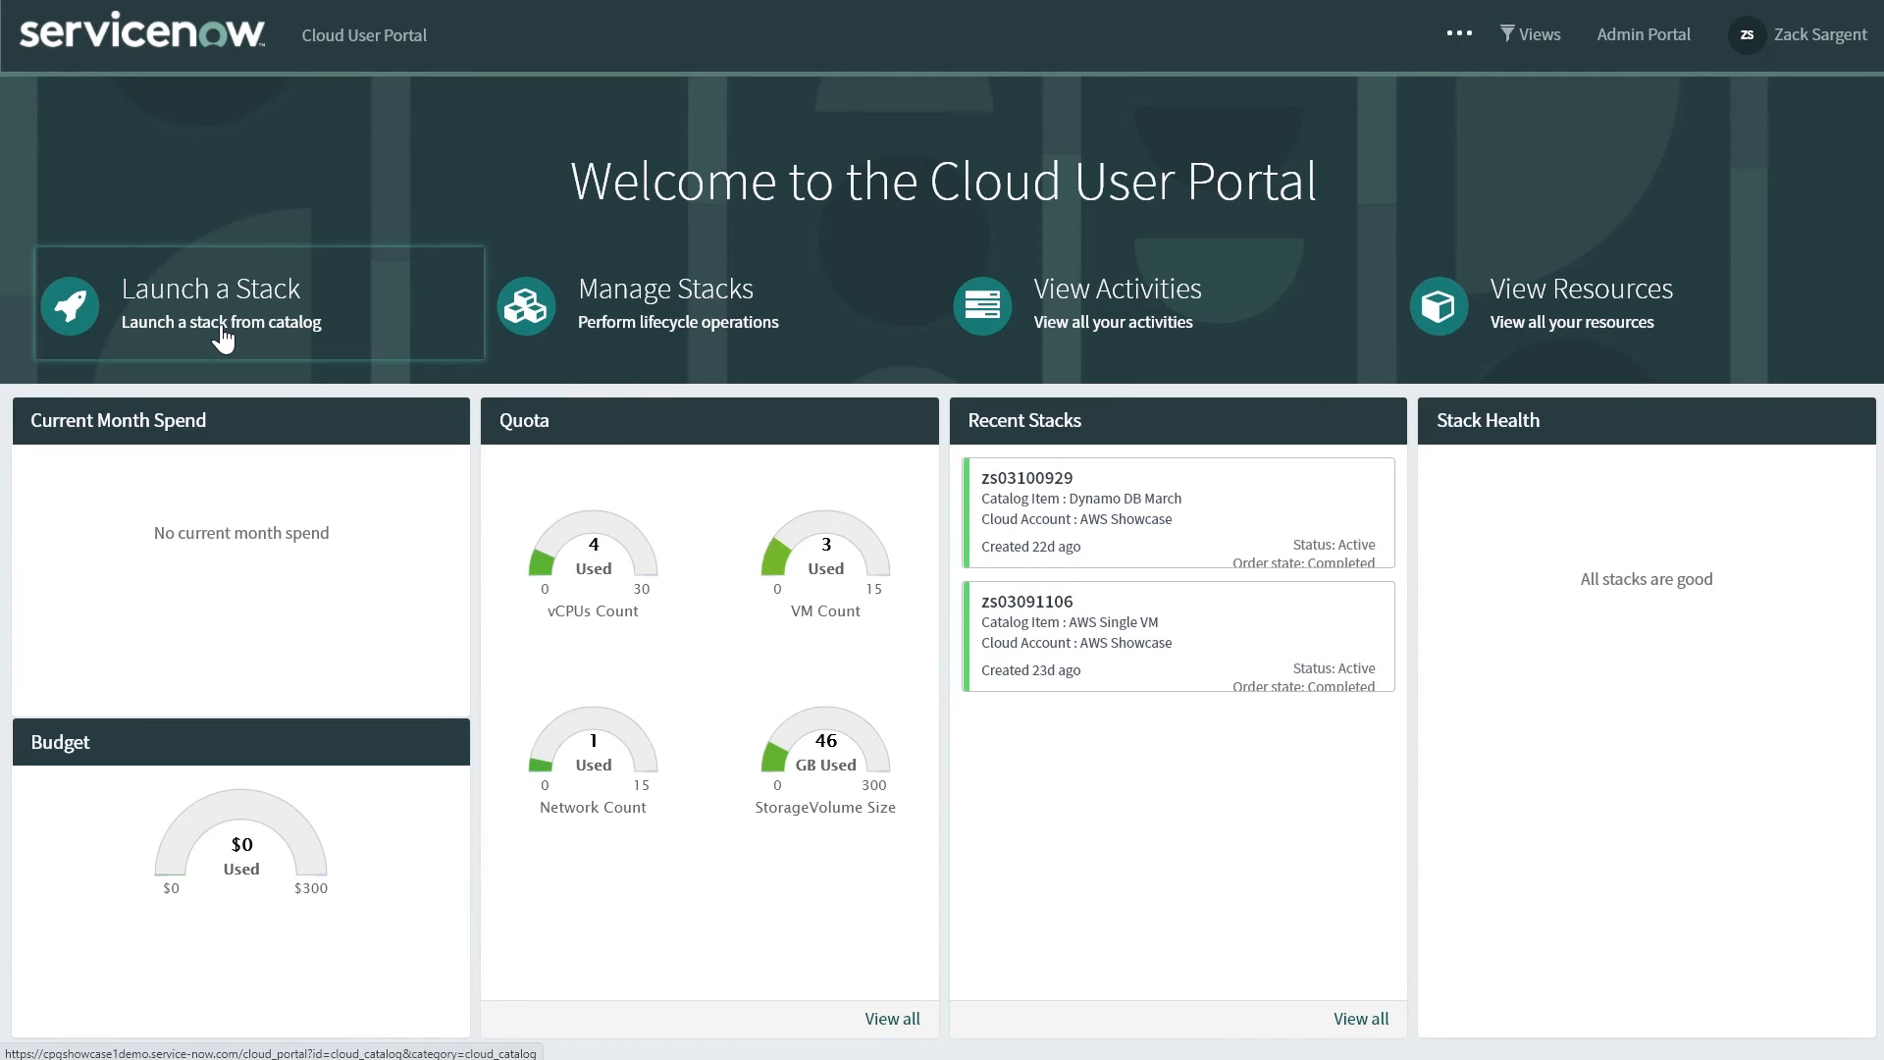
{"action": "left_click", "coordinate": [220, 302]}
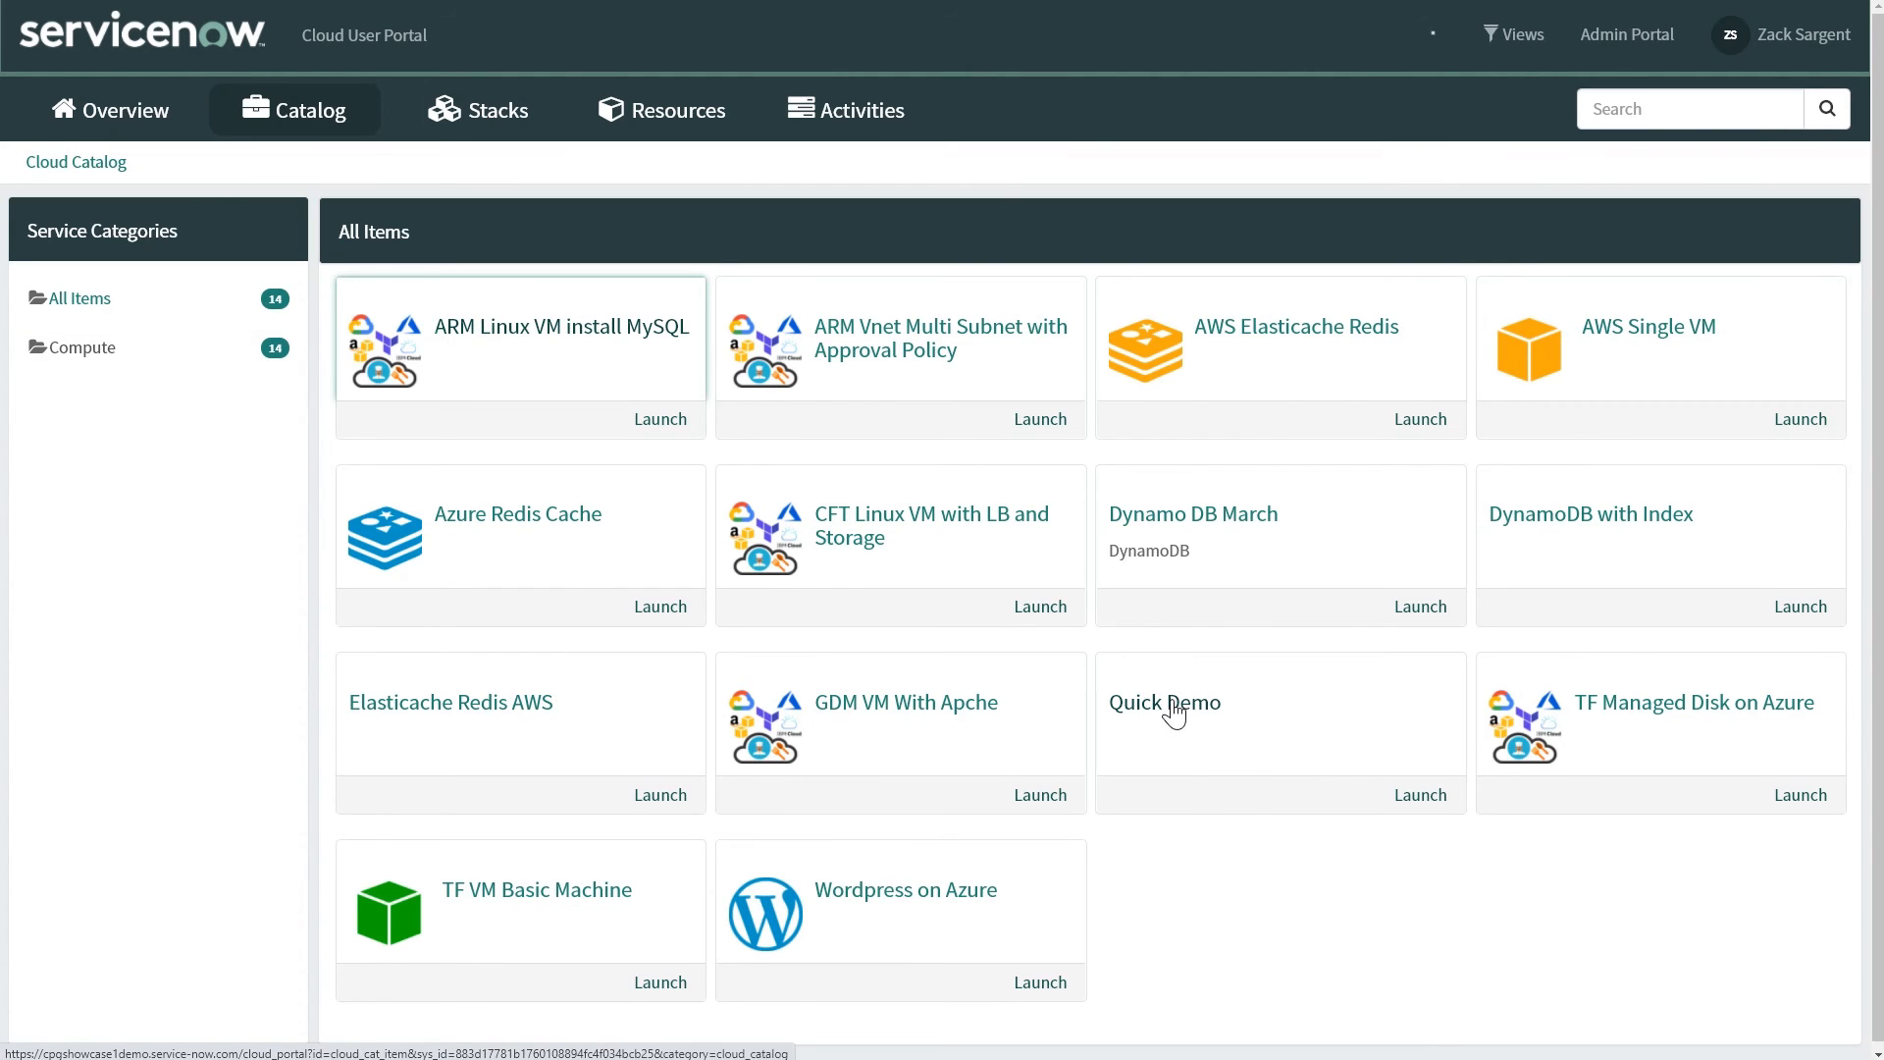
{"action": "left_click", "coordinate": [1164, 703]}
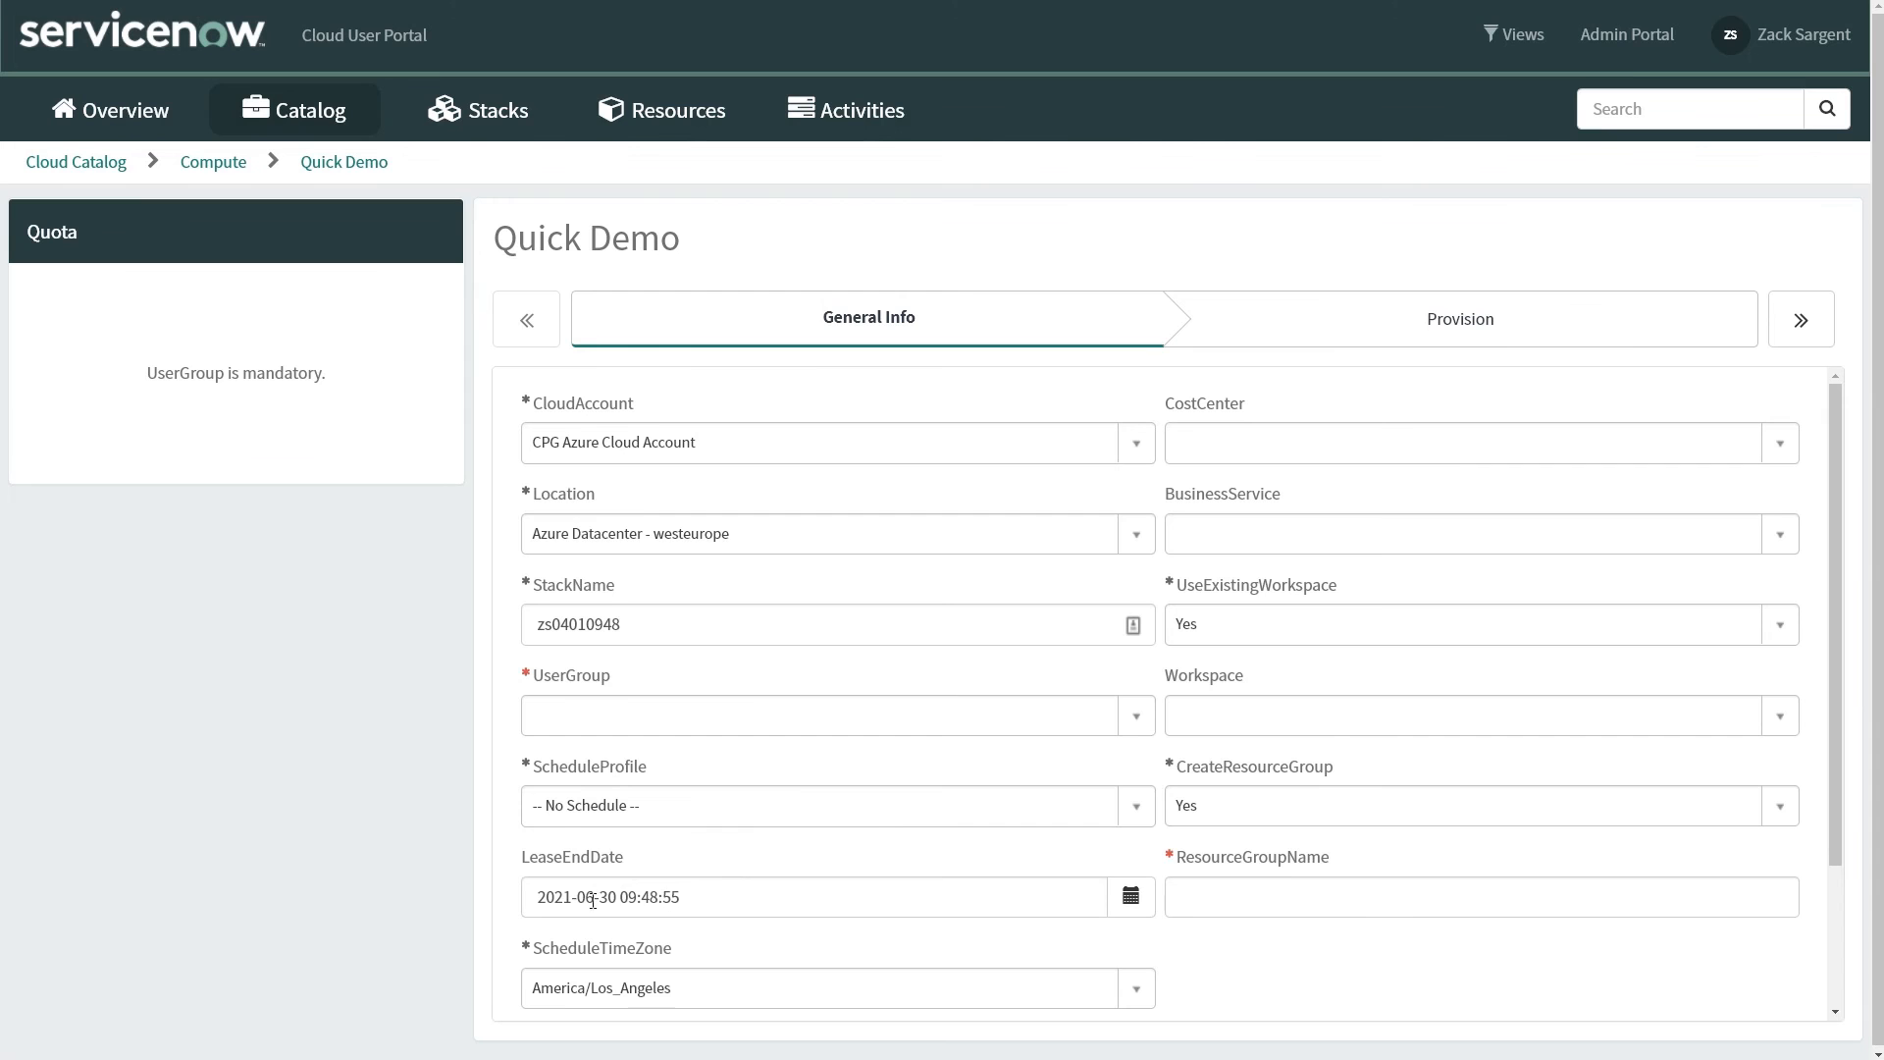
{"action": "left_click", "coordinate": [817, 897]}
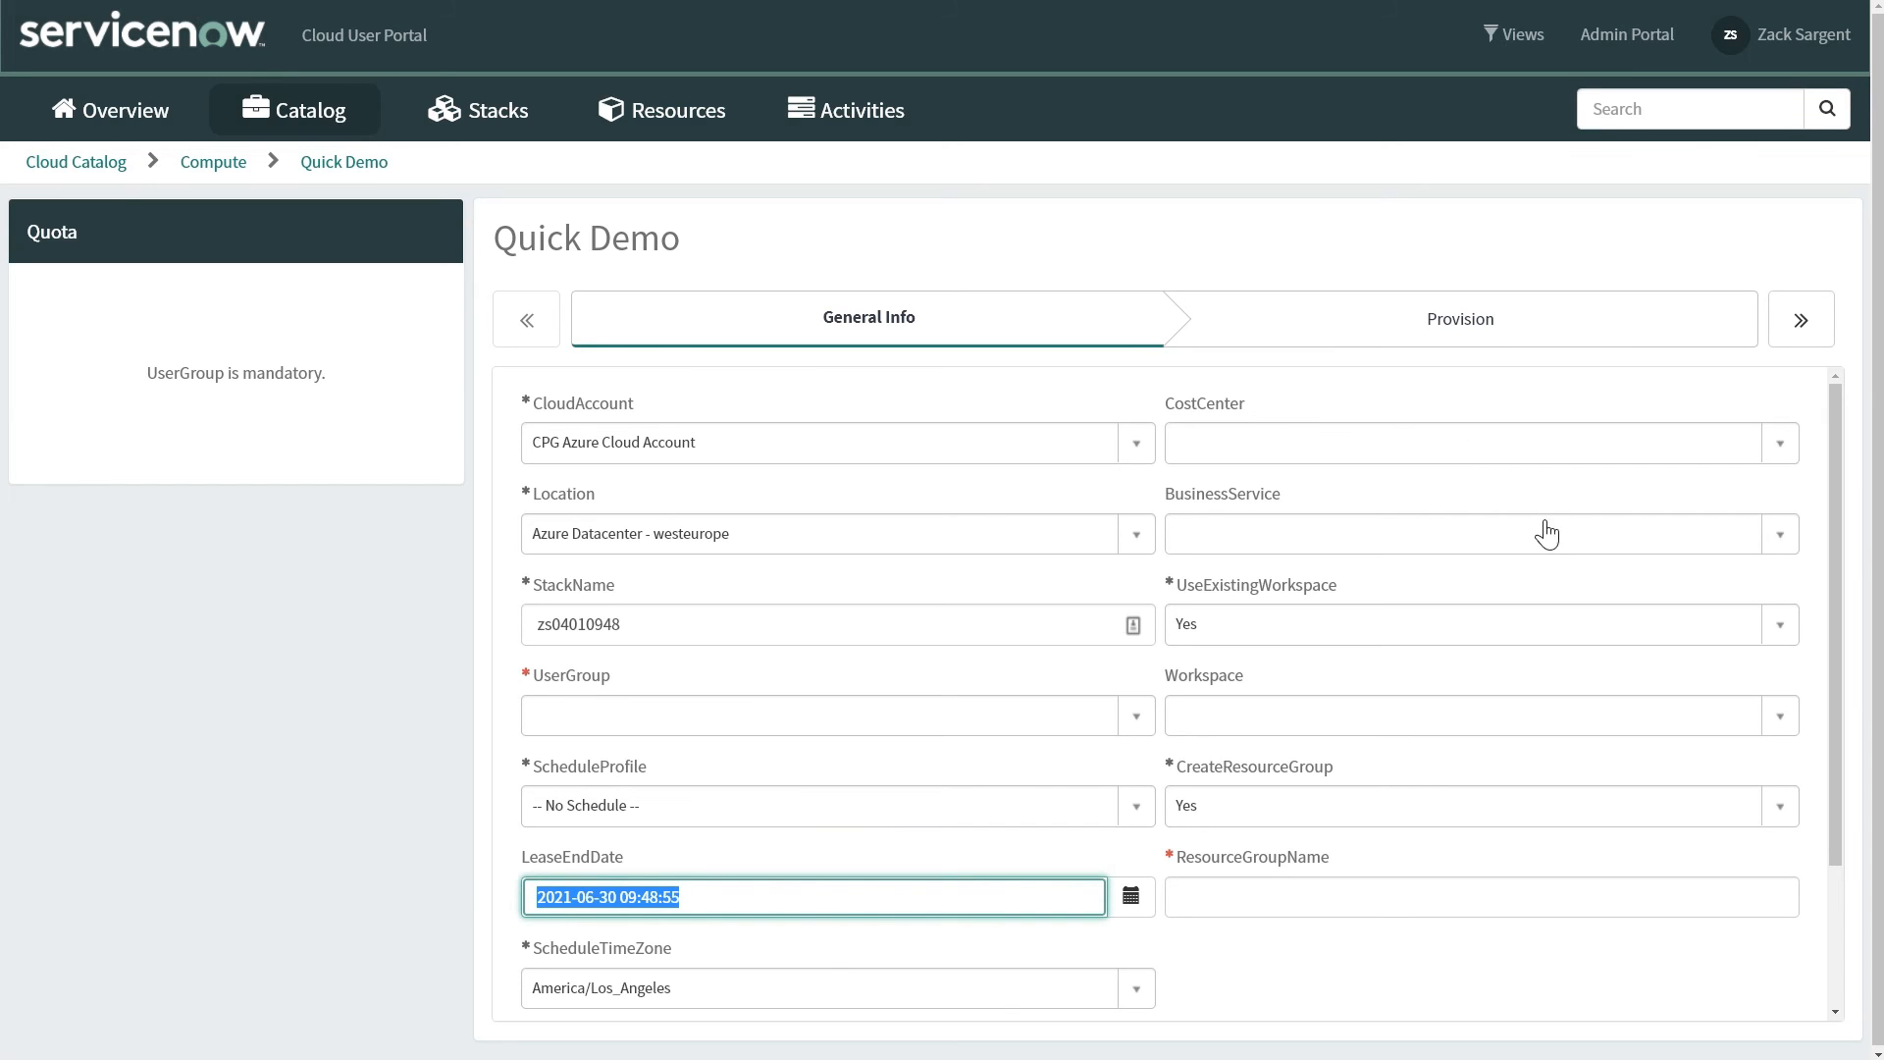
{"action": "mouse_move", "coordinate": [1009, 732]}
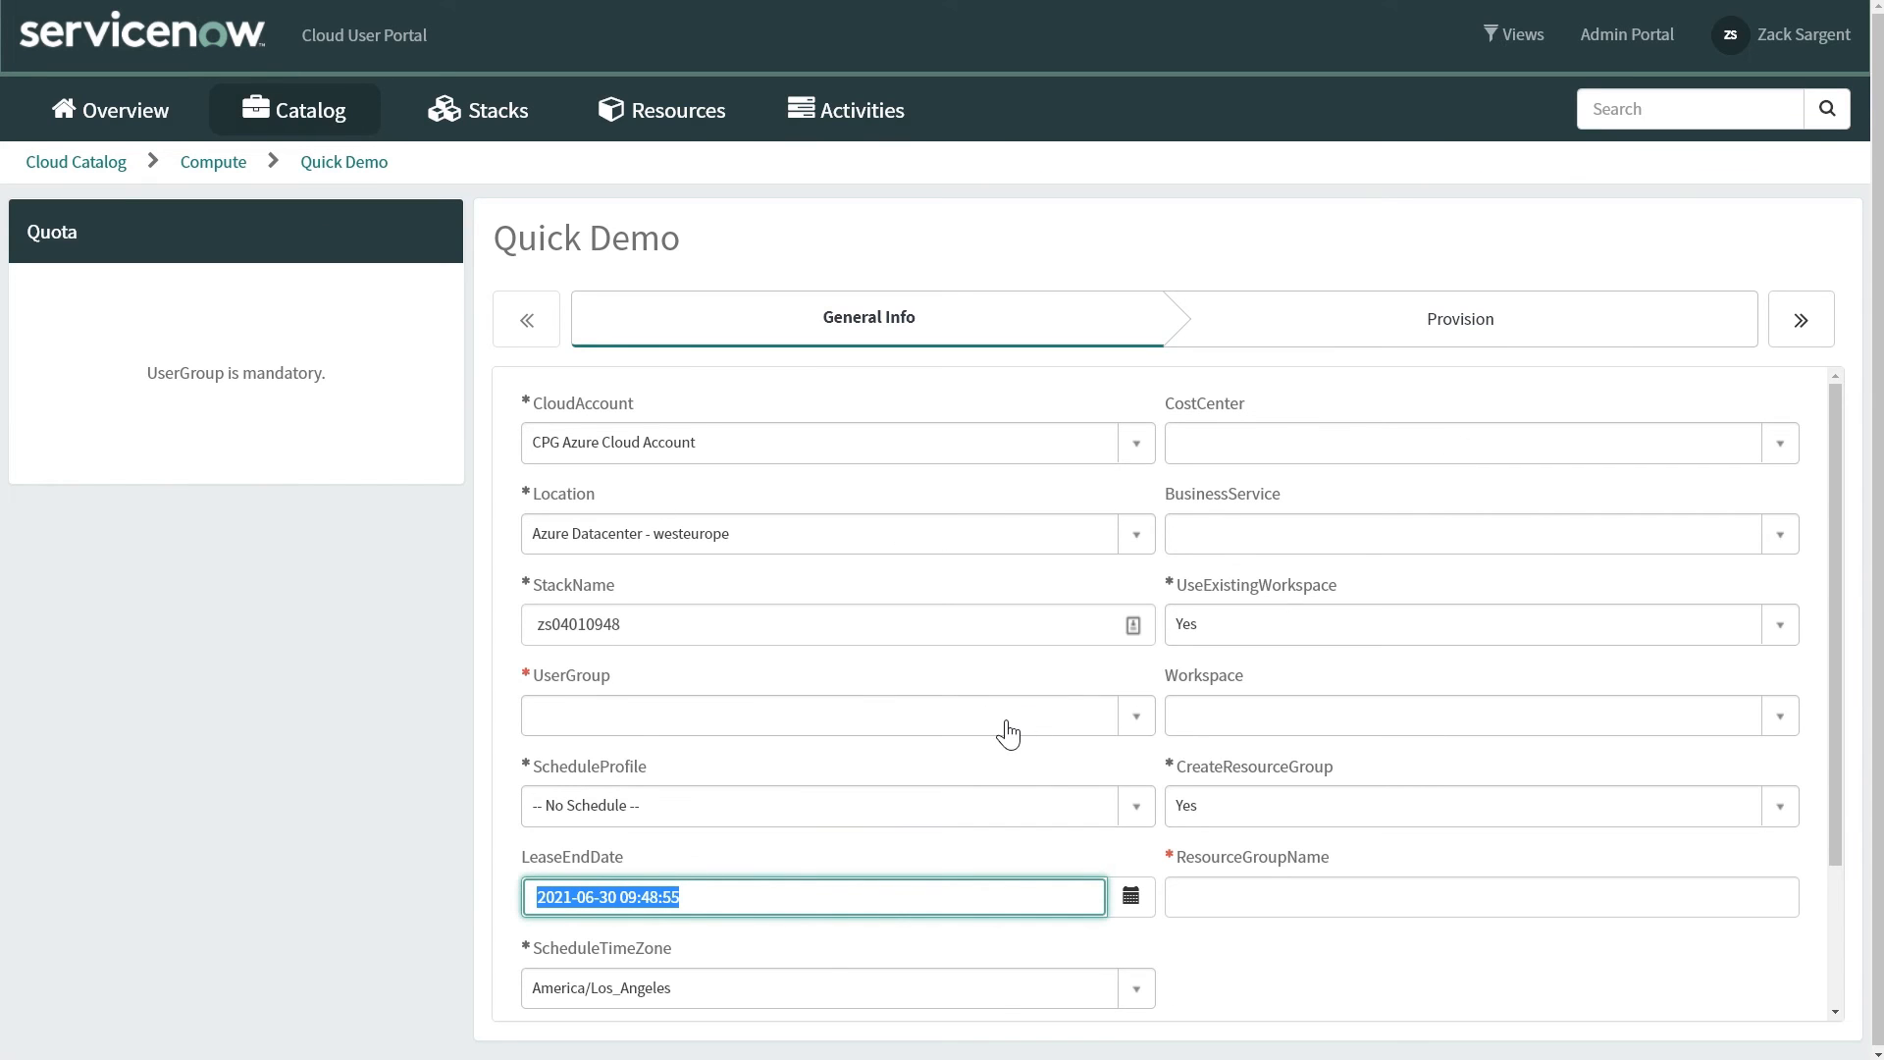
Step: Set UserGroup to Team Development Code Reviewers and Location to Azure Datacenter - westus2
{"action": "left_click", "coordinate": [828, 714]}
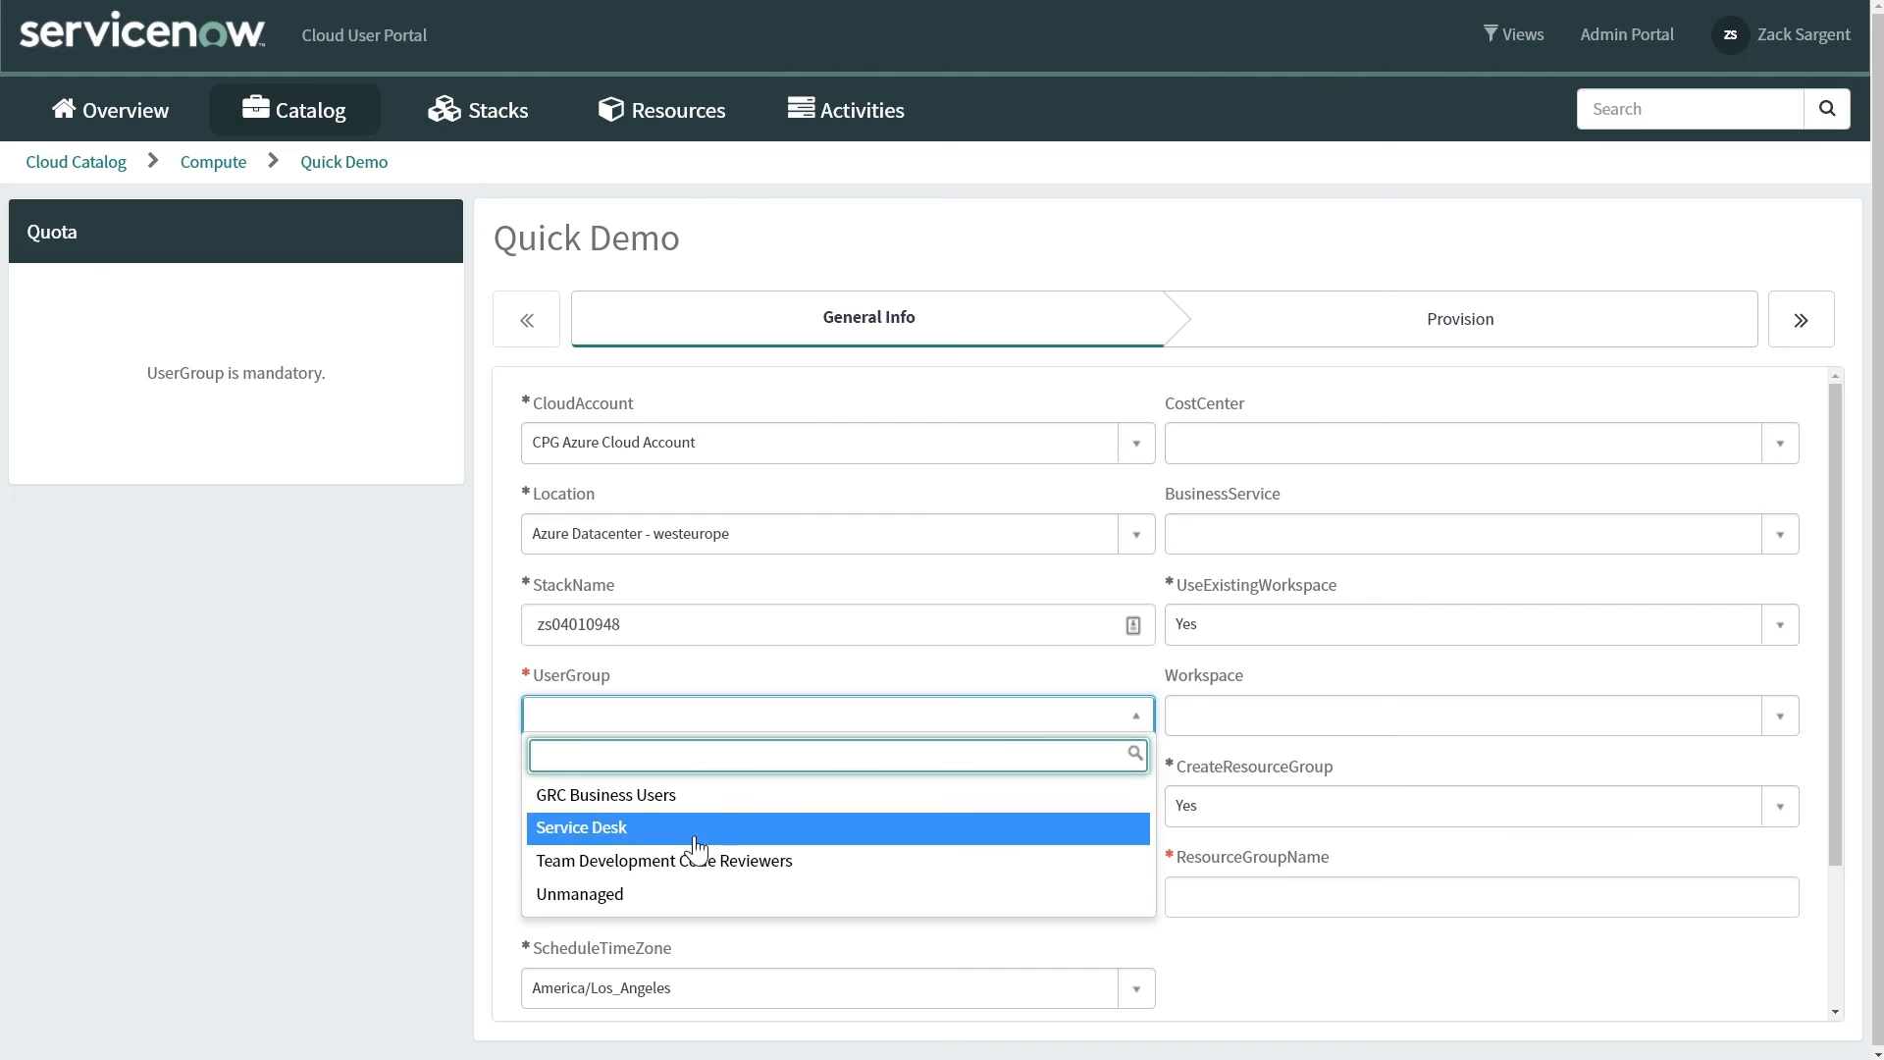
{"action": "left_click", "coordinate": [664, 860]}
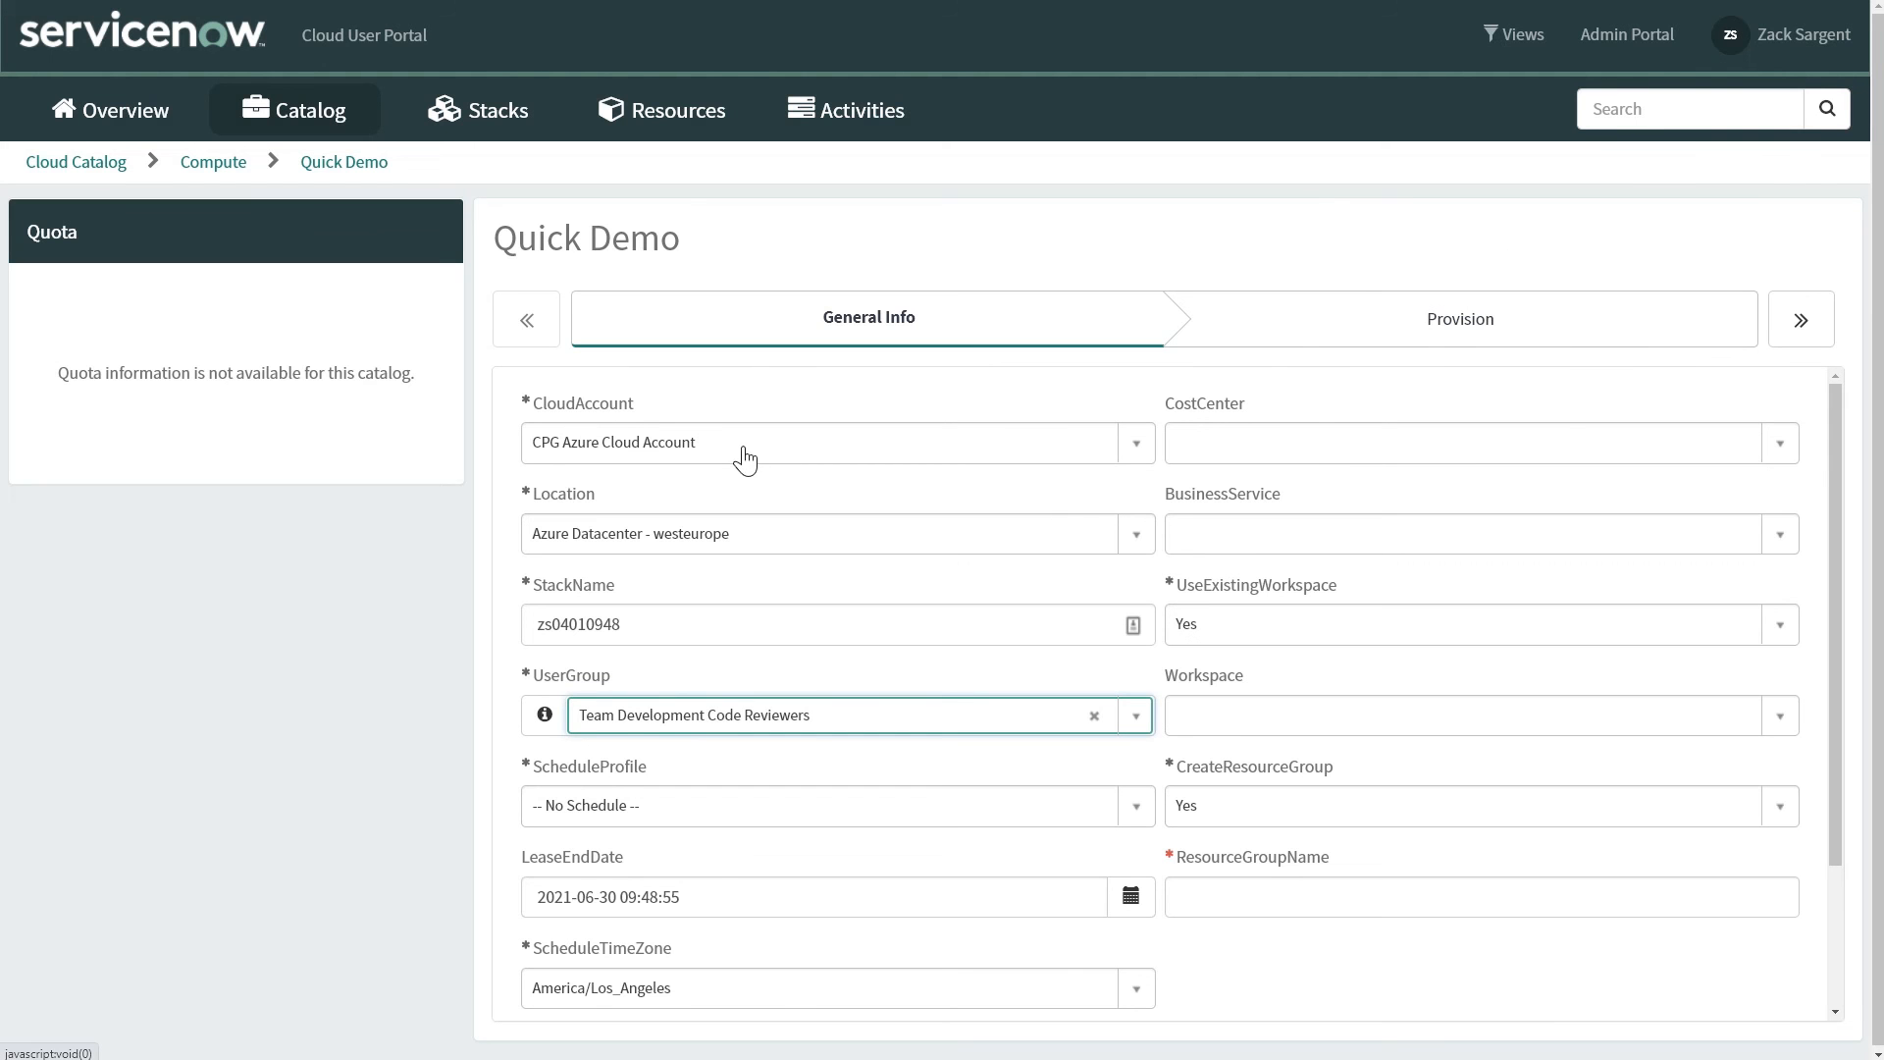
{"action": "left_click", "coordinate": [832, 534]}
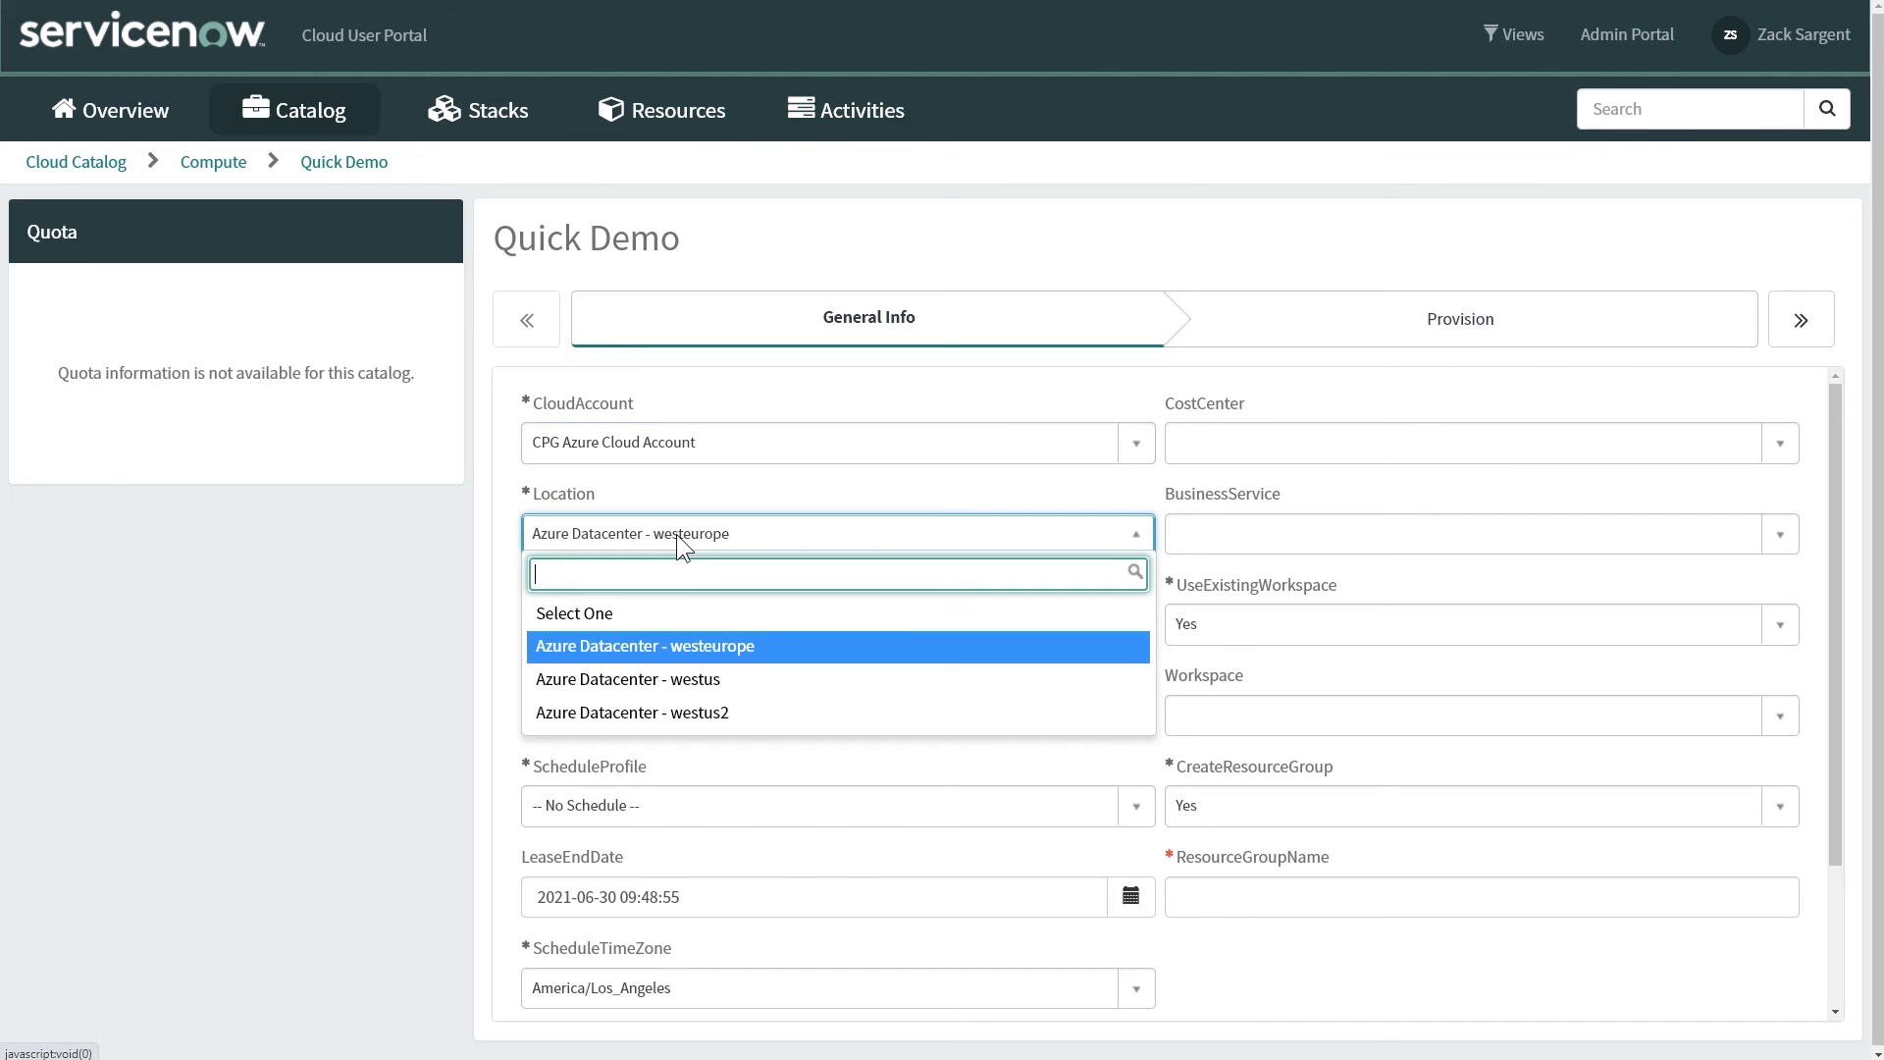
{"action": "left_click", "coordinate": [634, 711]}
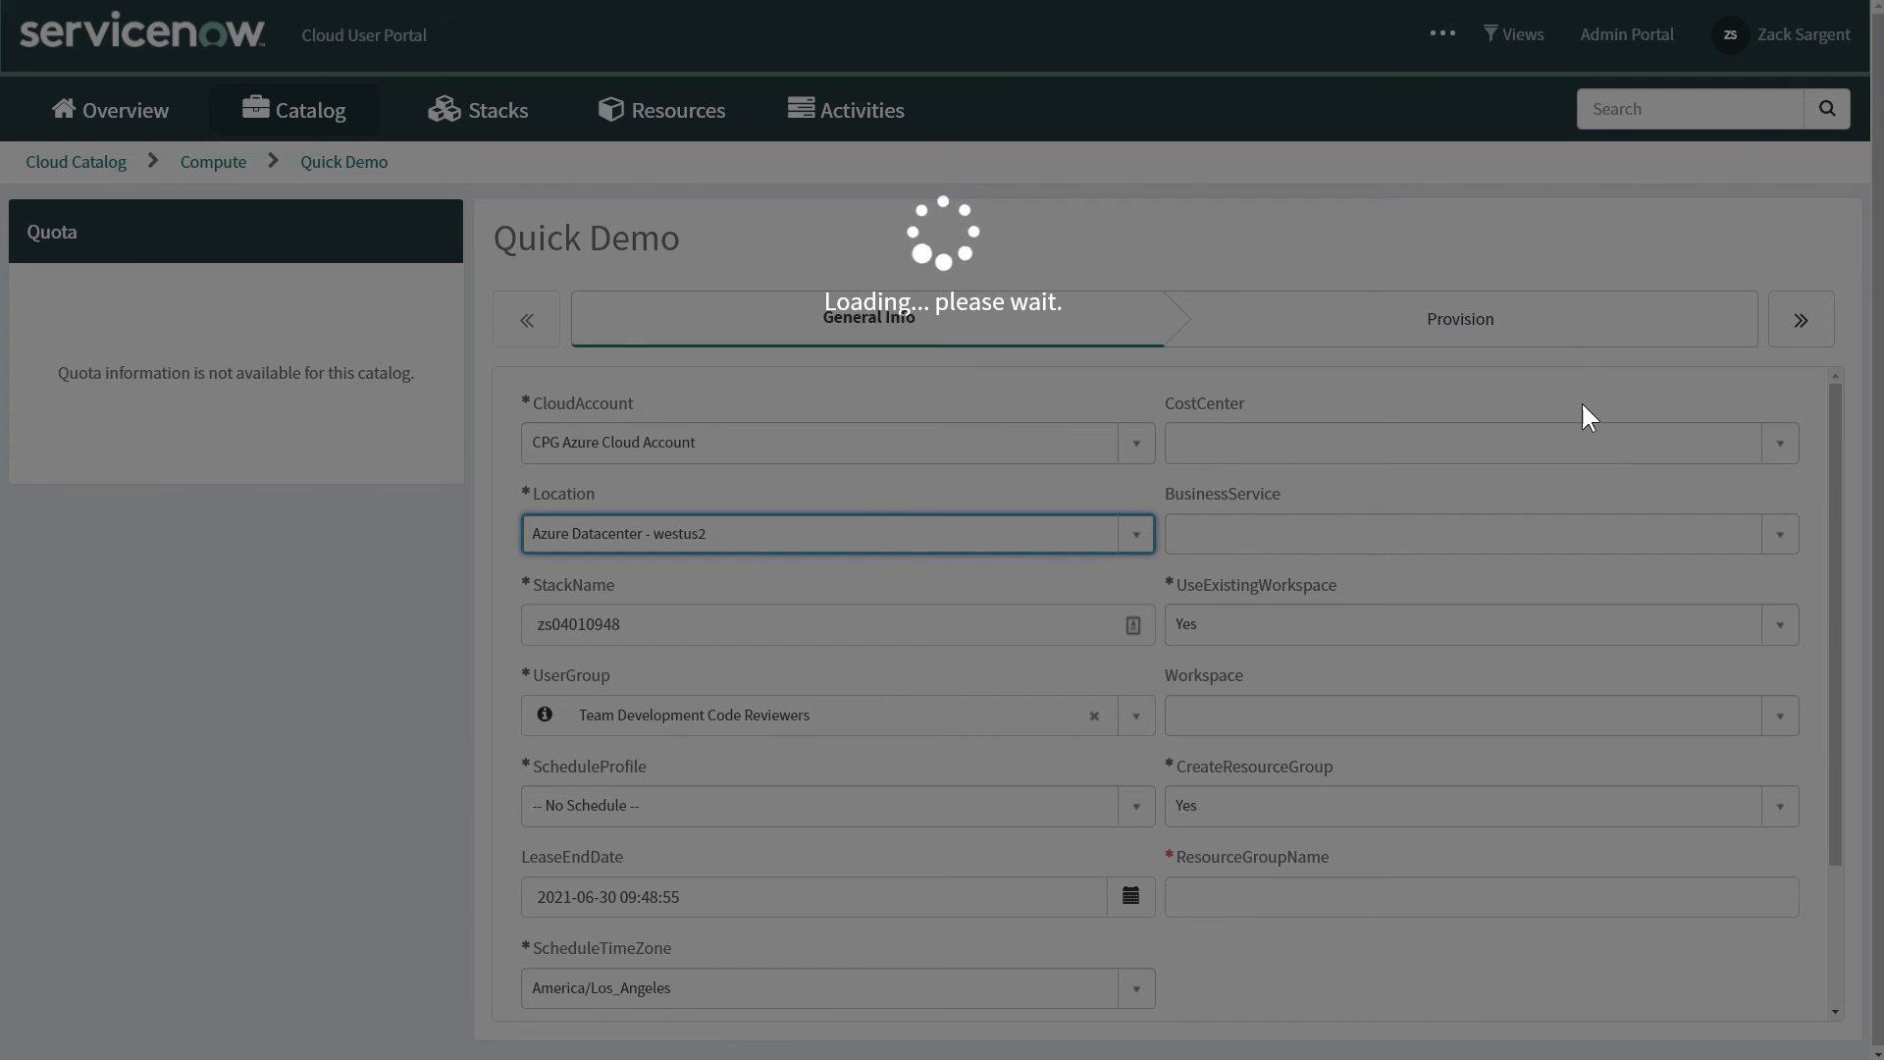
{"action": "left_click", "coordinate": [1458, 318]}
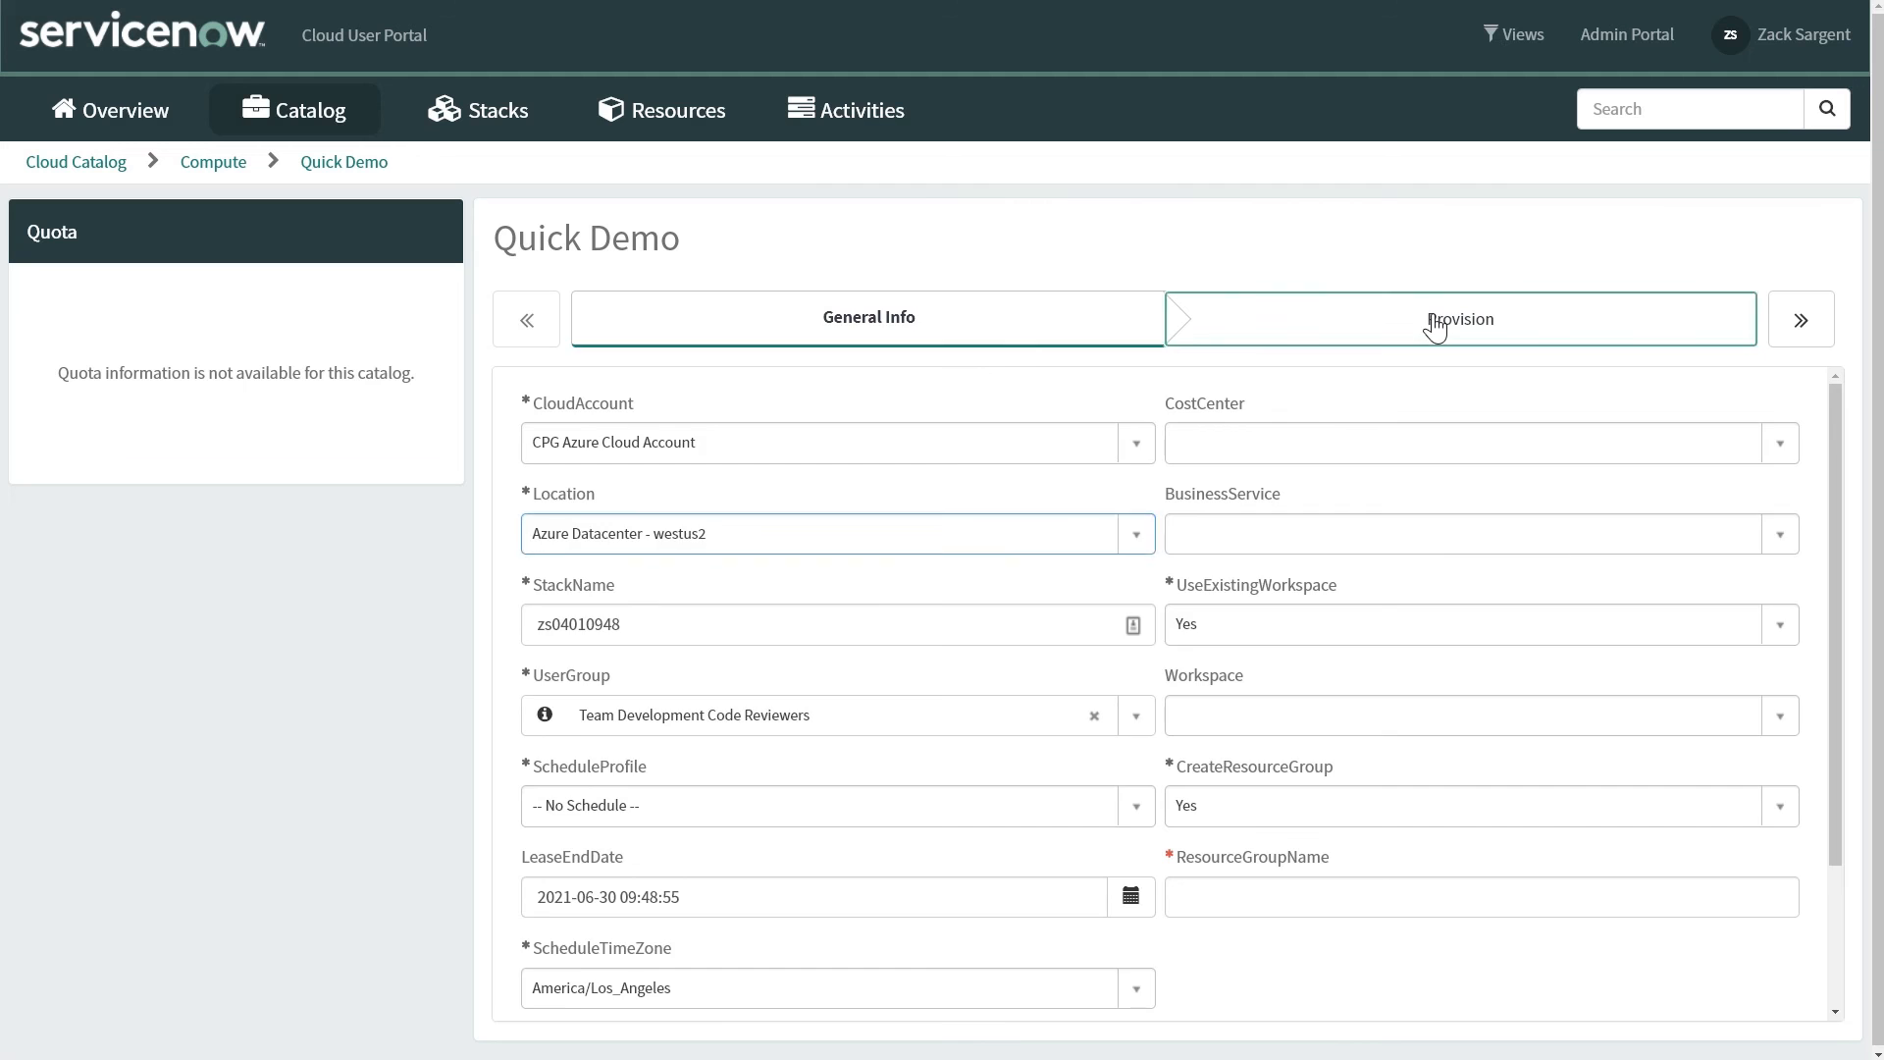
Step: Review the Provision step's template-derived fields such as NetworkInterfaceName and VirtualMachineSize
{"action": "left_click", "coordinate": [1458, 318]}
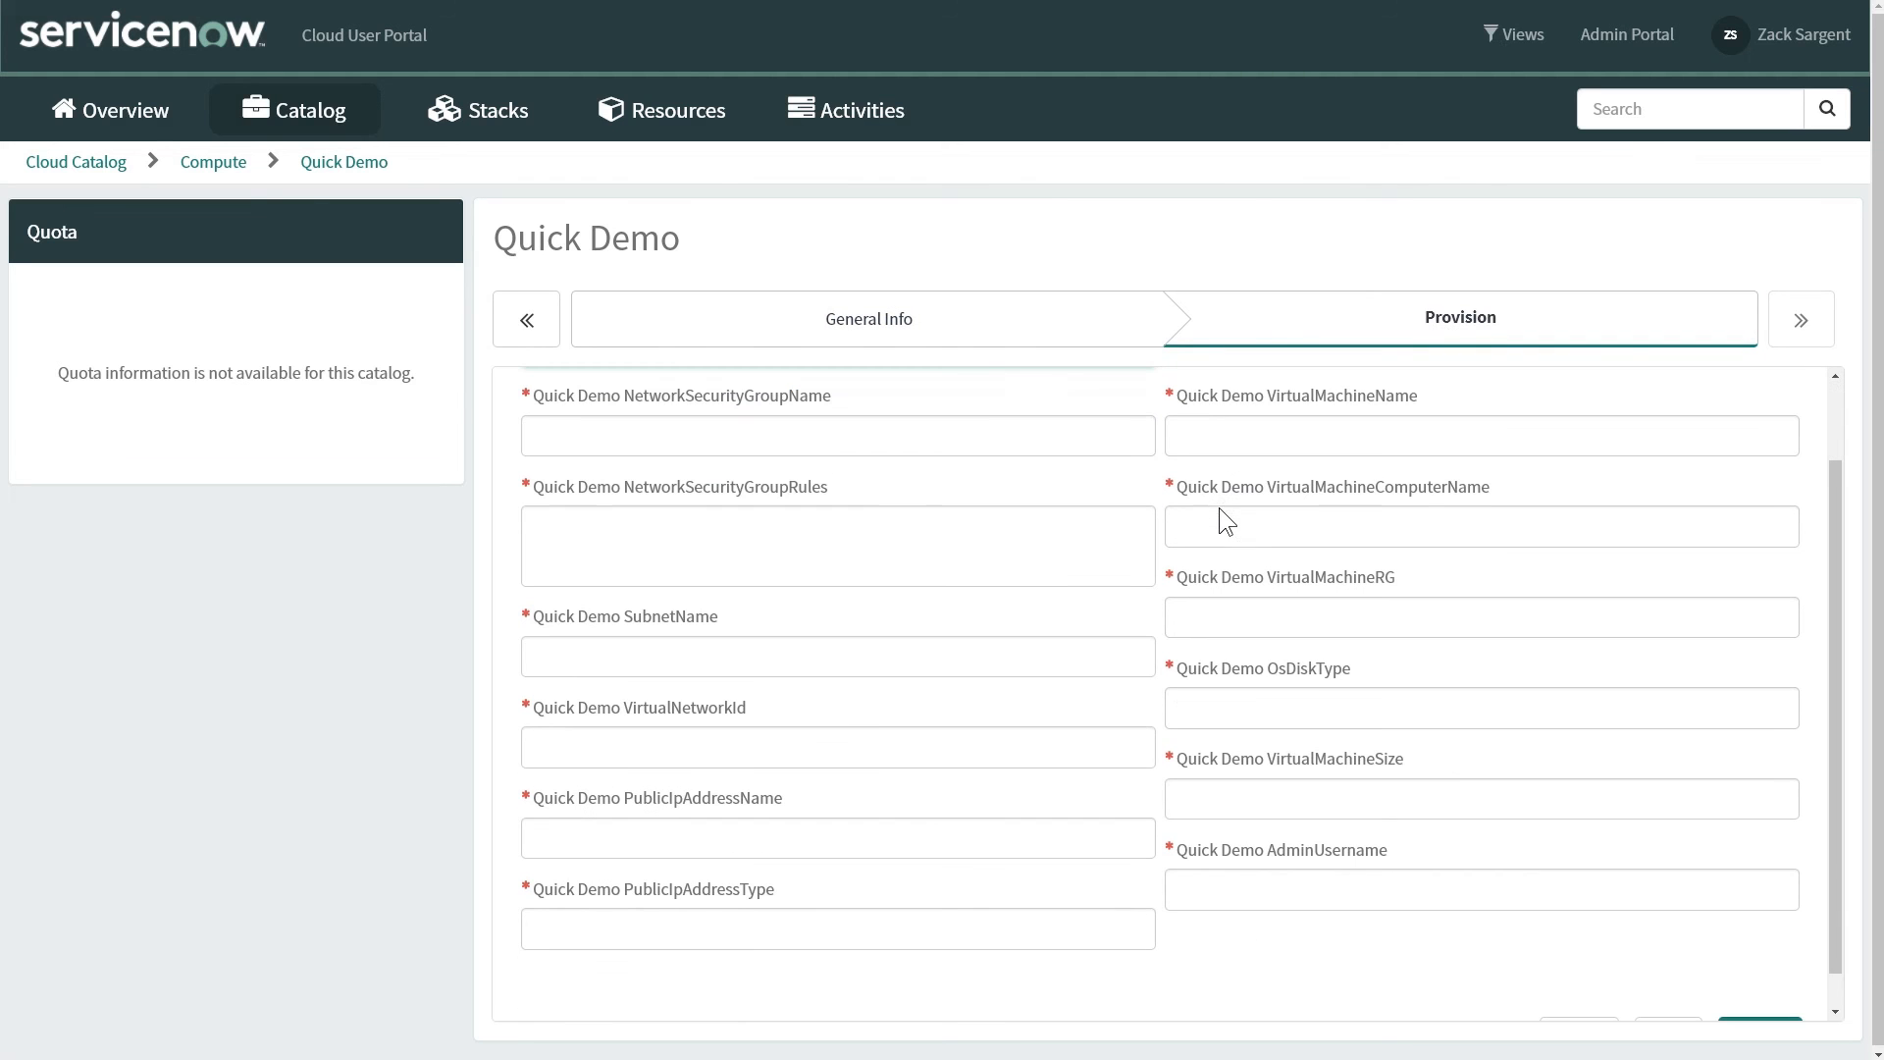
{"action": "mouse_move", "coordinate": [1117, 646]}
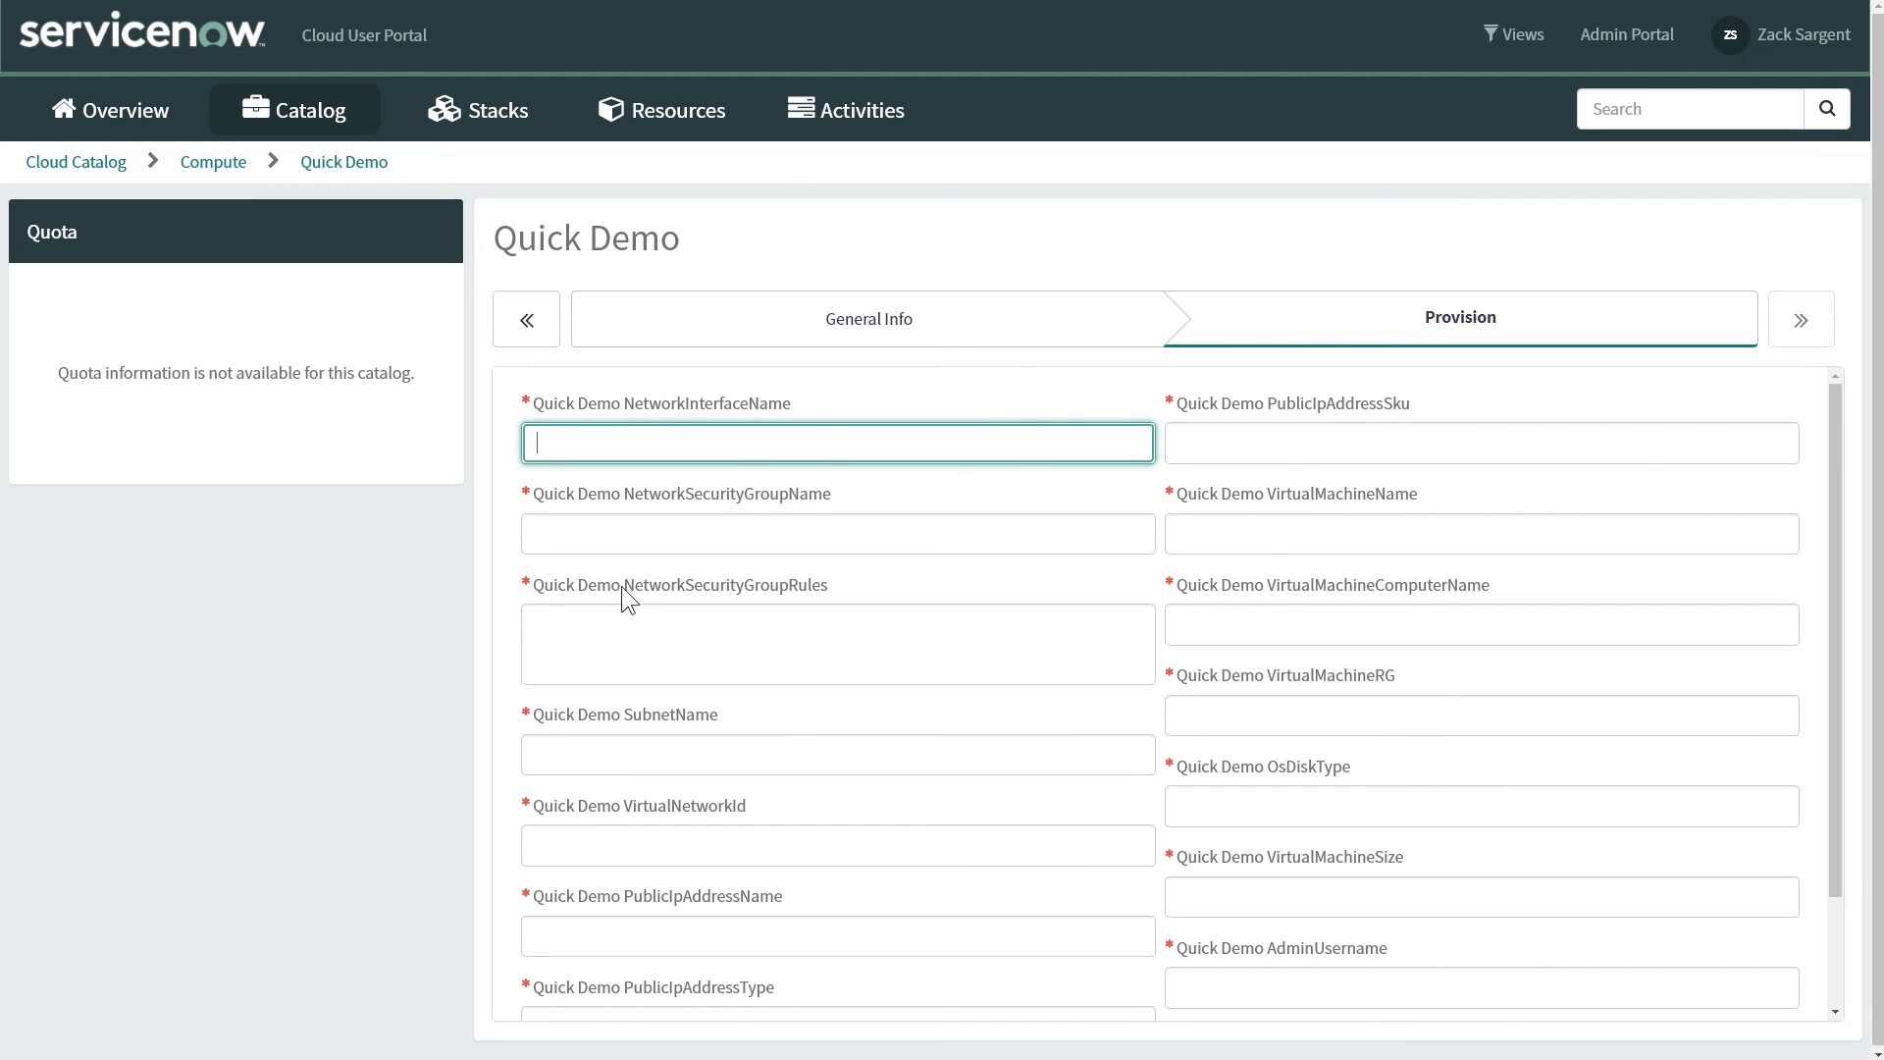
{"action": "mouse_move", "coordinate": [1211, 879]}
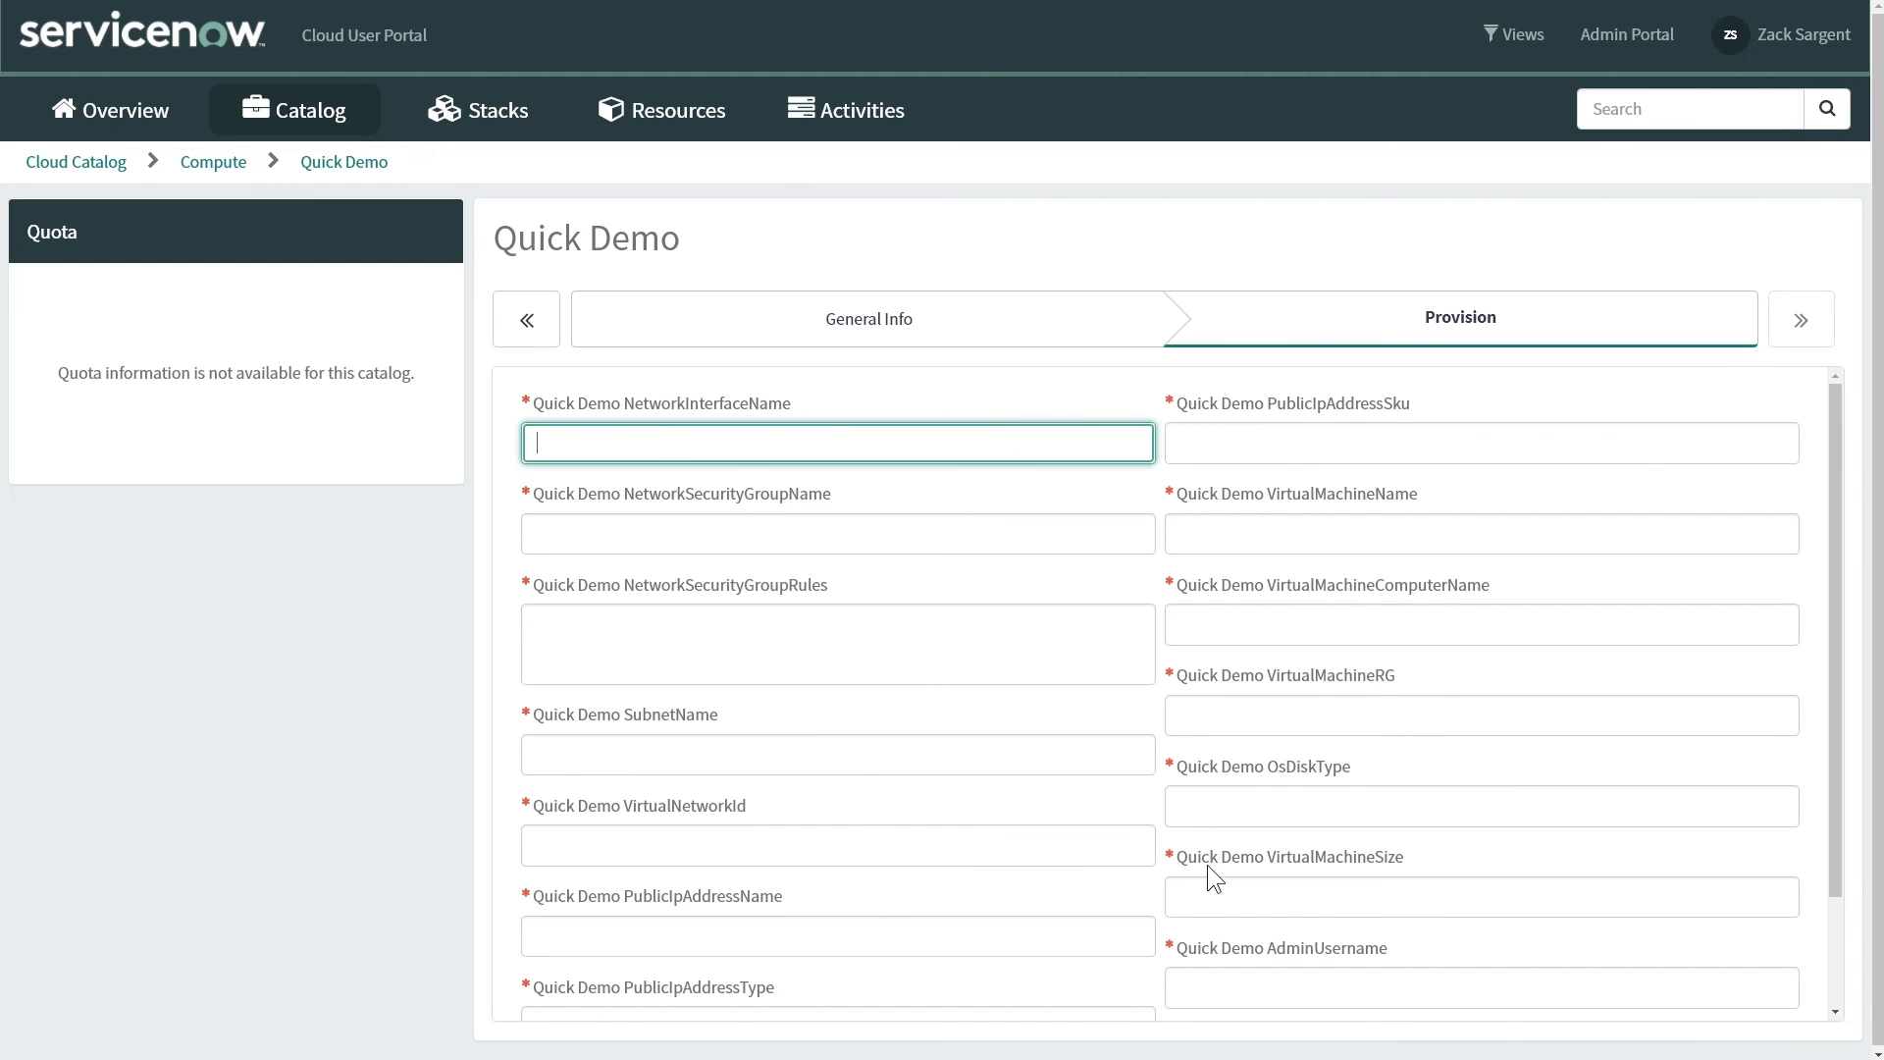
{"action": "scroll", "scroll_direction": "down", "scroll_amount": 3}
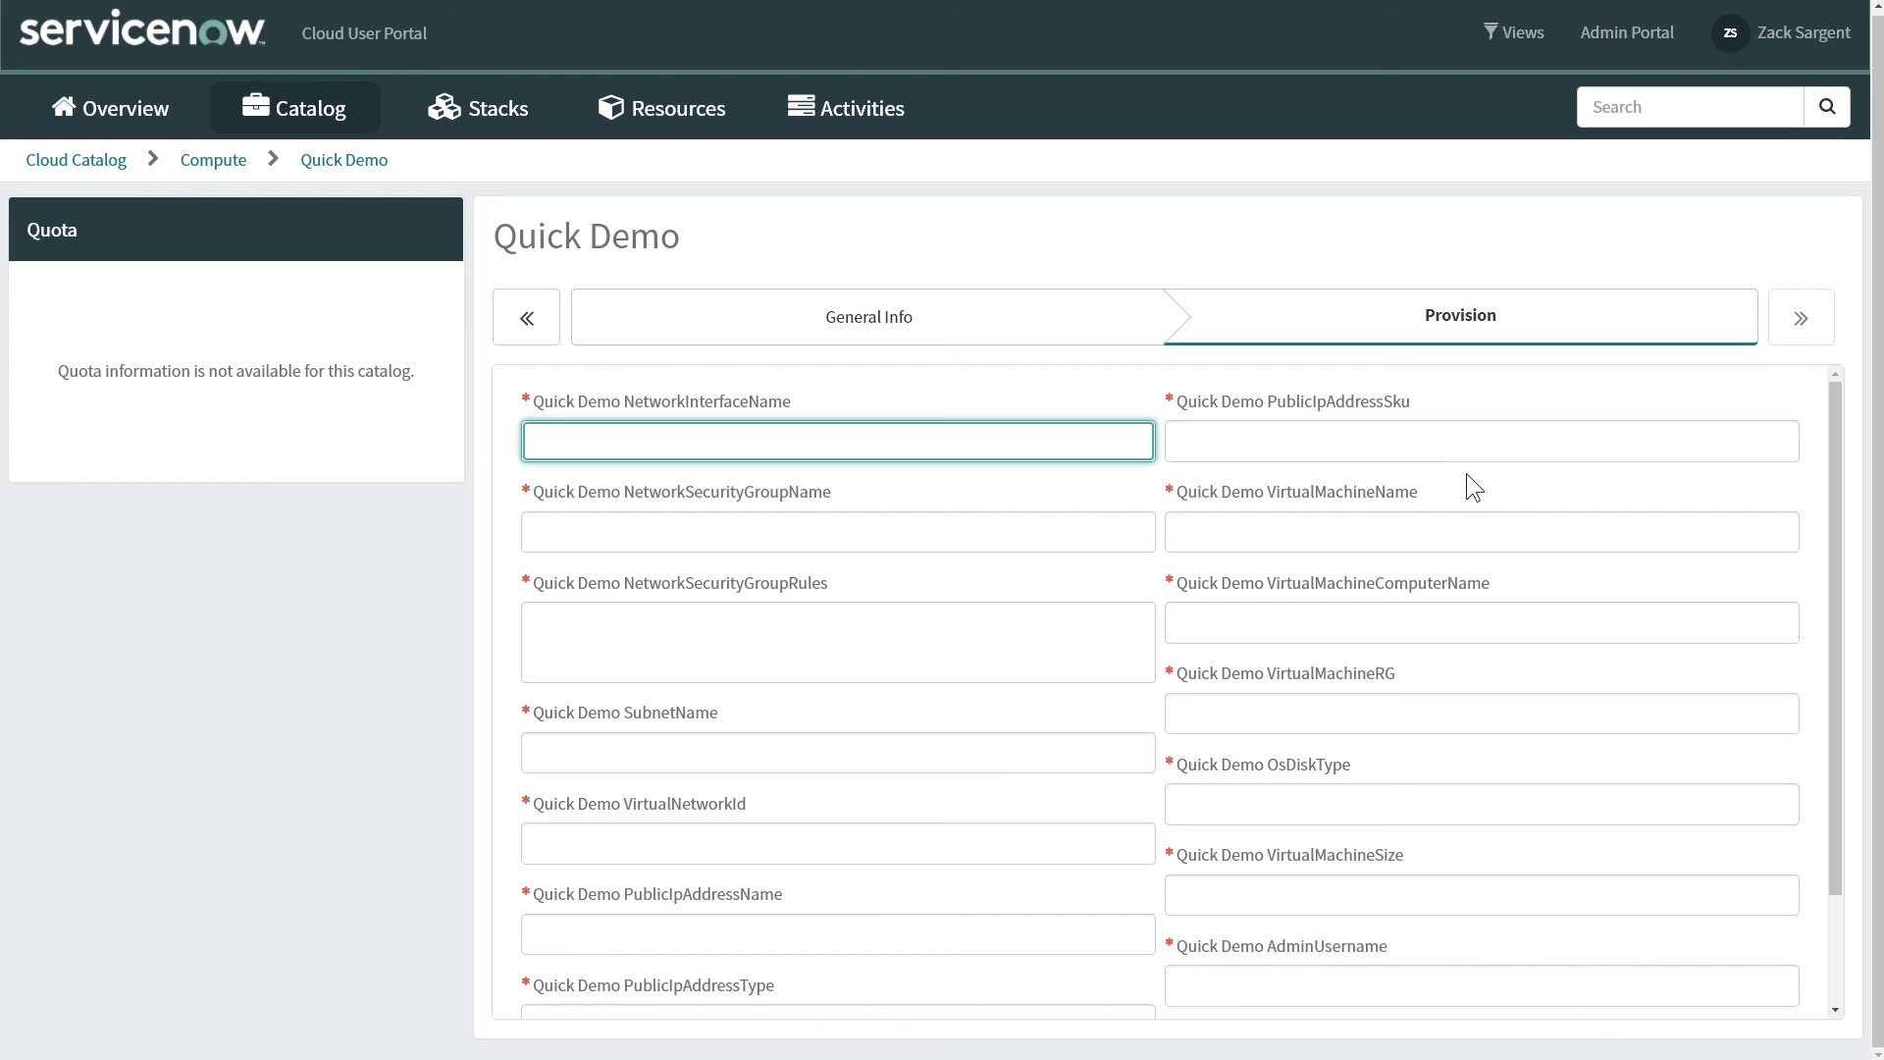
{"action": "mouse_move", "coordinate": [1219, 642]}
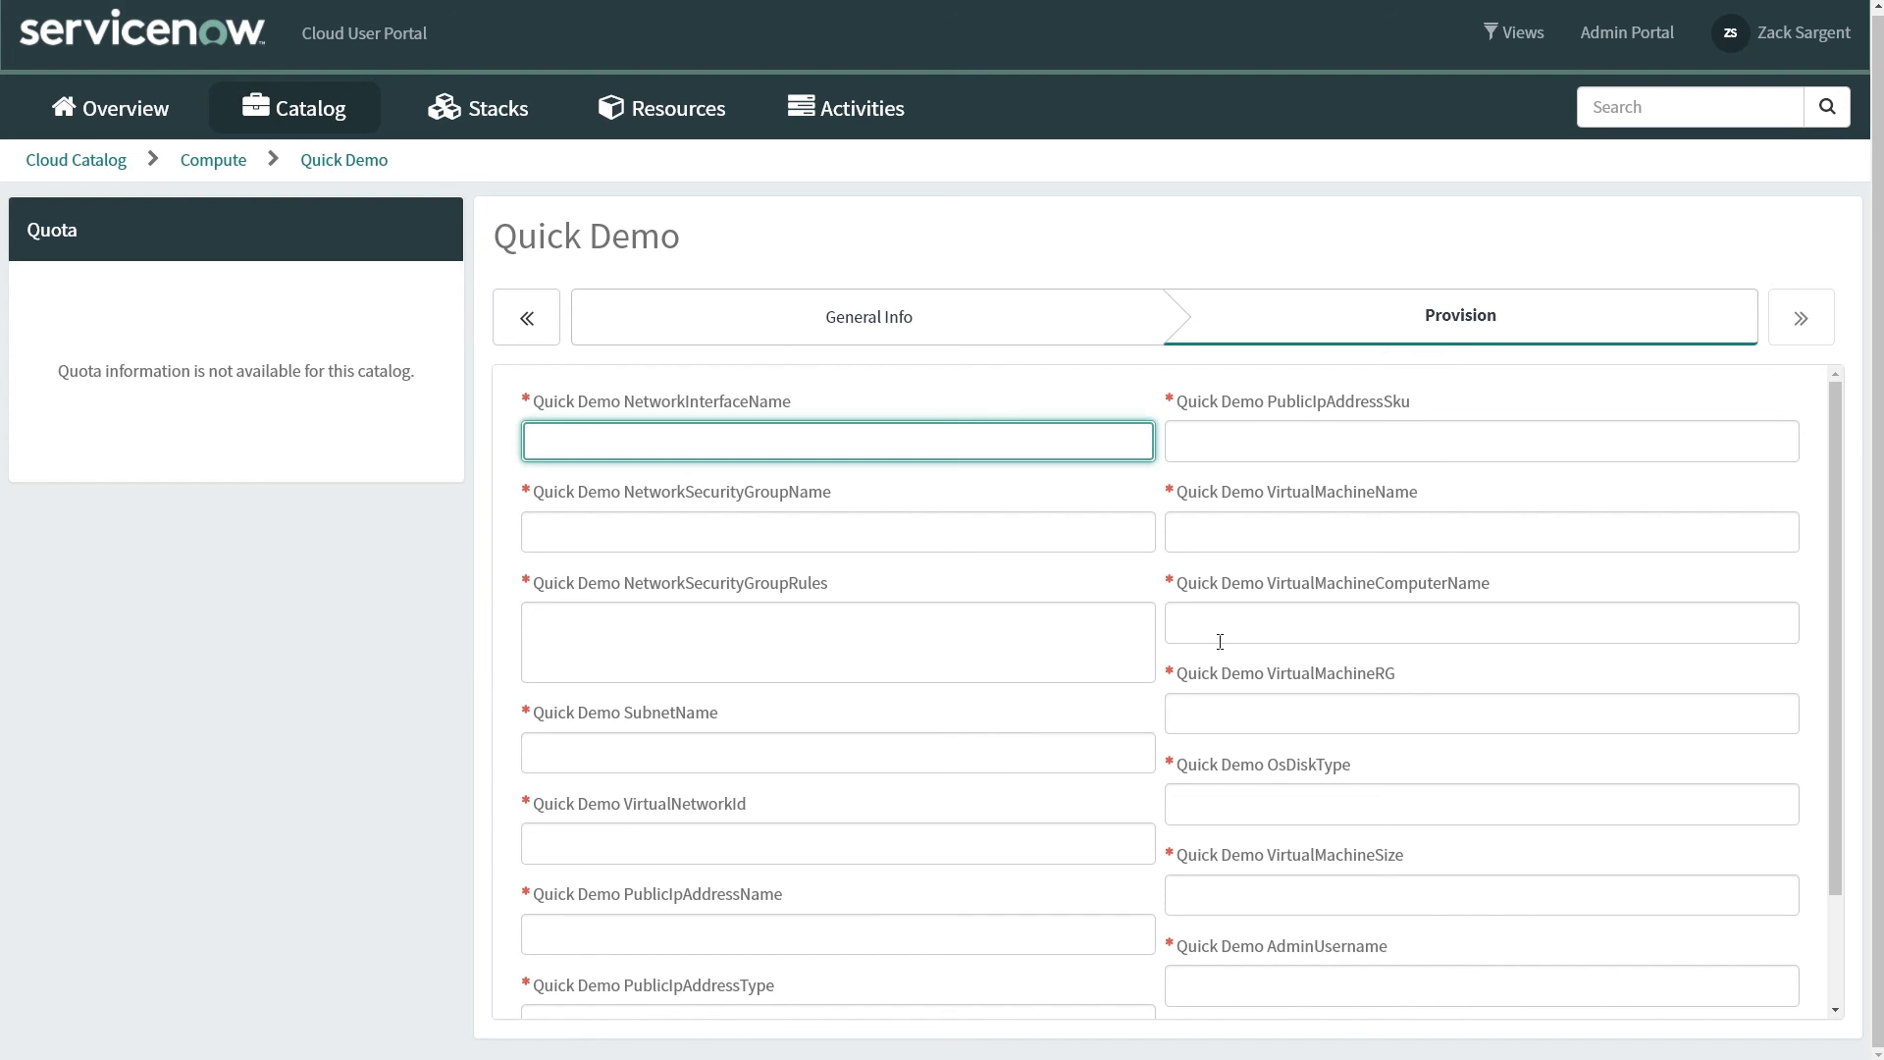